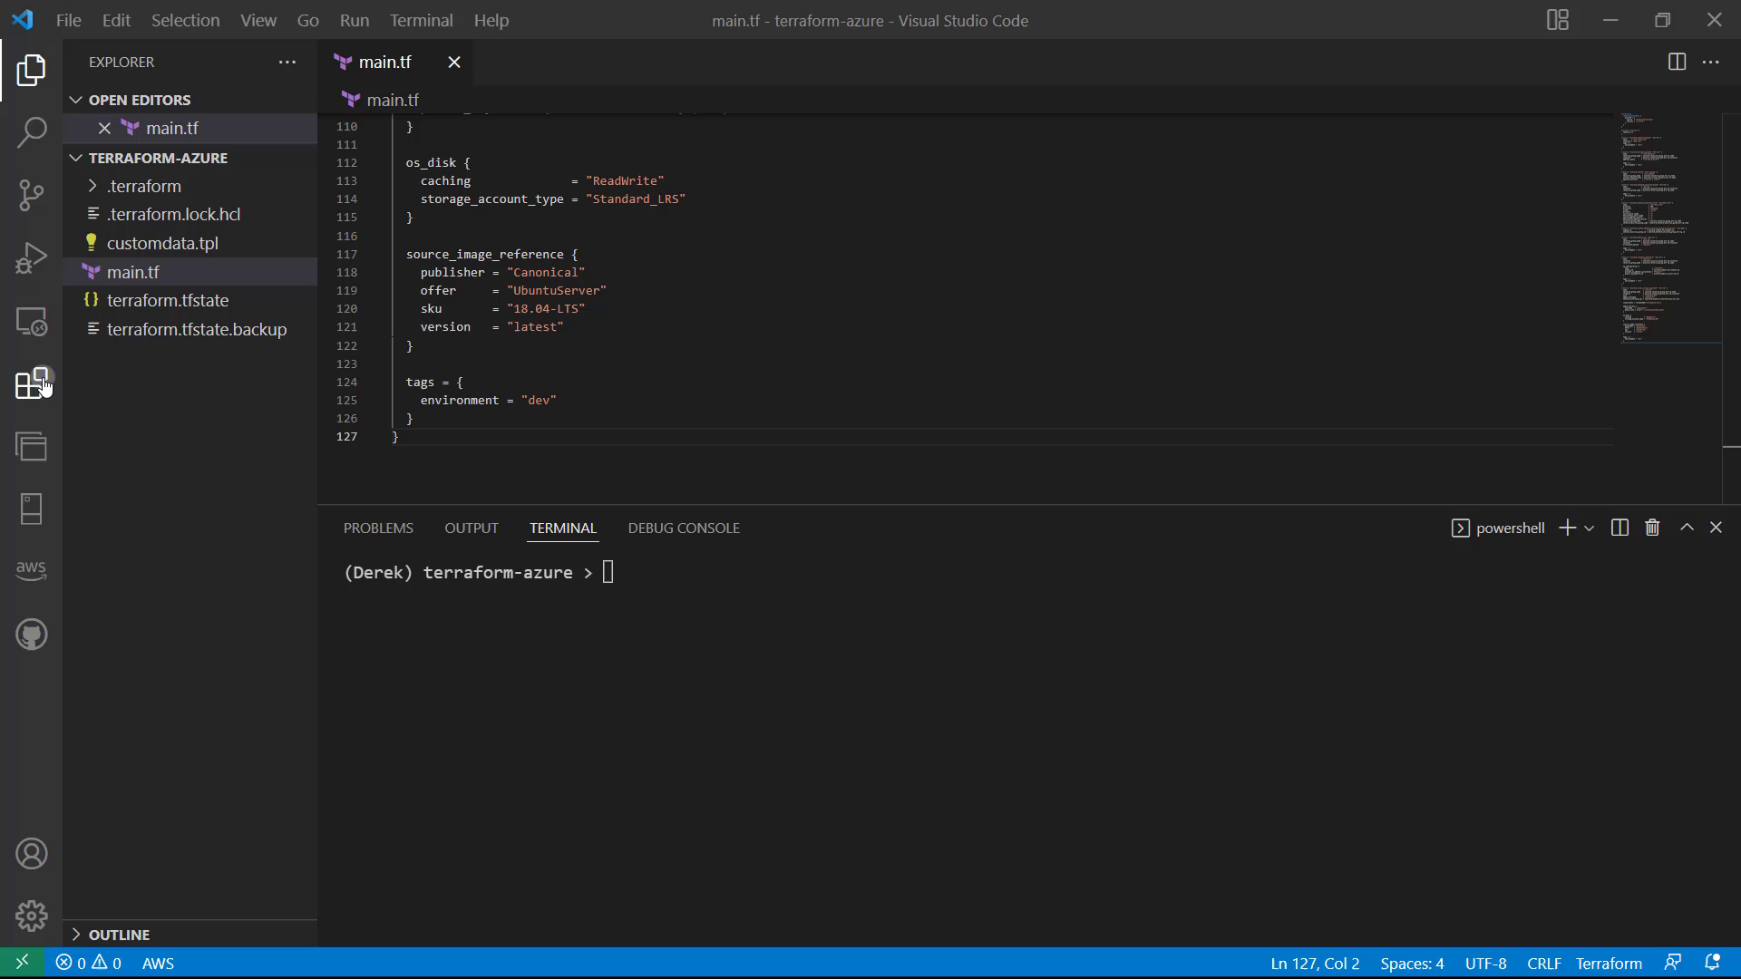
pyautogui.moveTo(31, 384)
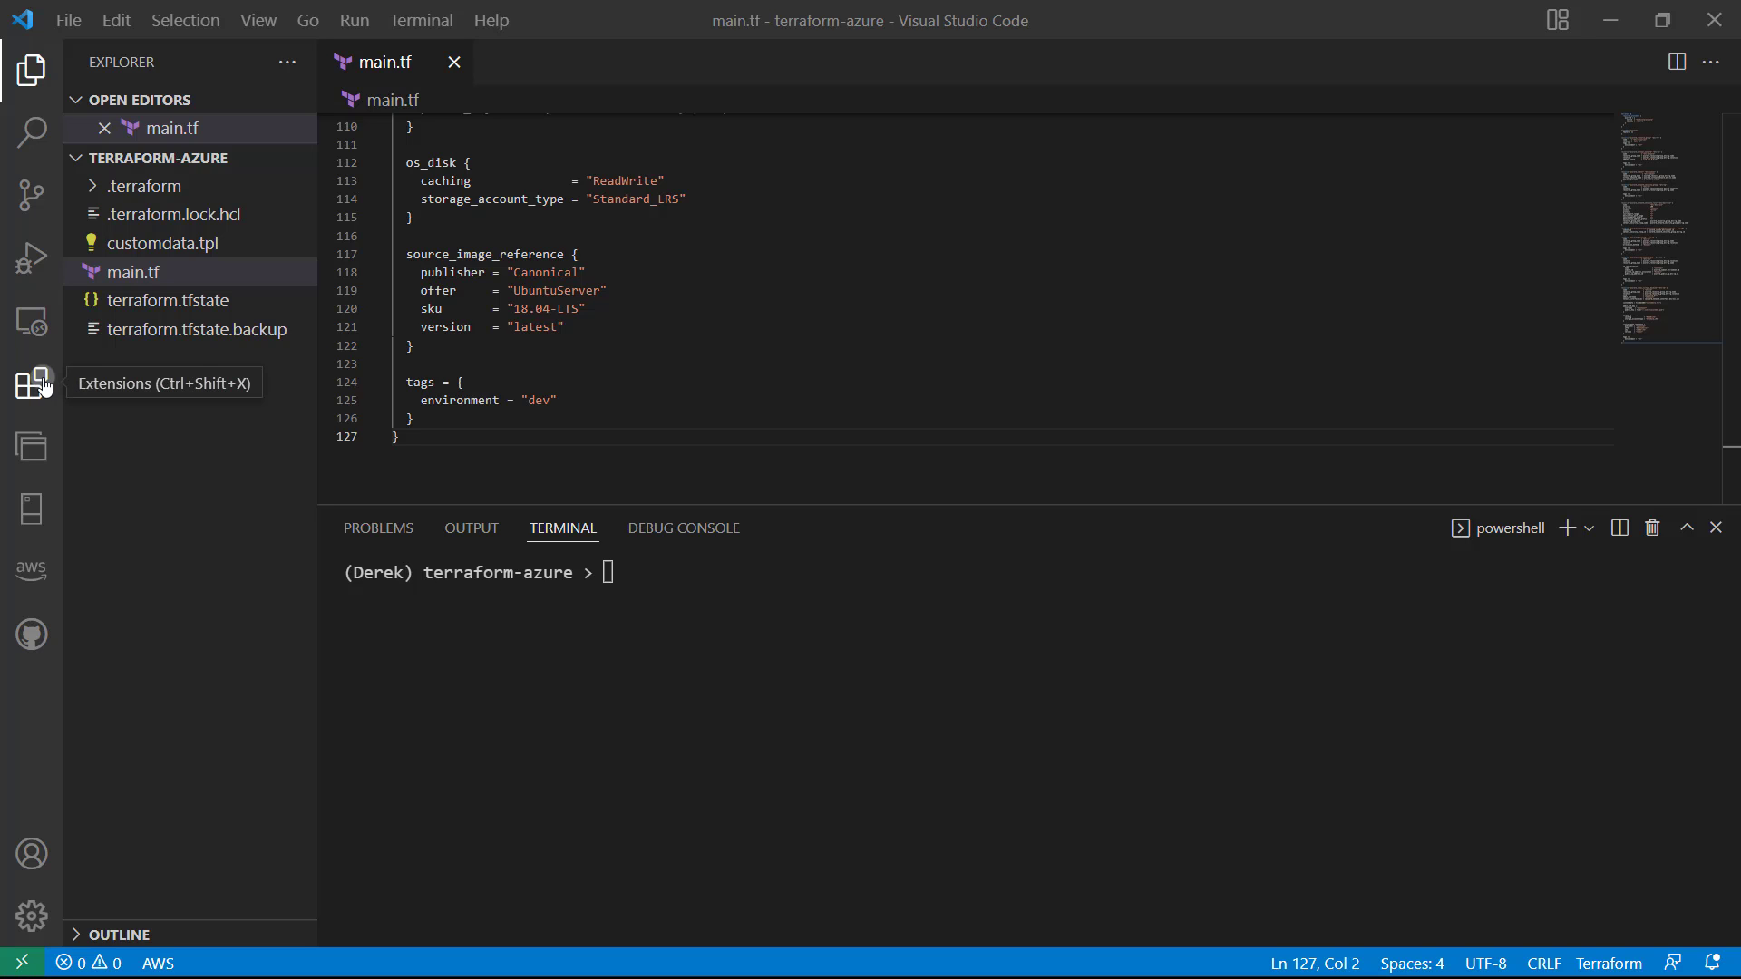
# Install Microsoft's Remote - SSH extension from the Extensions view search for "remote ssh".
pyautogui.click(29, 385)
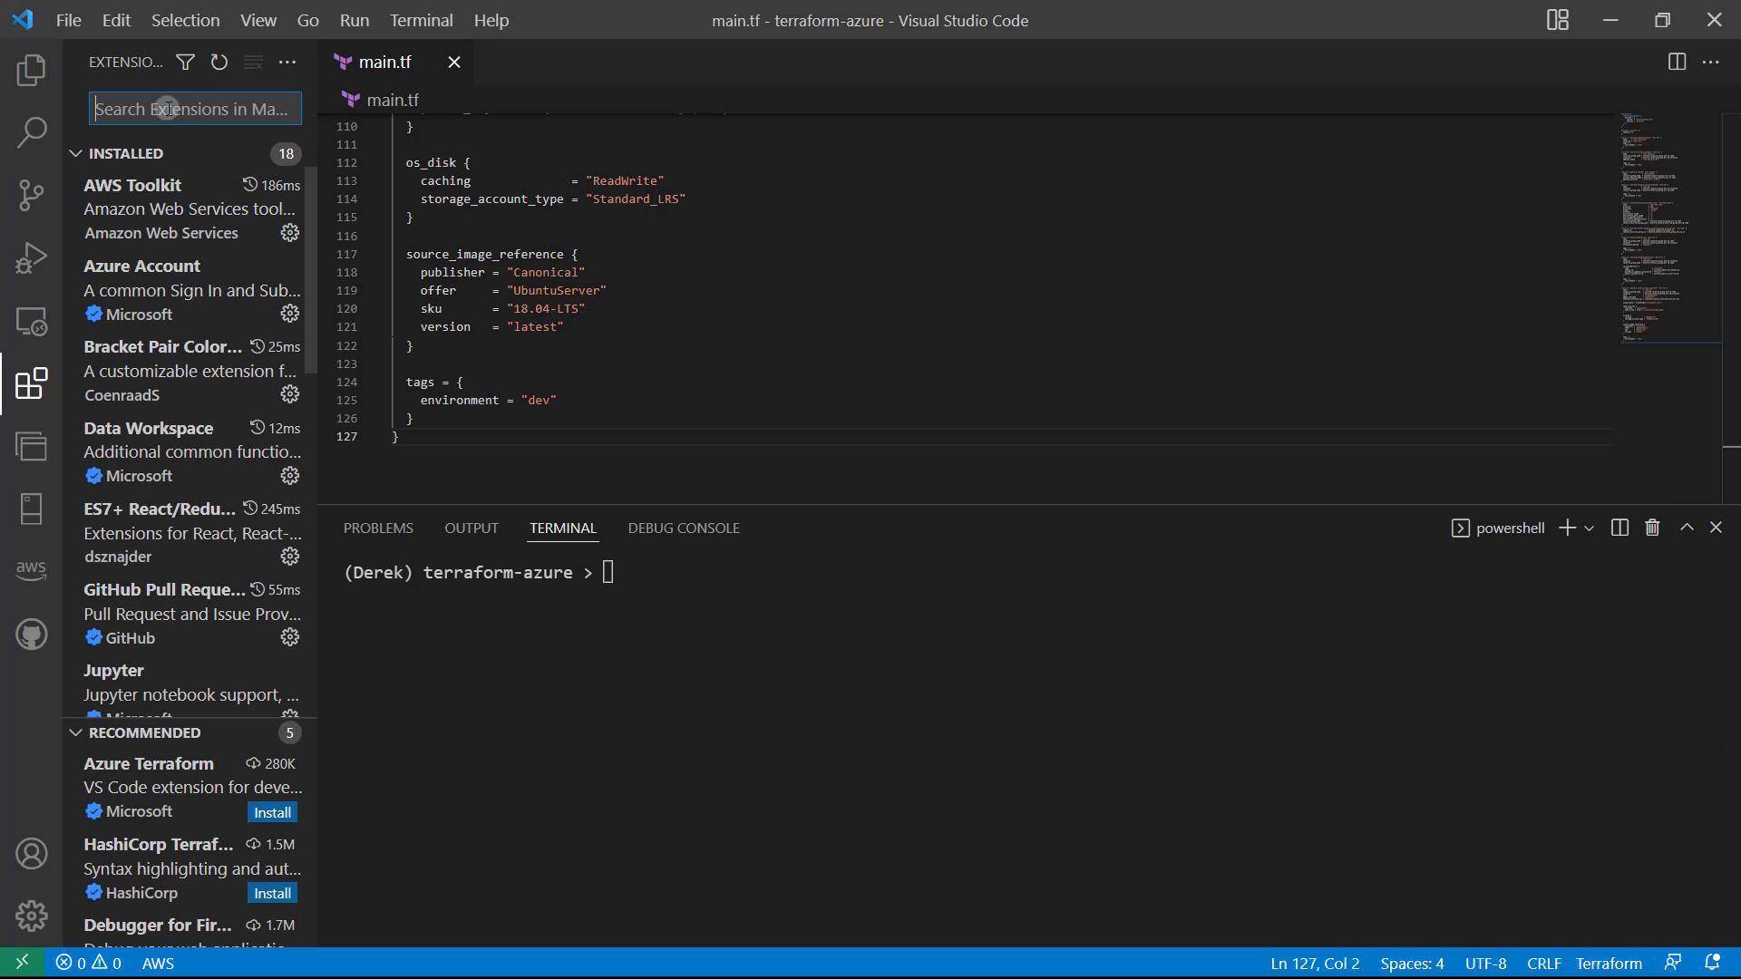
pyautogui.write('remote ssh')
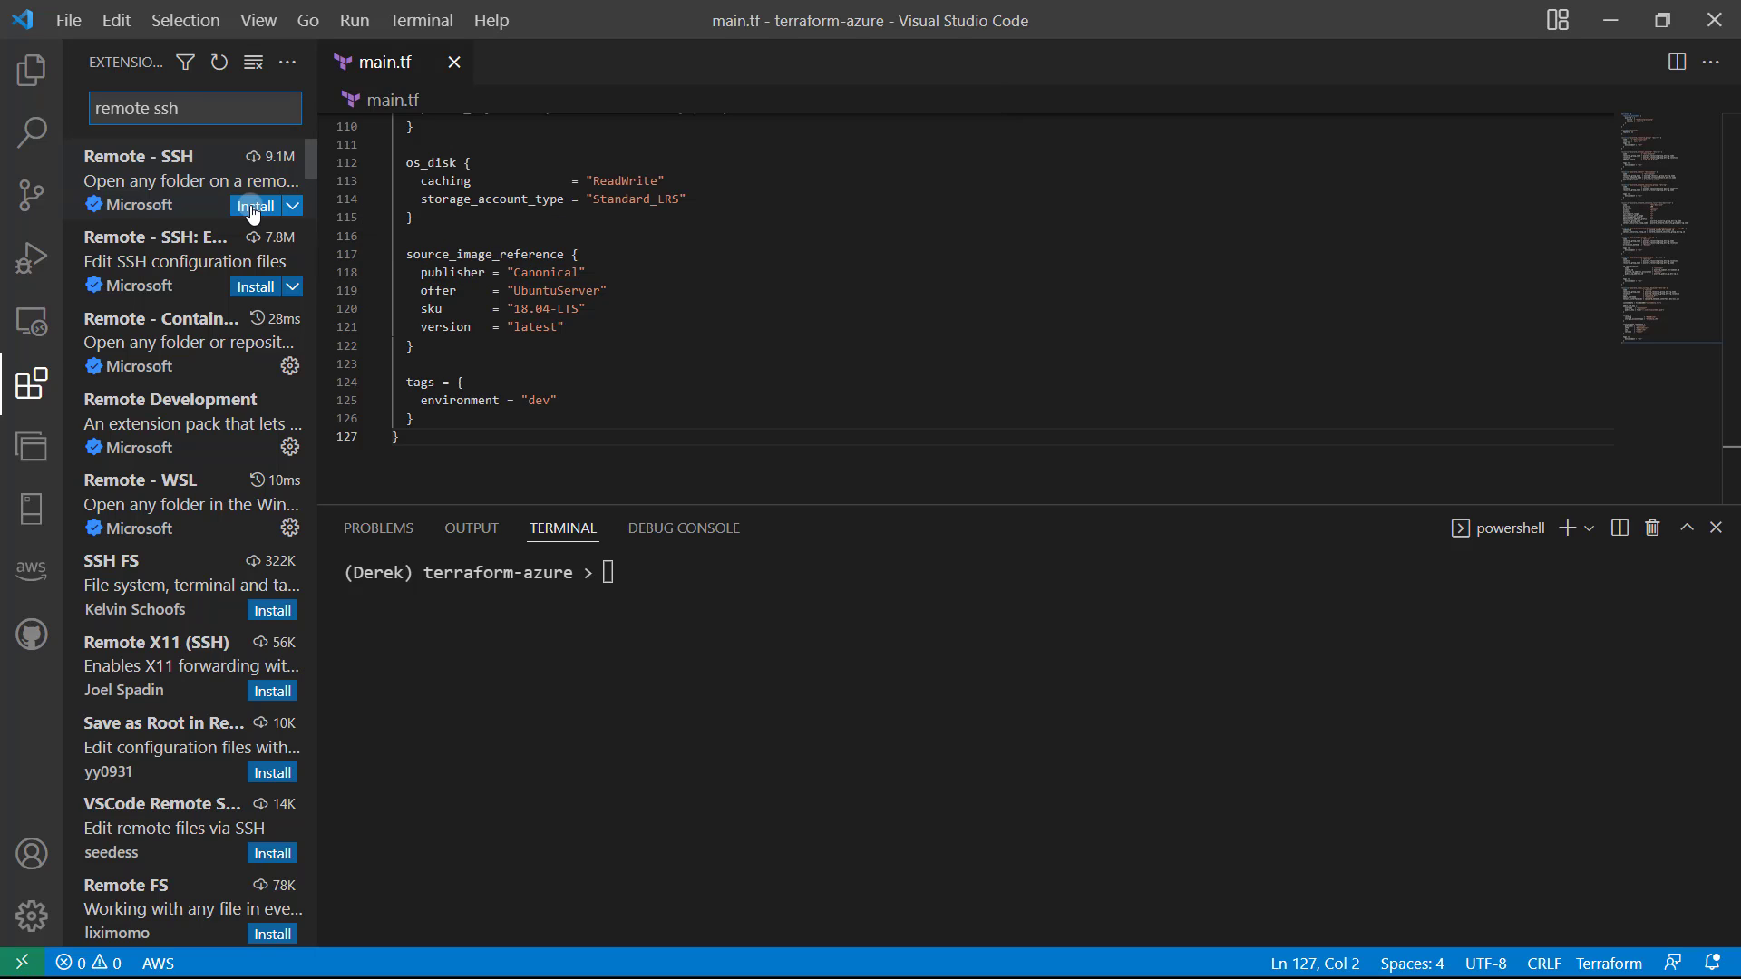
pyautogui.click(254, 205)
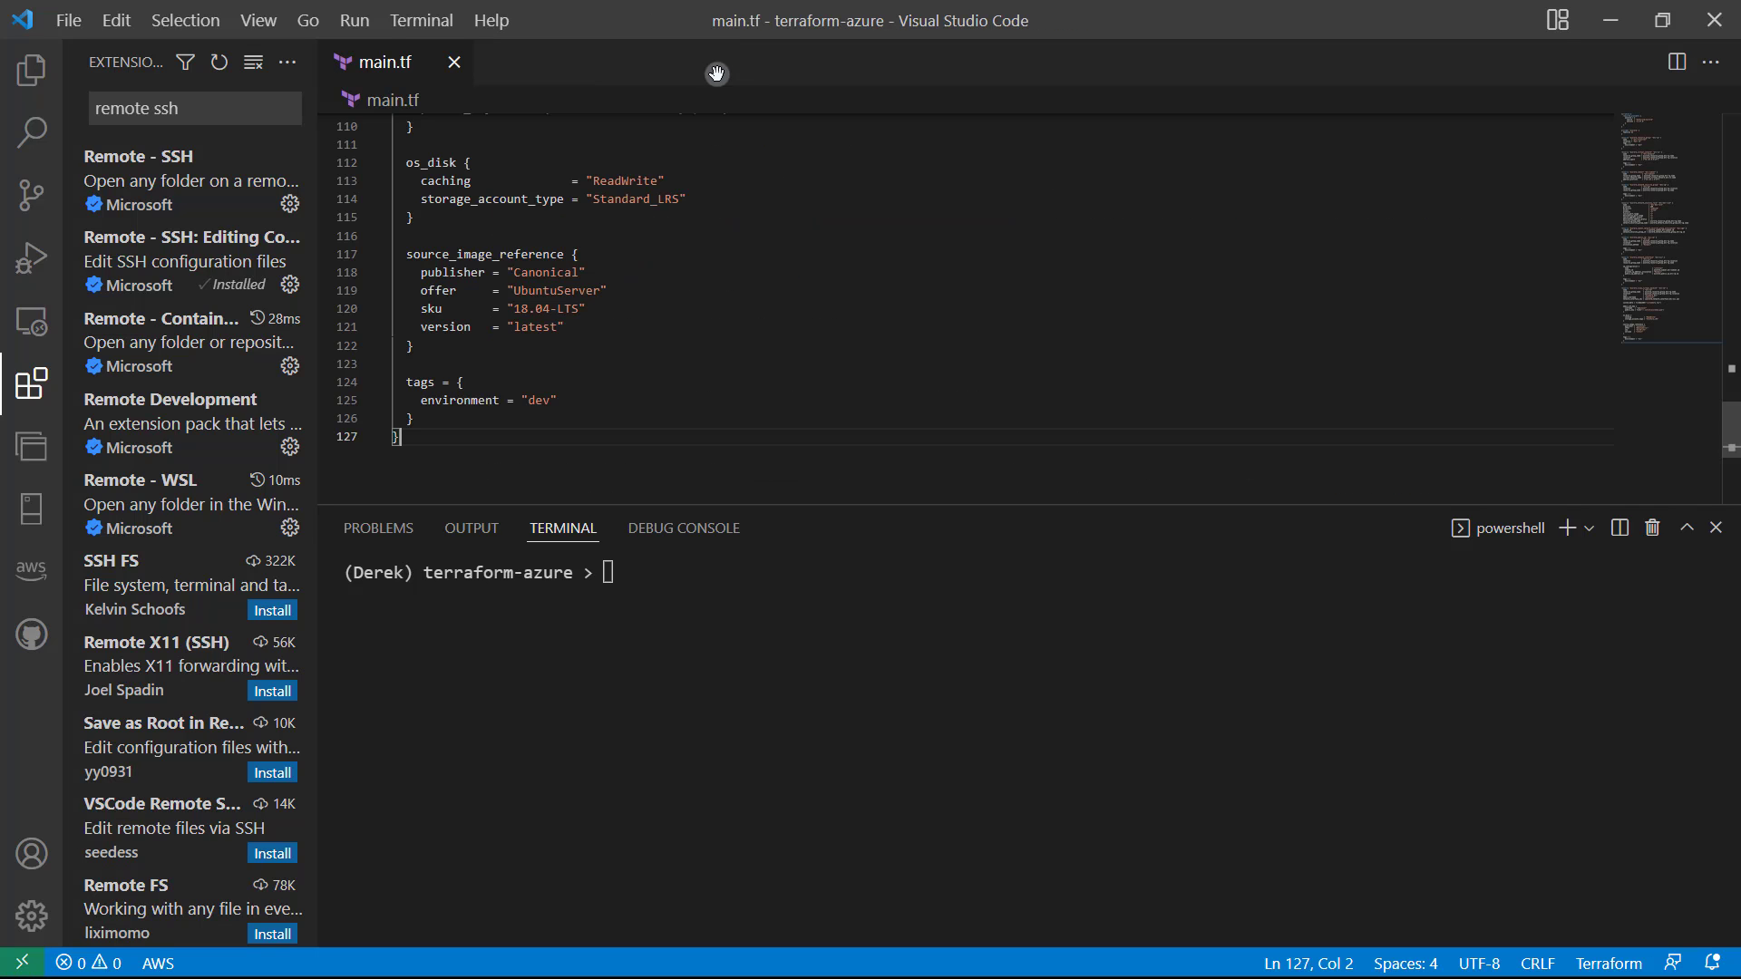
# Run Remote-SSH: Add New SSH Host and enter an ssh admin@... connection command.
pyautogui.click(258, 20)
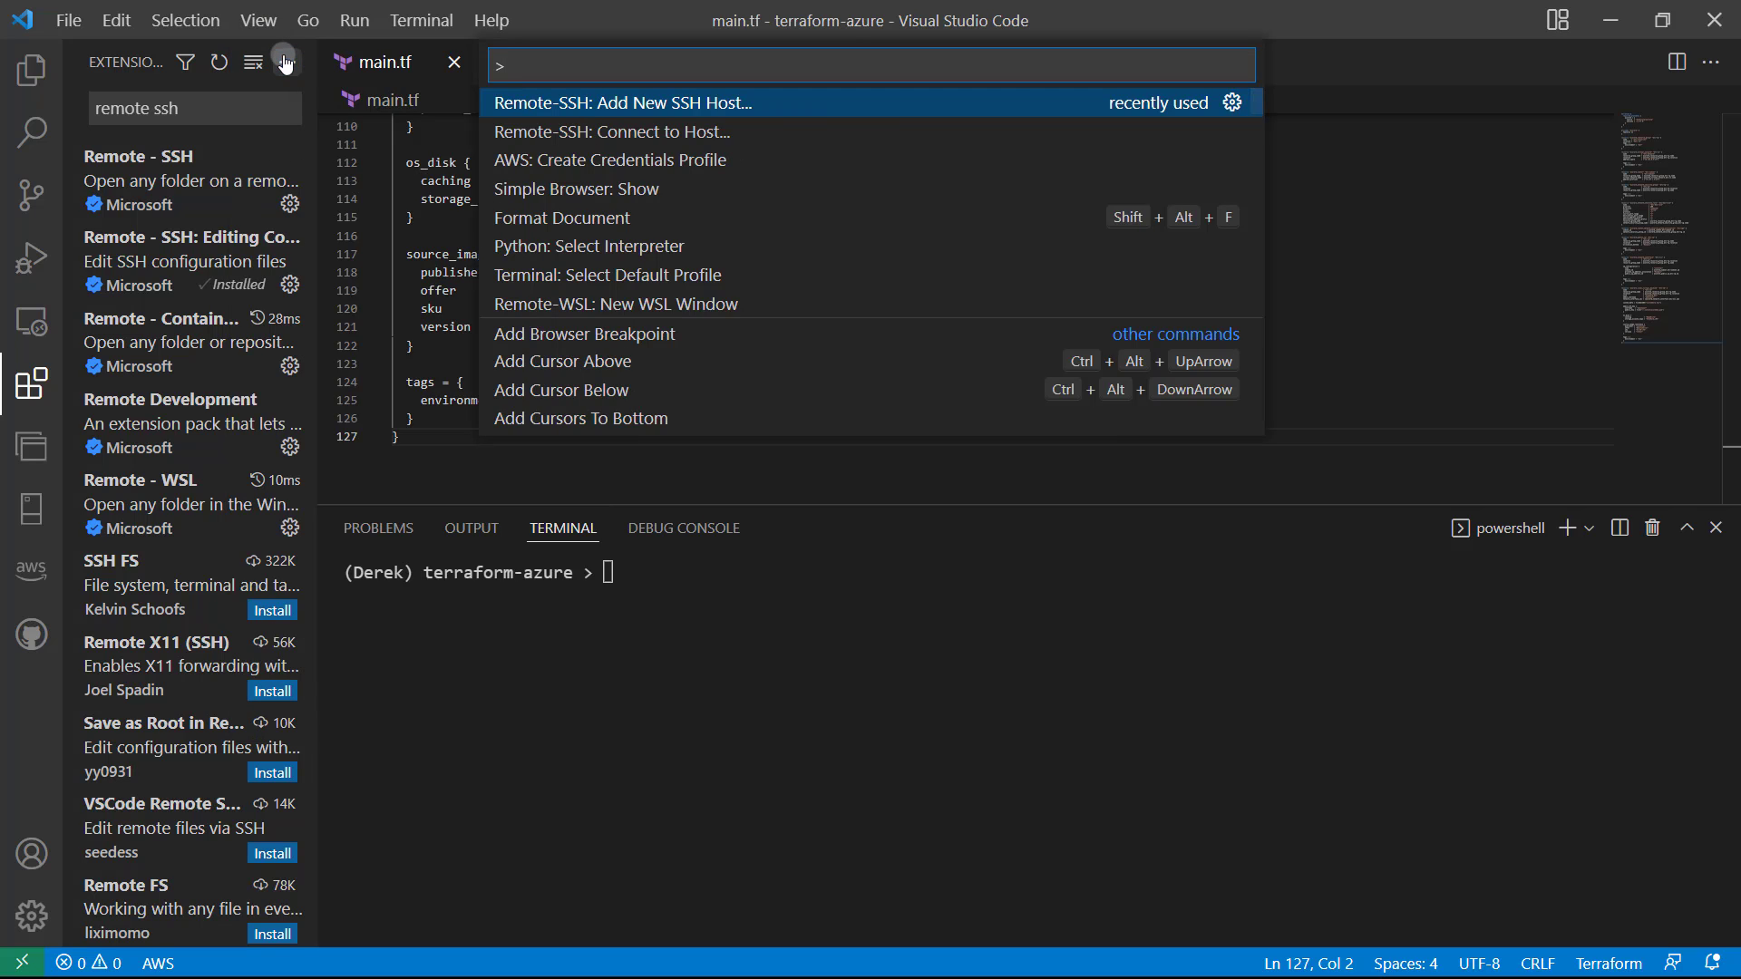
pyautogui.write('remote-ssh')
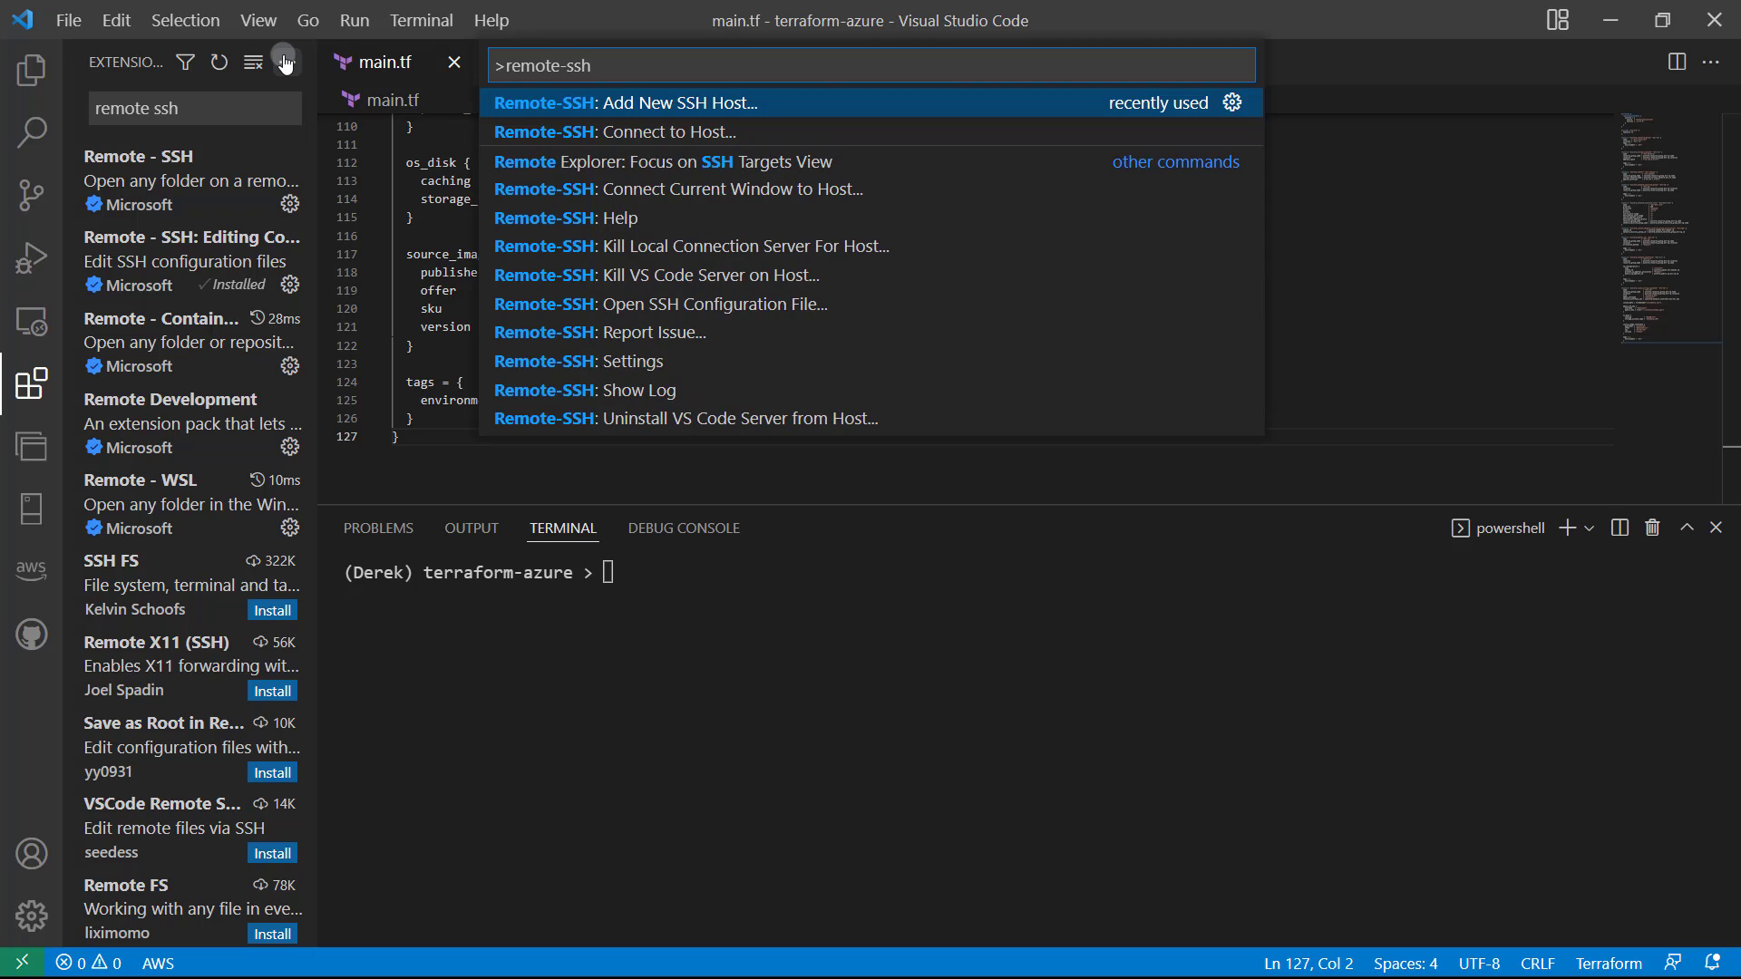
pyautogui.moveTo(675, 116)
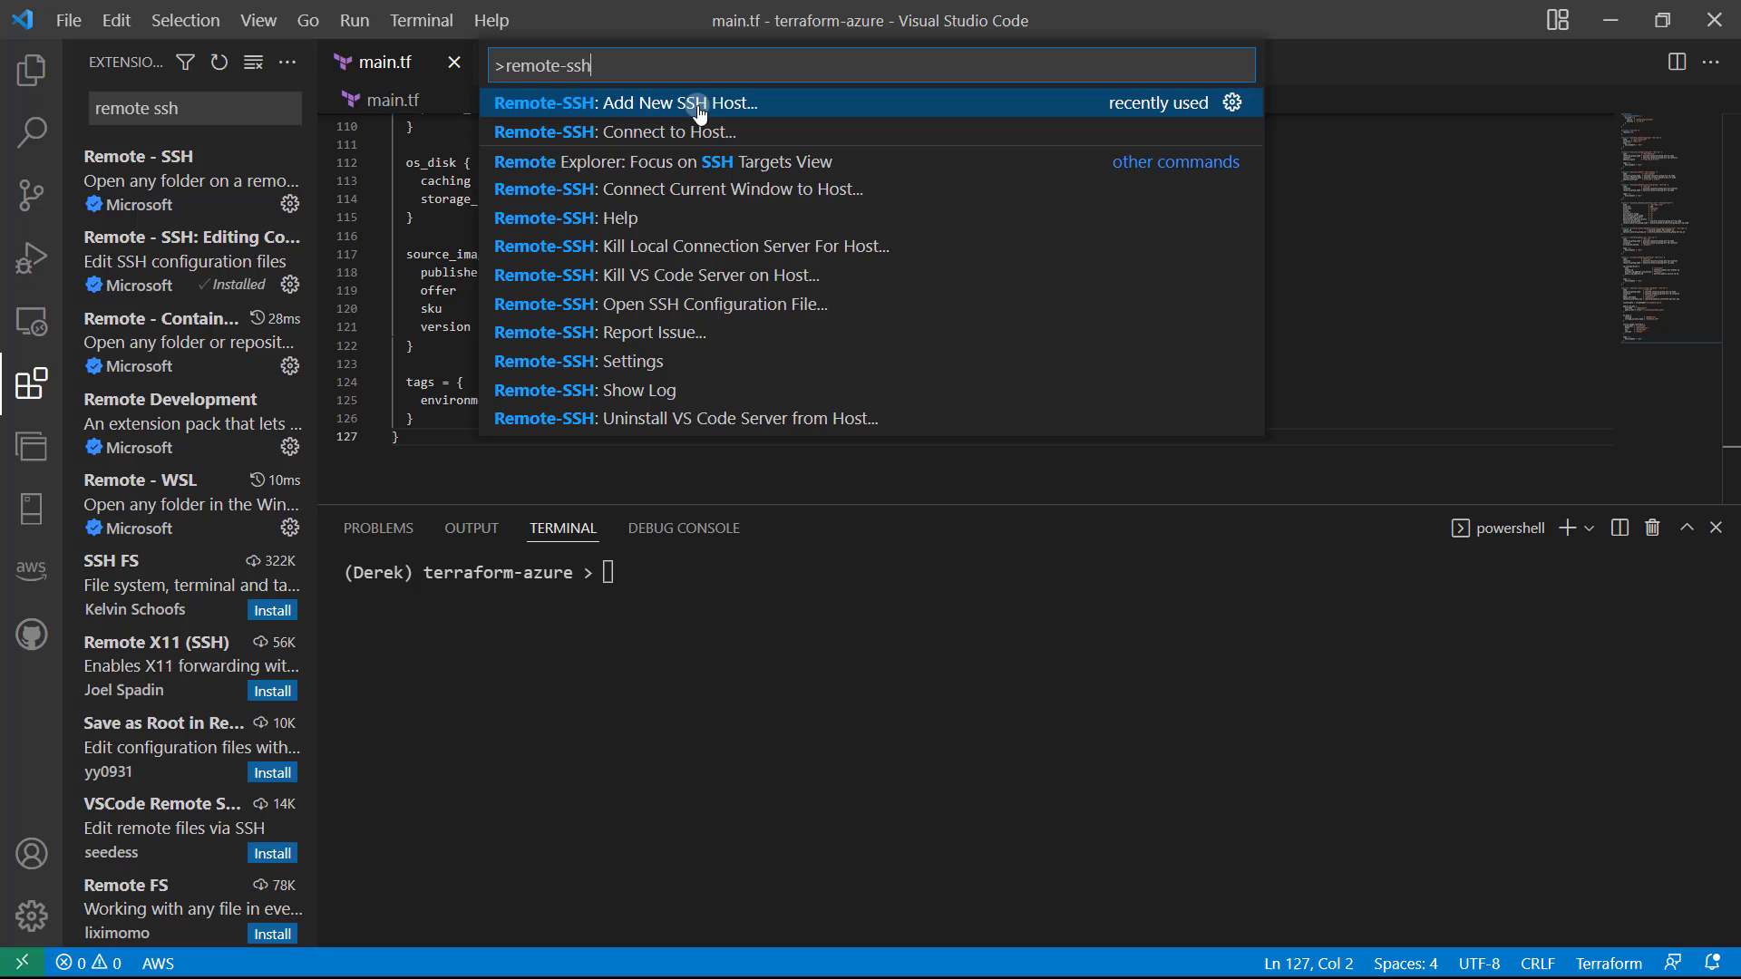
pyautogui.click(698, 102)
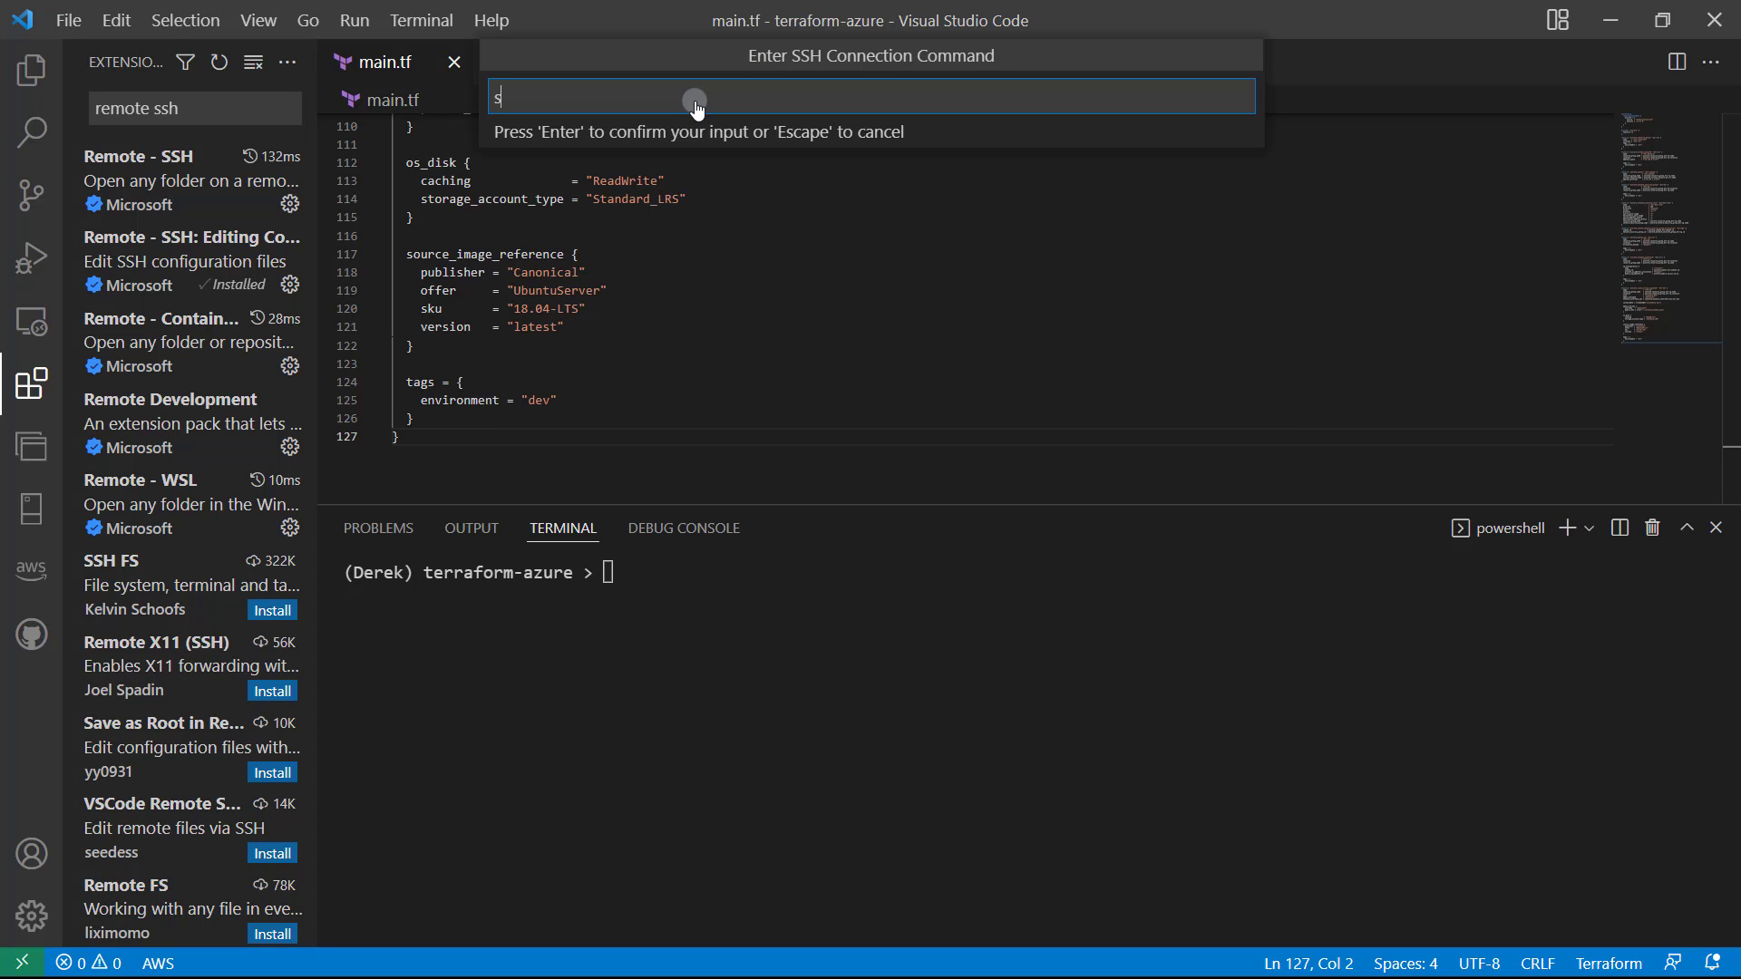
pyautogui.write('sh admin')
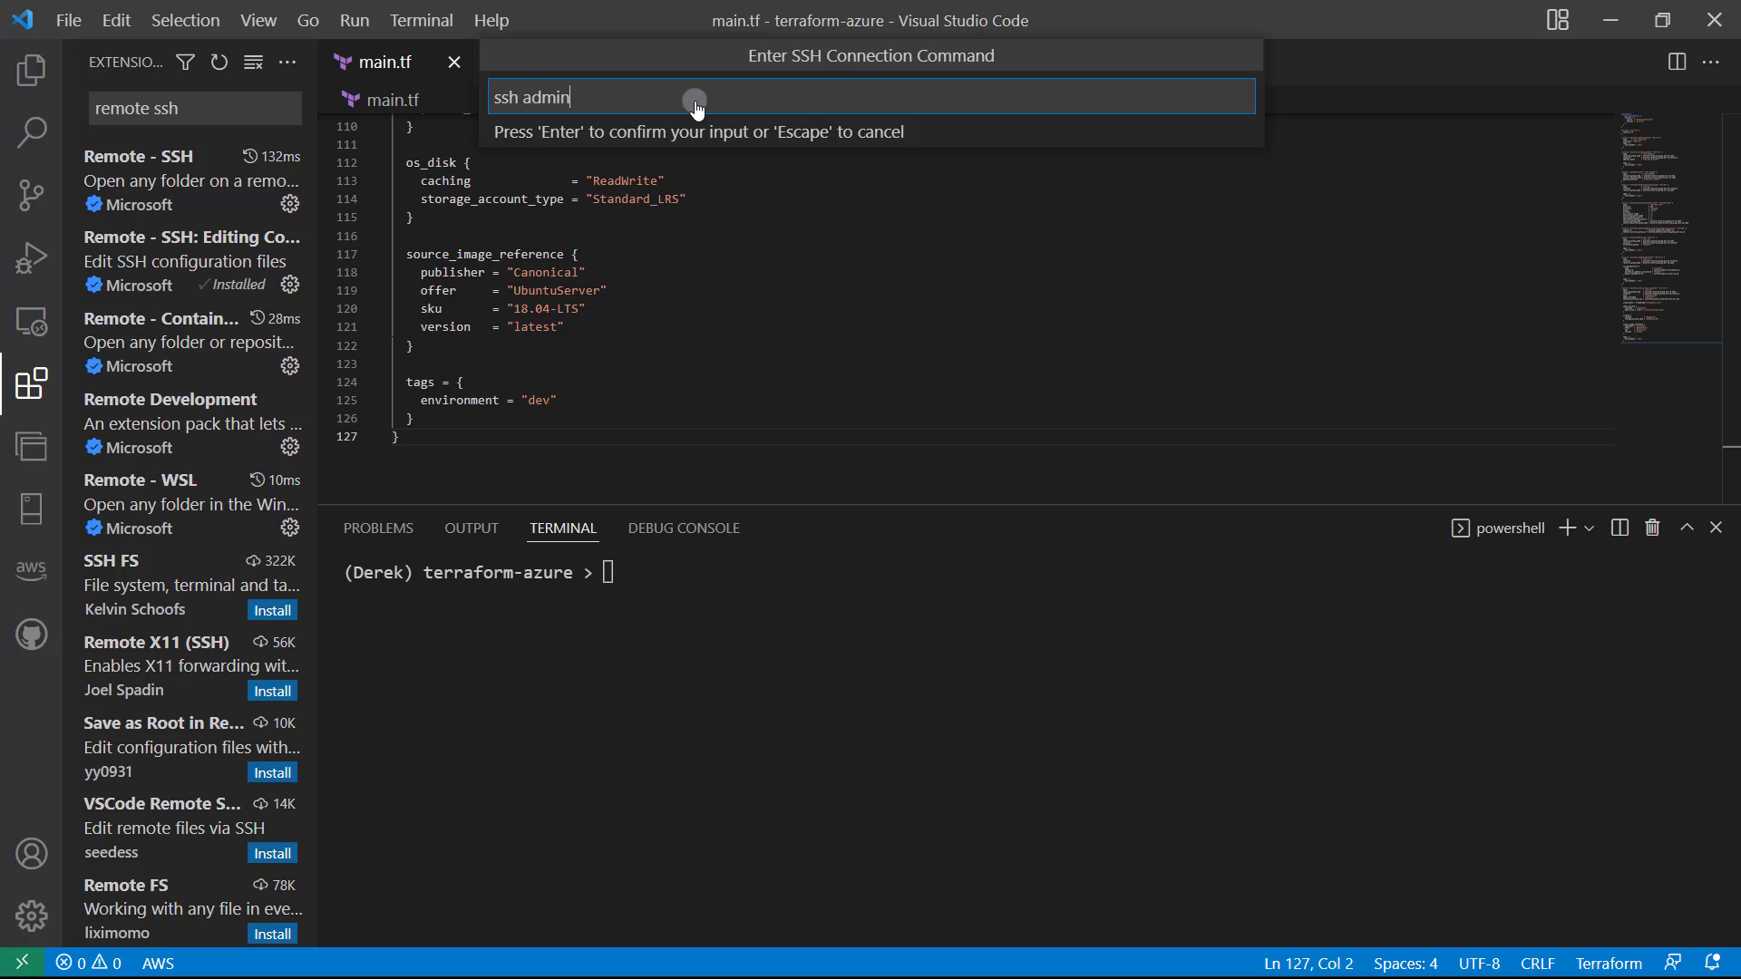
pyautogui.write('@admin.com')
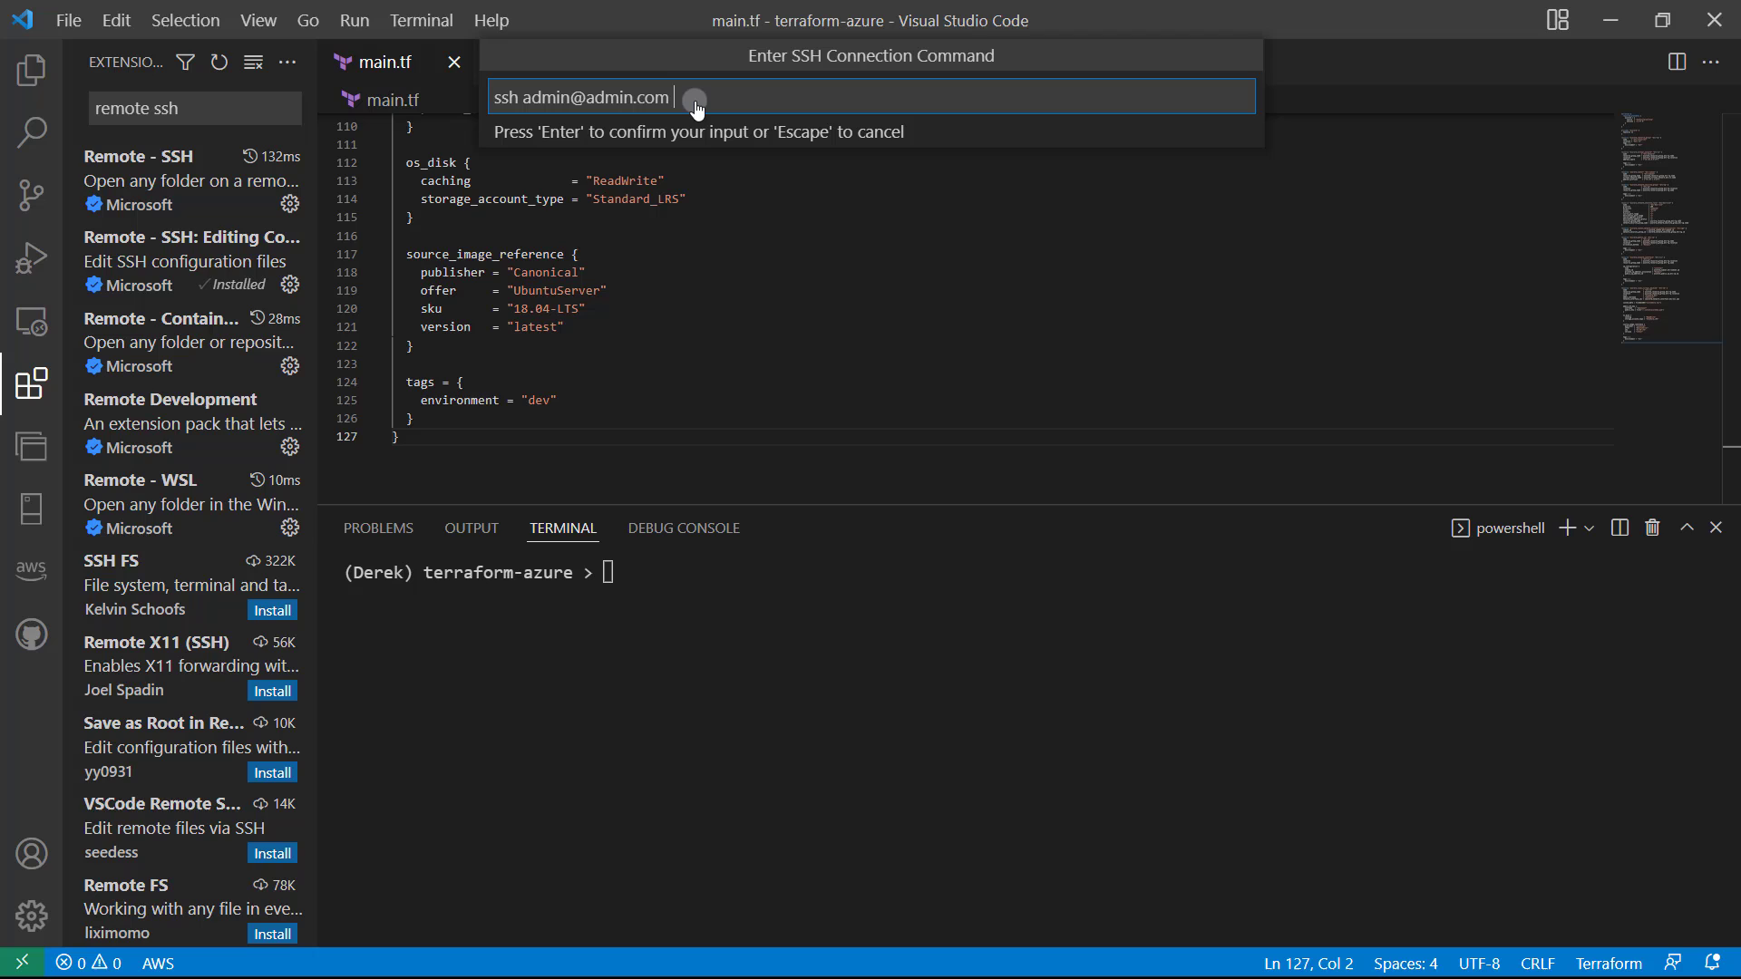
pyautogui.press('Enter')
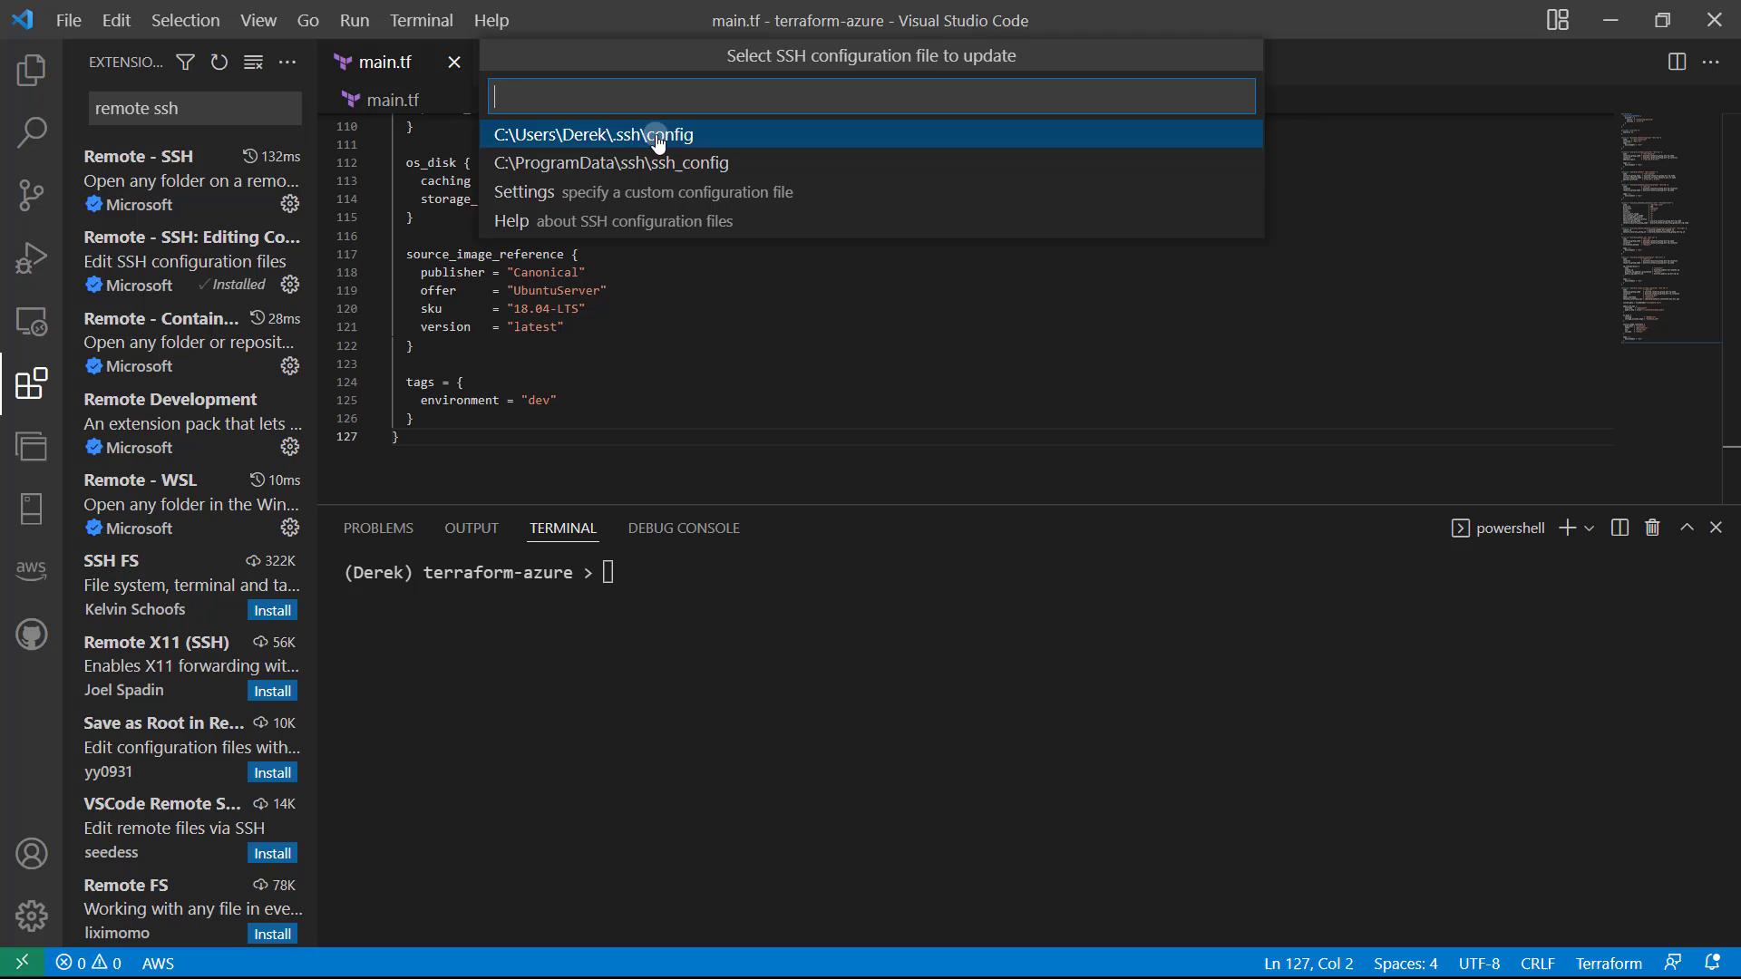
pyautogui.moveTo(616, 145)
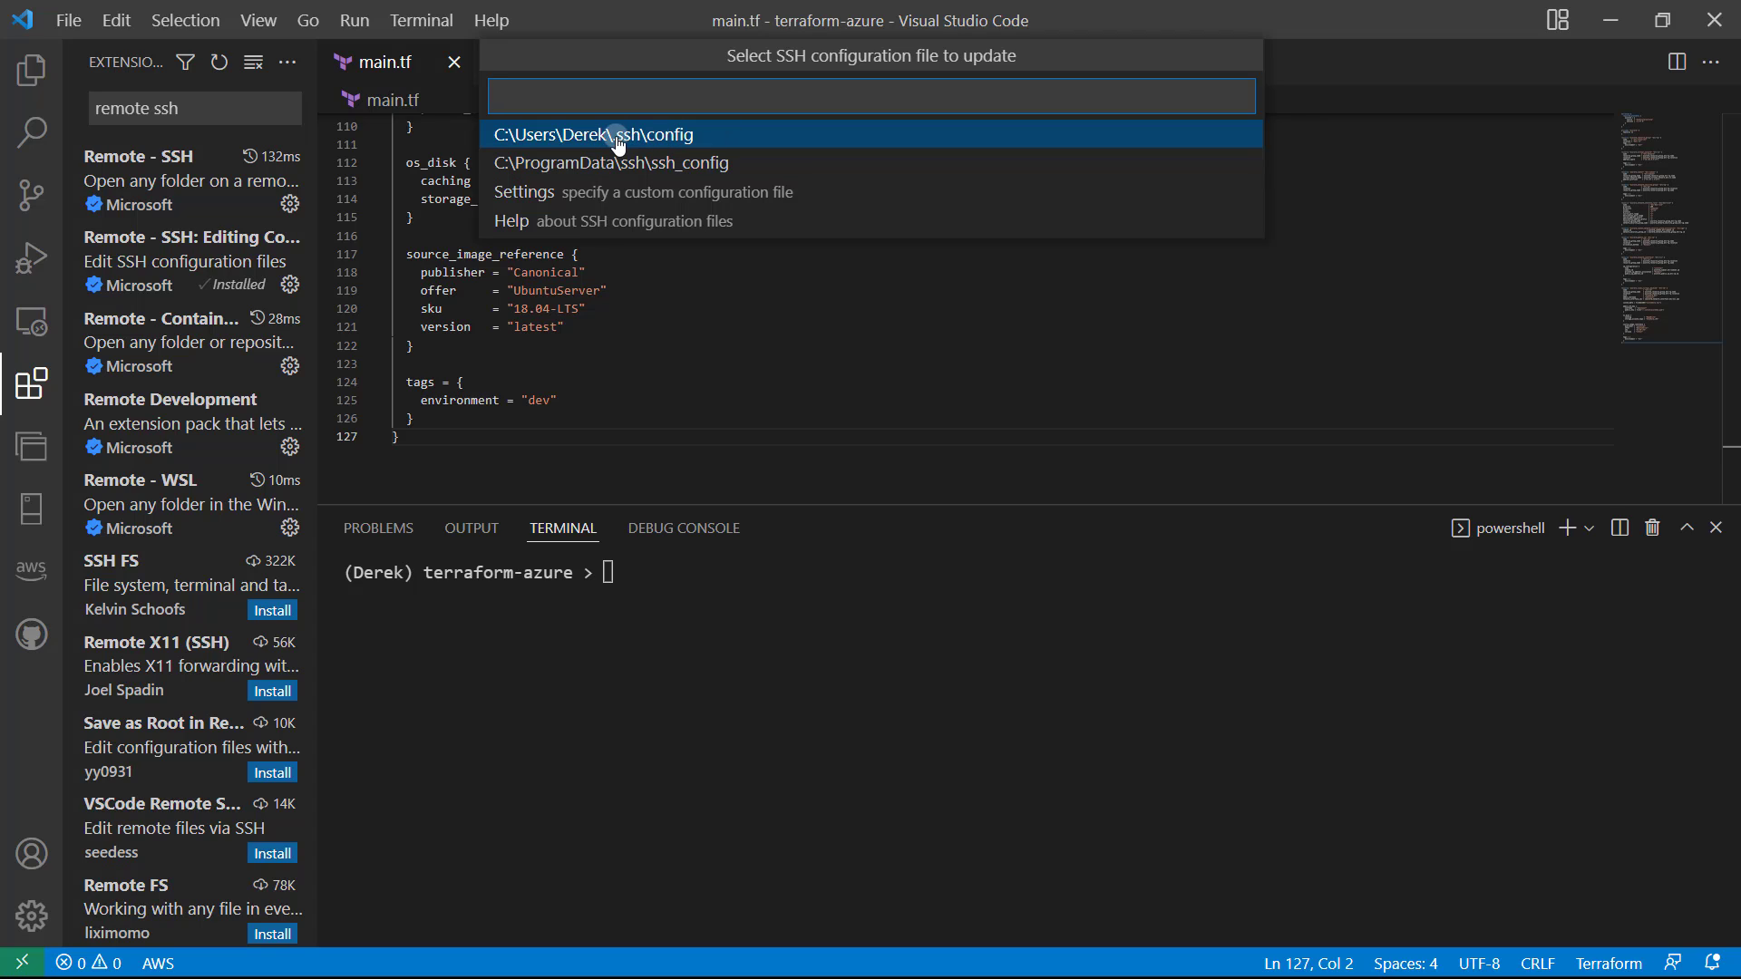
pyautogui.moveTo(656, 143)
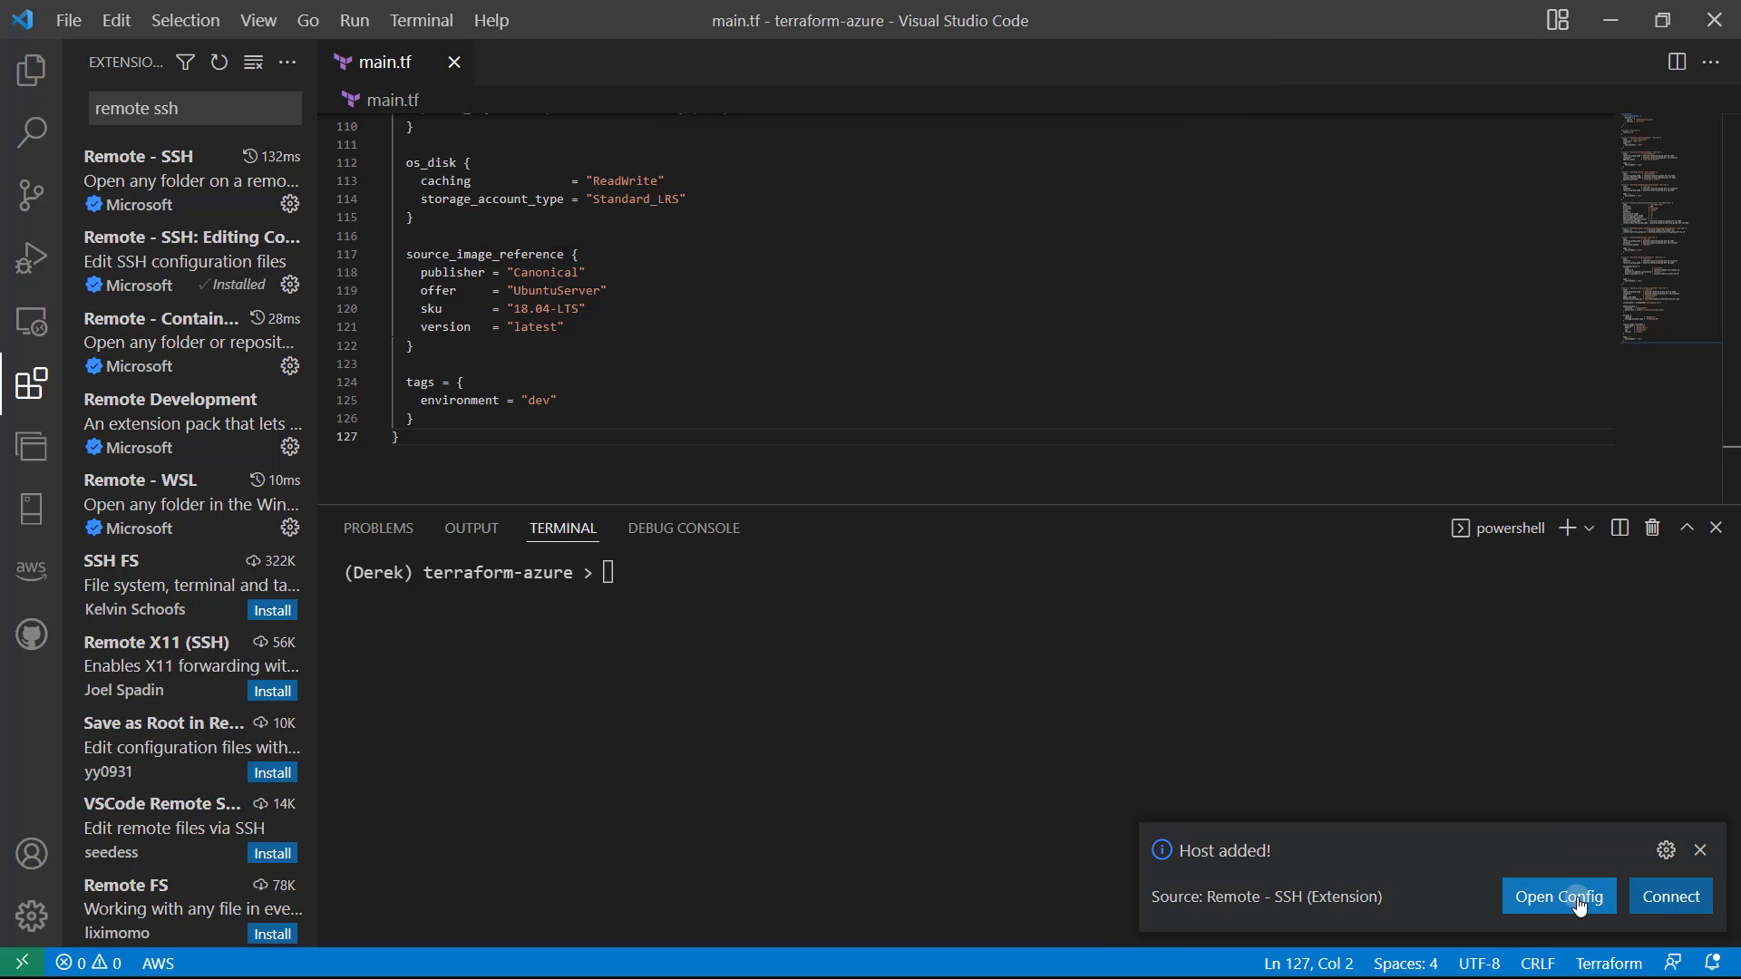
# Review the personal SSH config's Host entries, noting the mtcrsa key name, then return to the Explorer.
pyautogui.click(1560, 896)
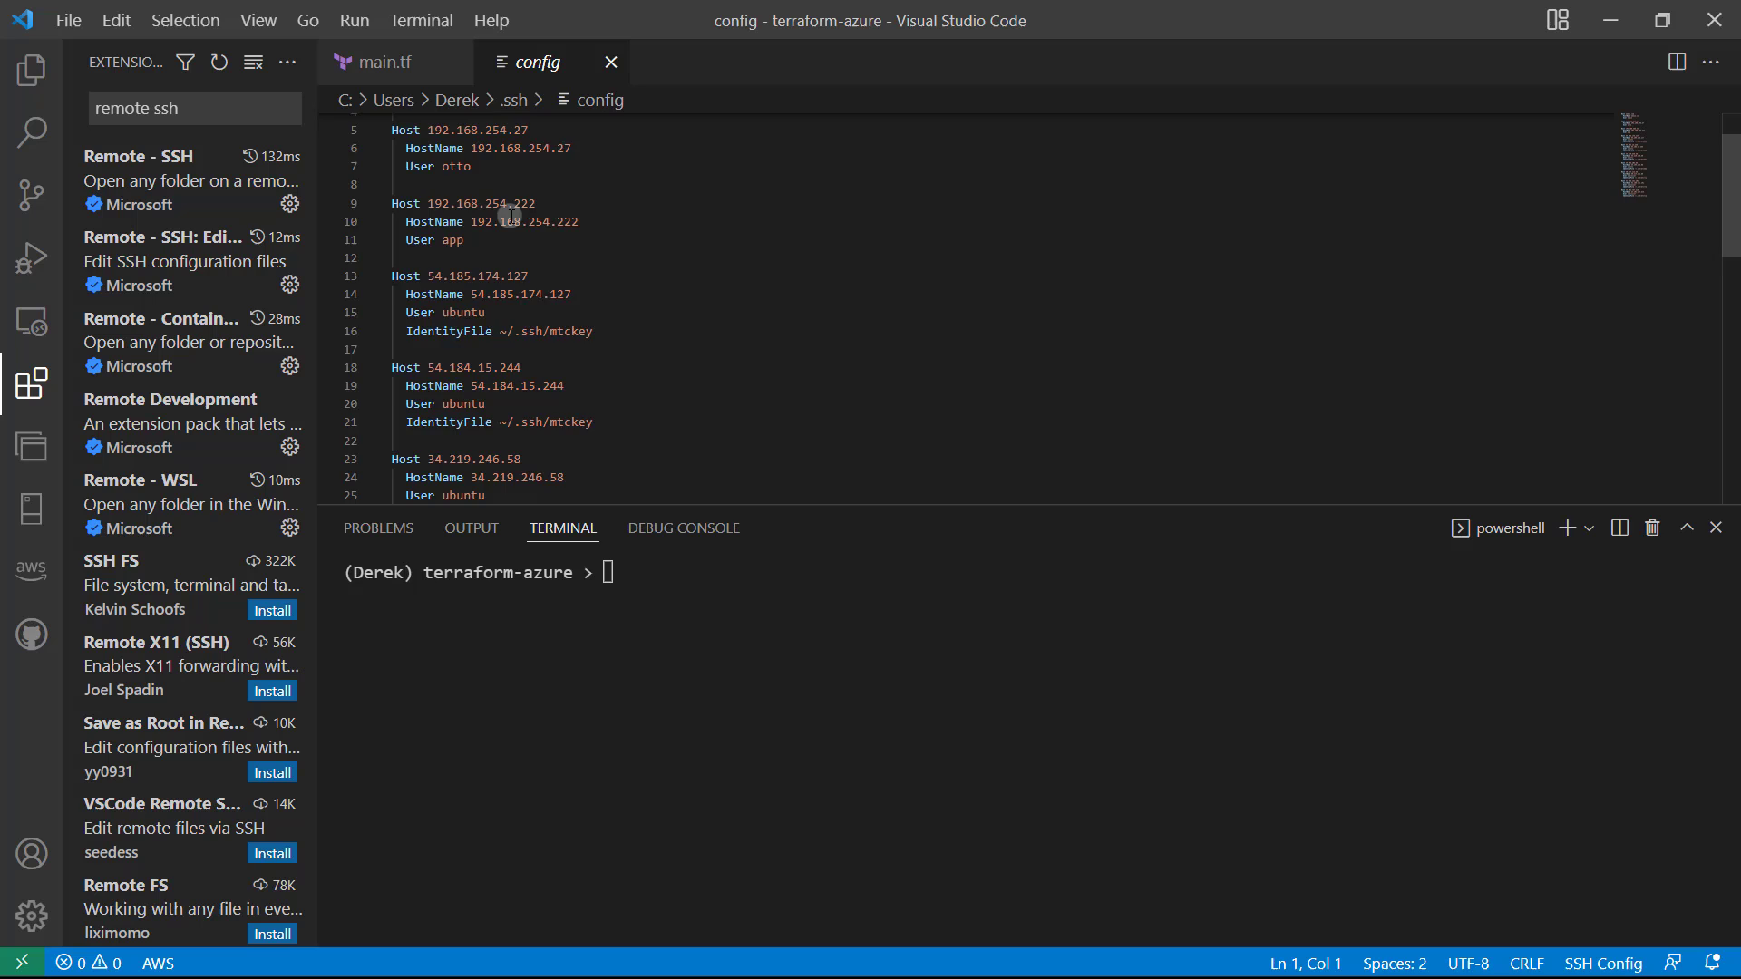
pyautogui.scroll(-3)
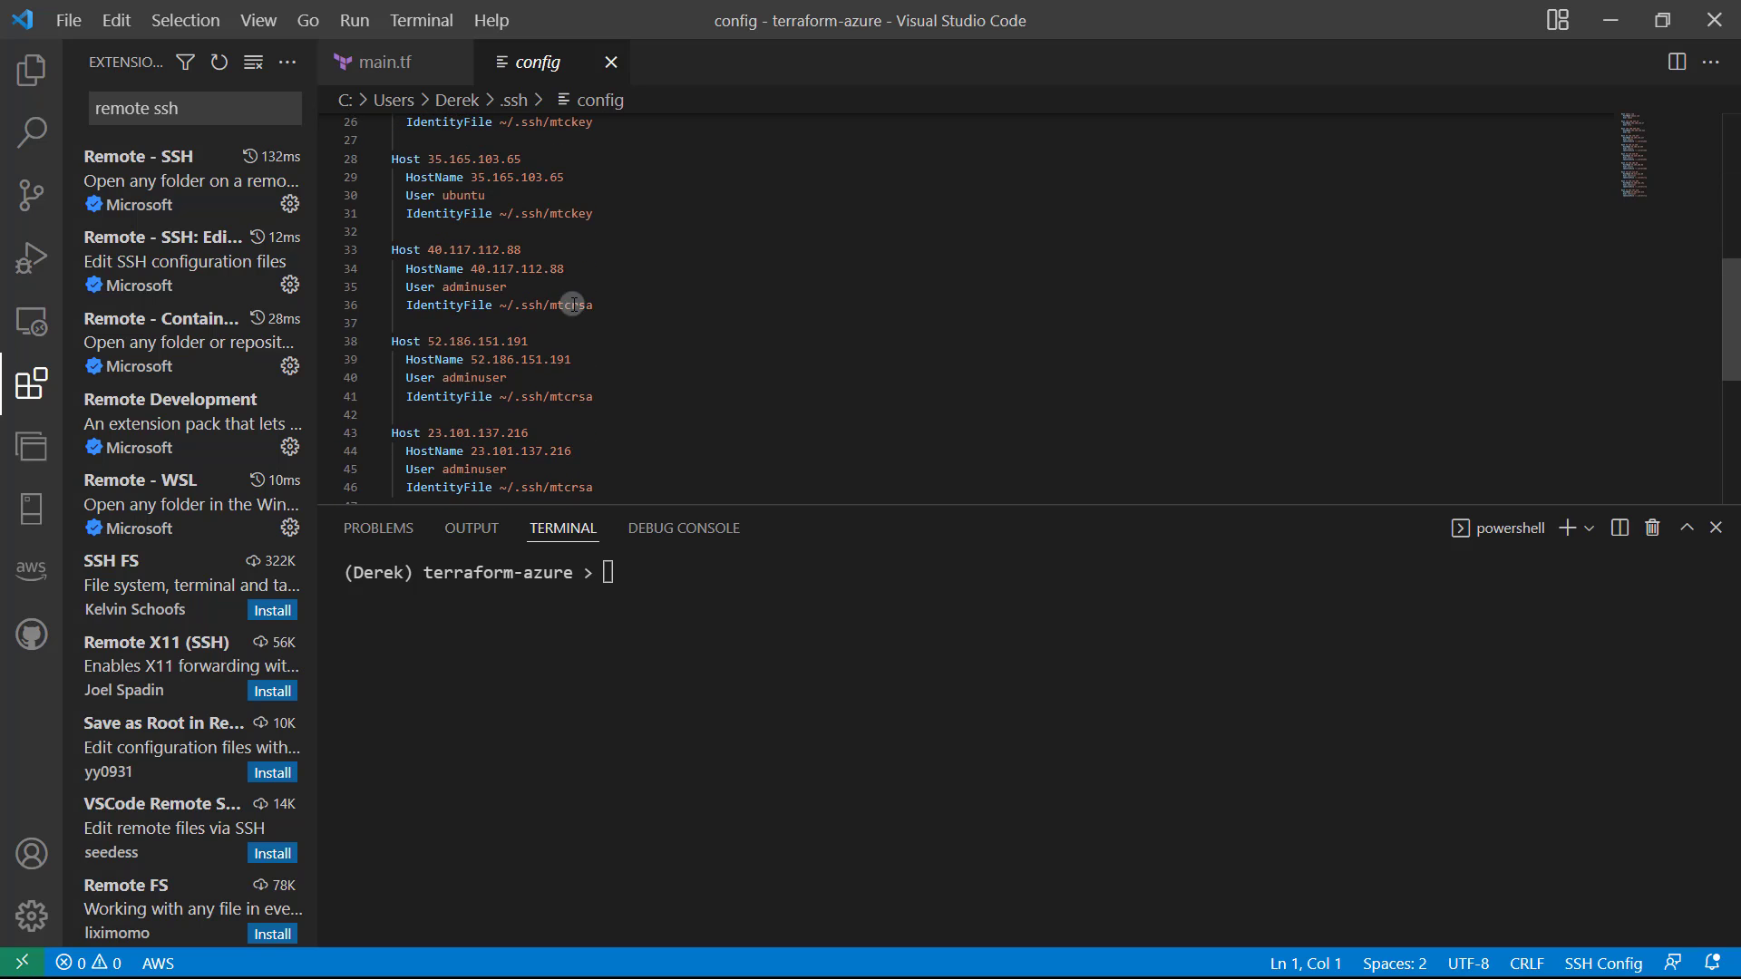
pyautogui.moveTo(413, 268); pyautogui.dragTo(593, 305)
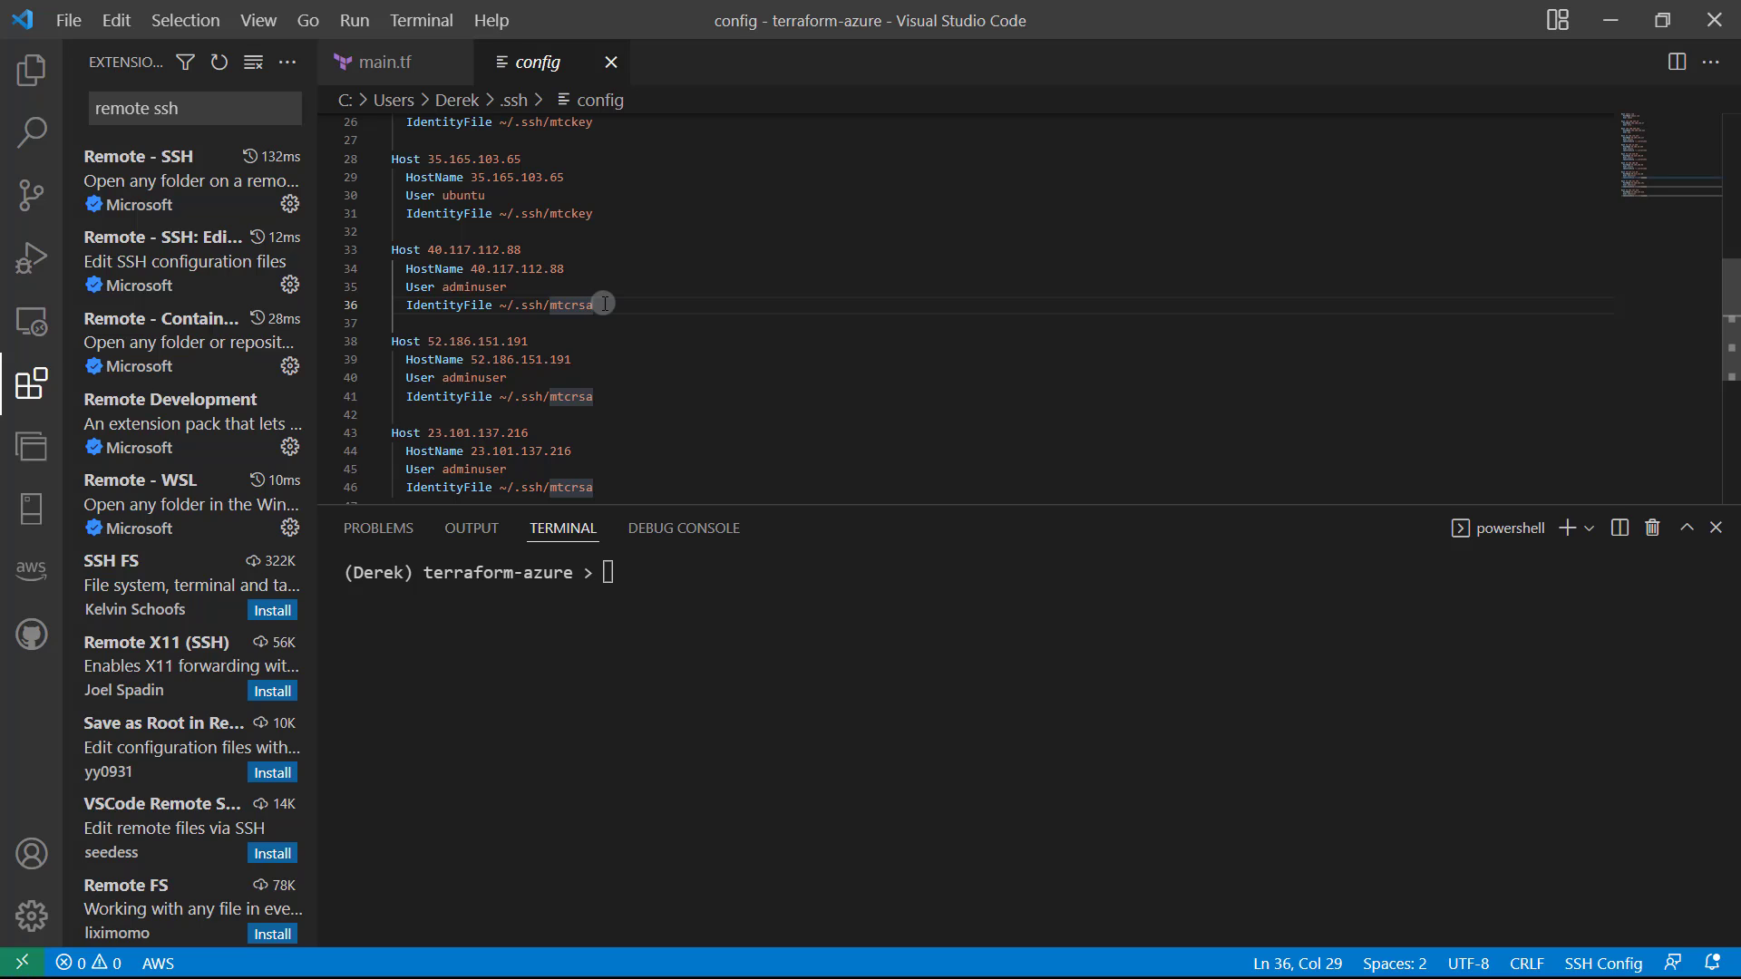
pyautogui.moveTo(624, 329)
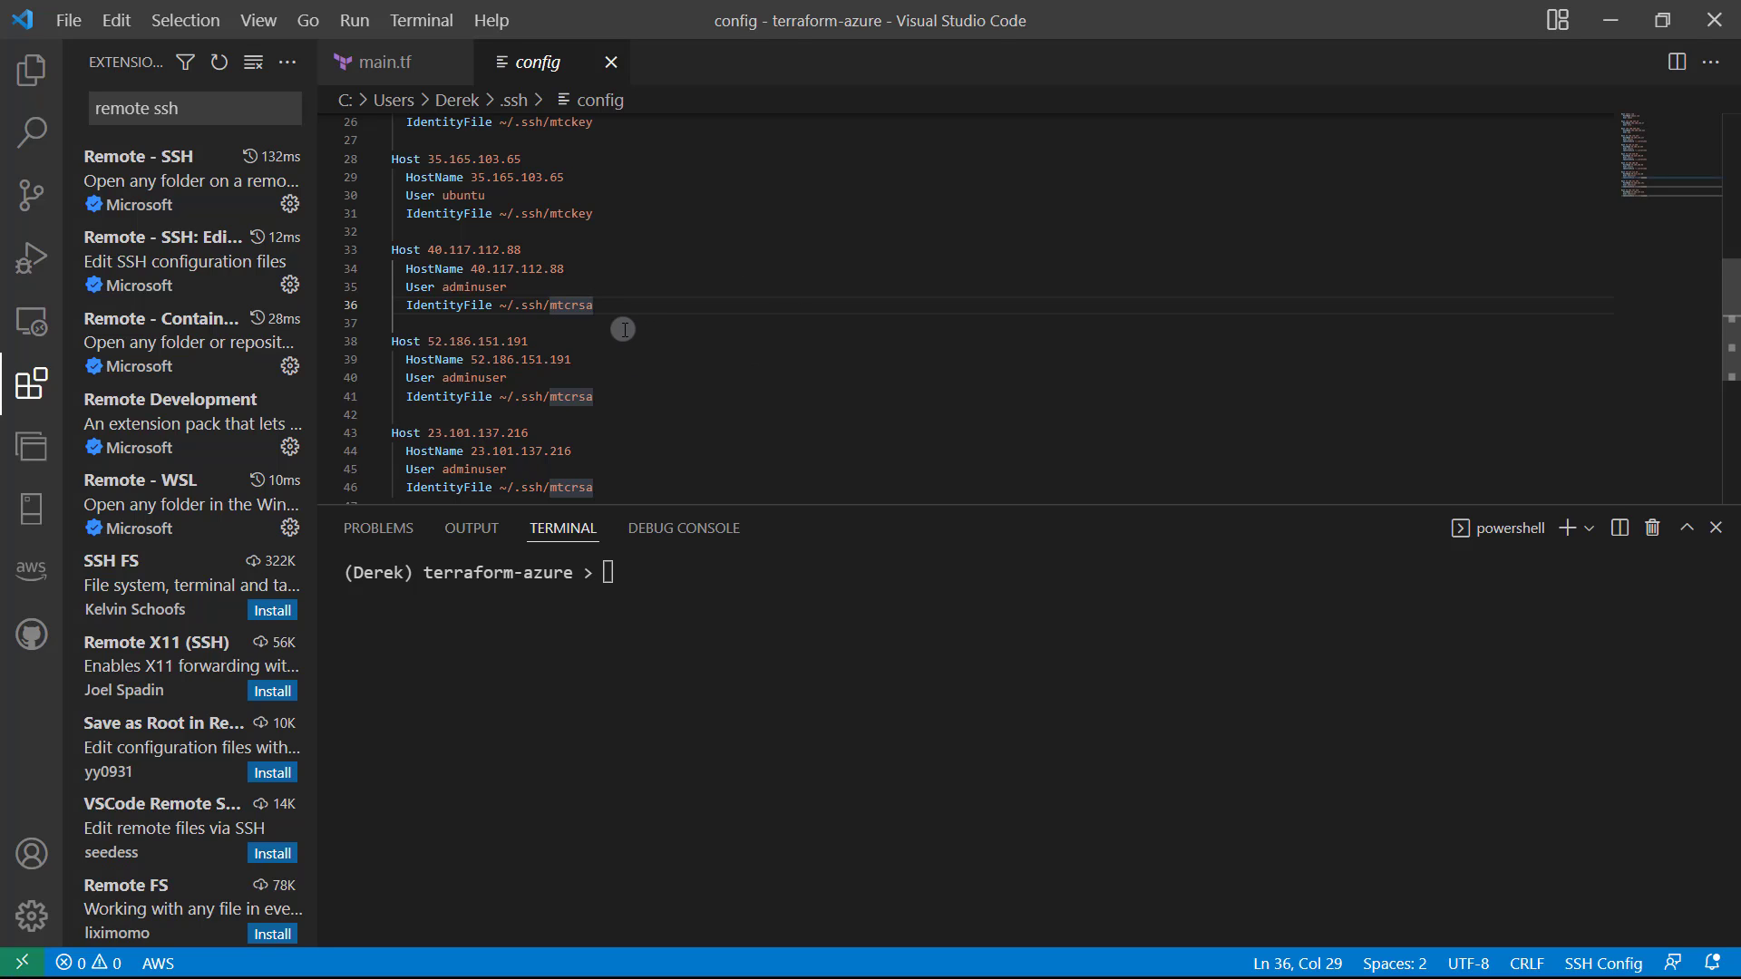
pyautogui.click(27, 58)
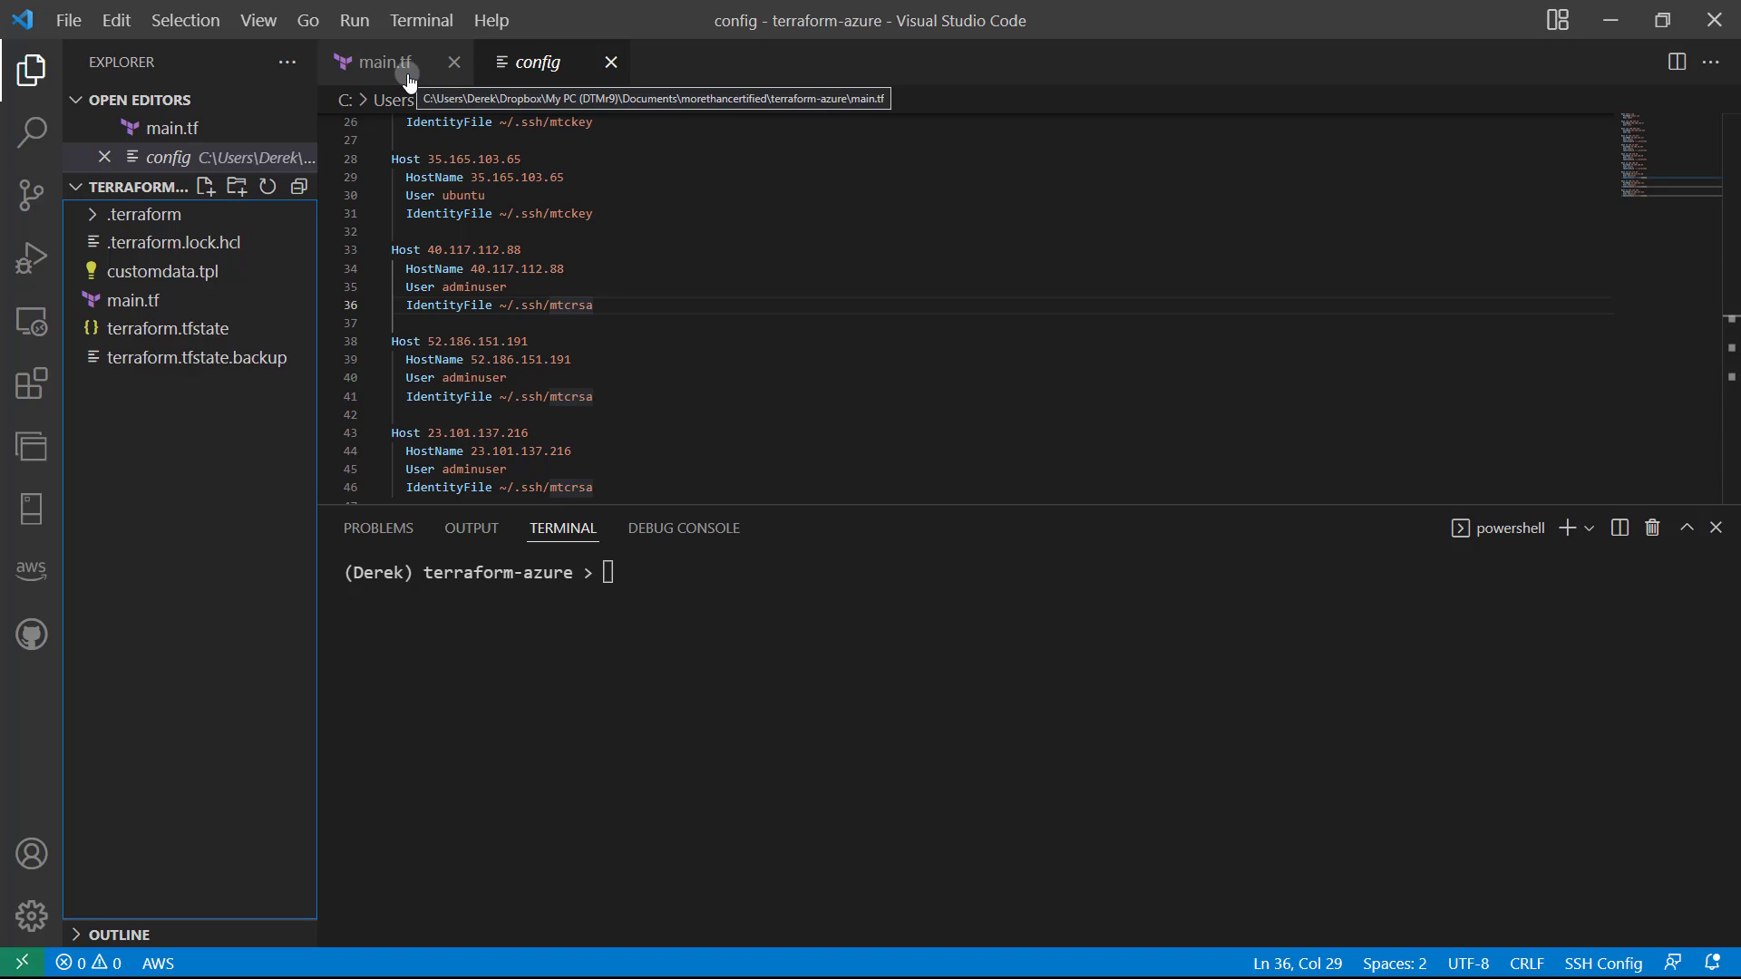
# Create a new project file named windows-ssh-script.tpl.
pyautogui.click(383, 62)
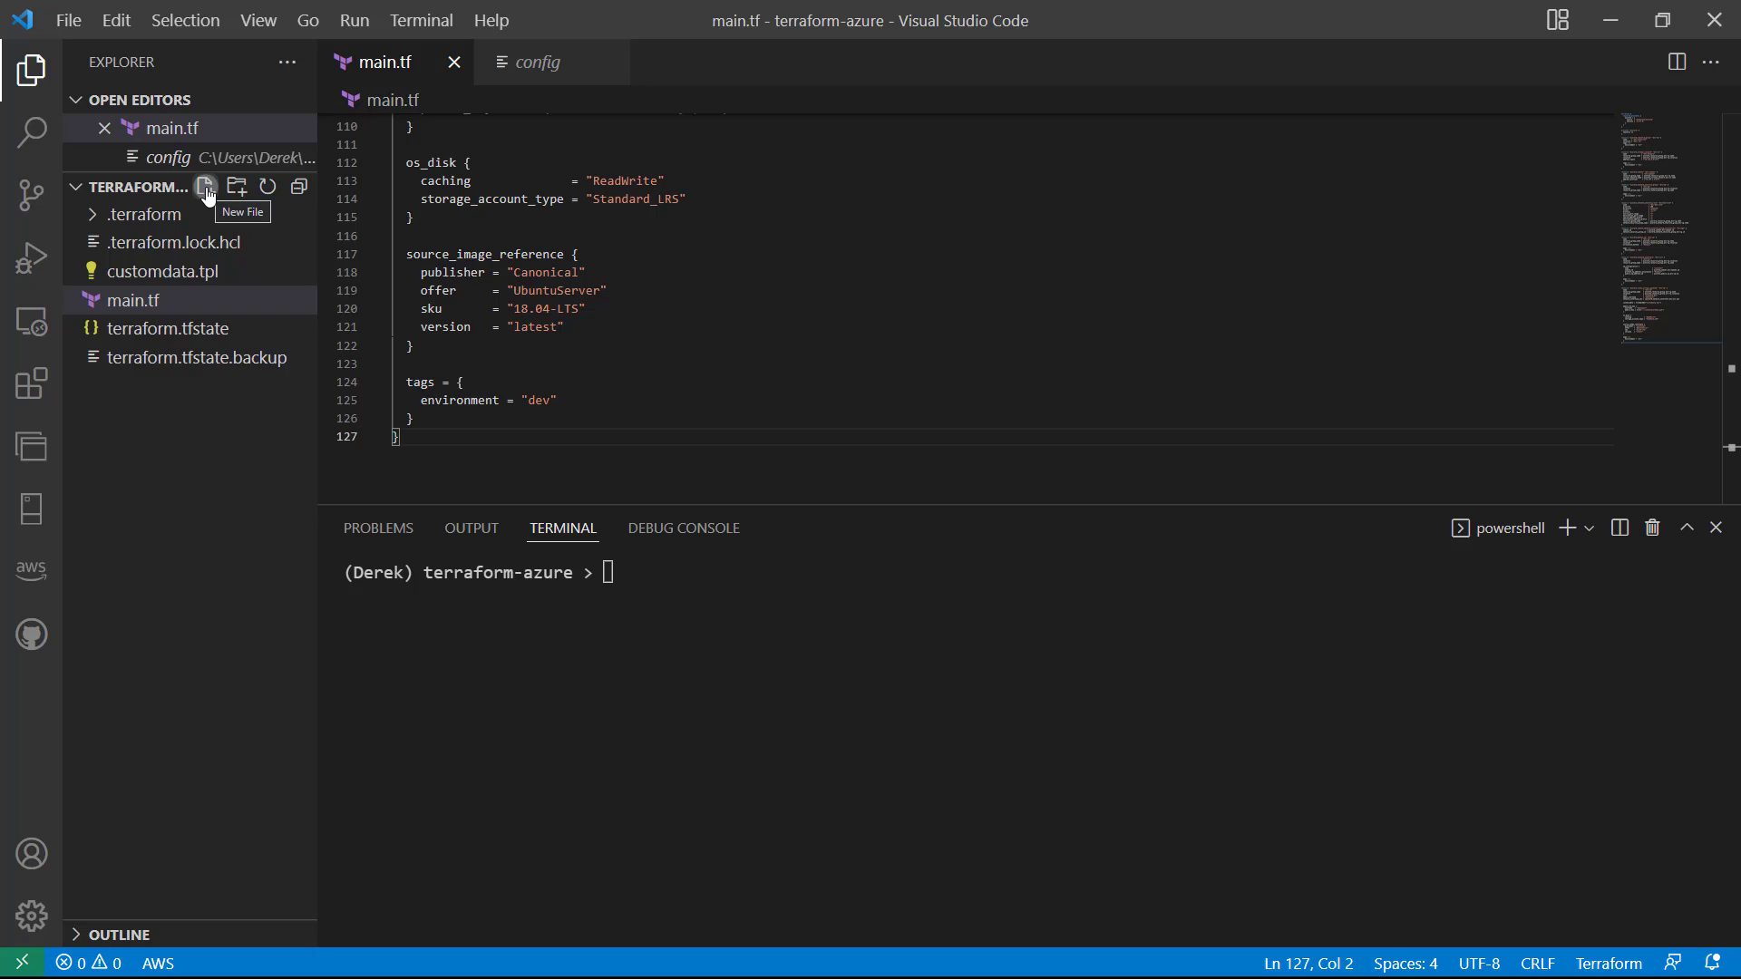
pyautogui.click(205, 187)
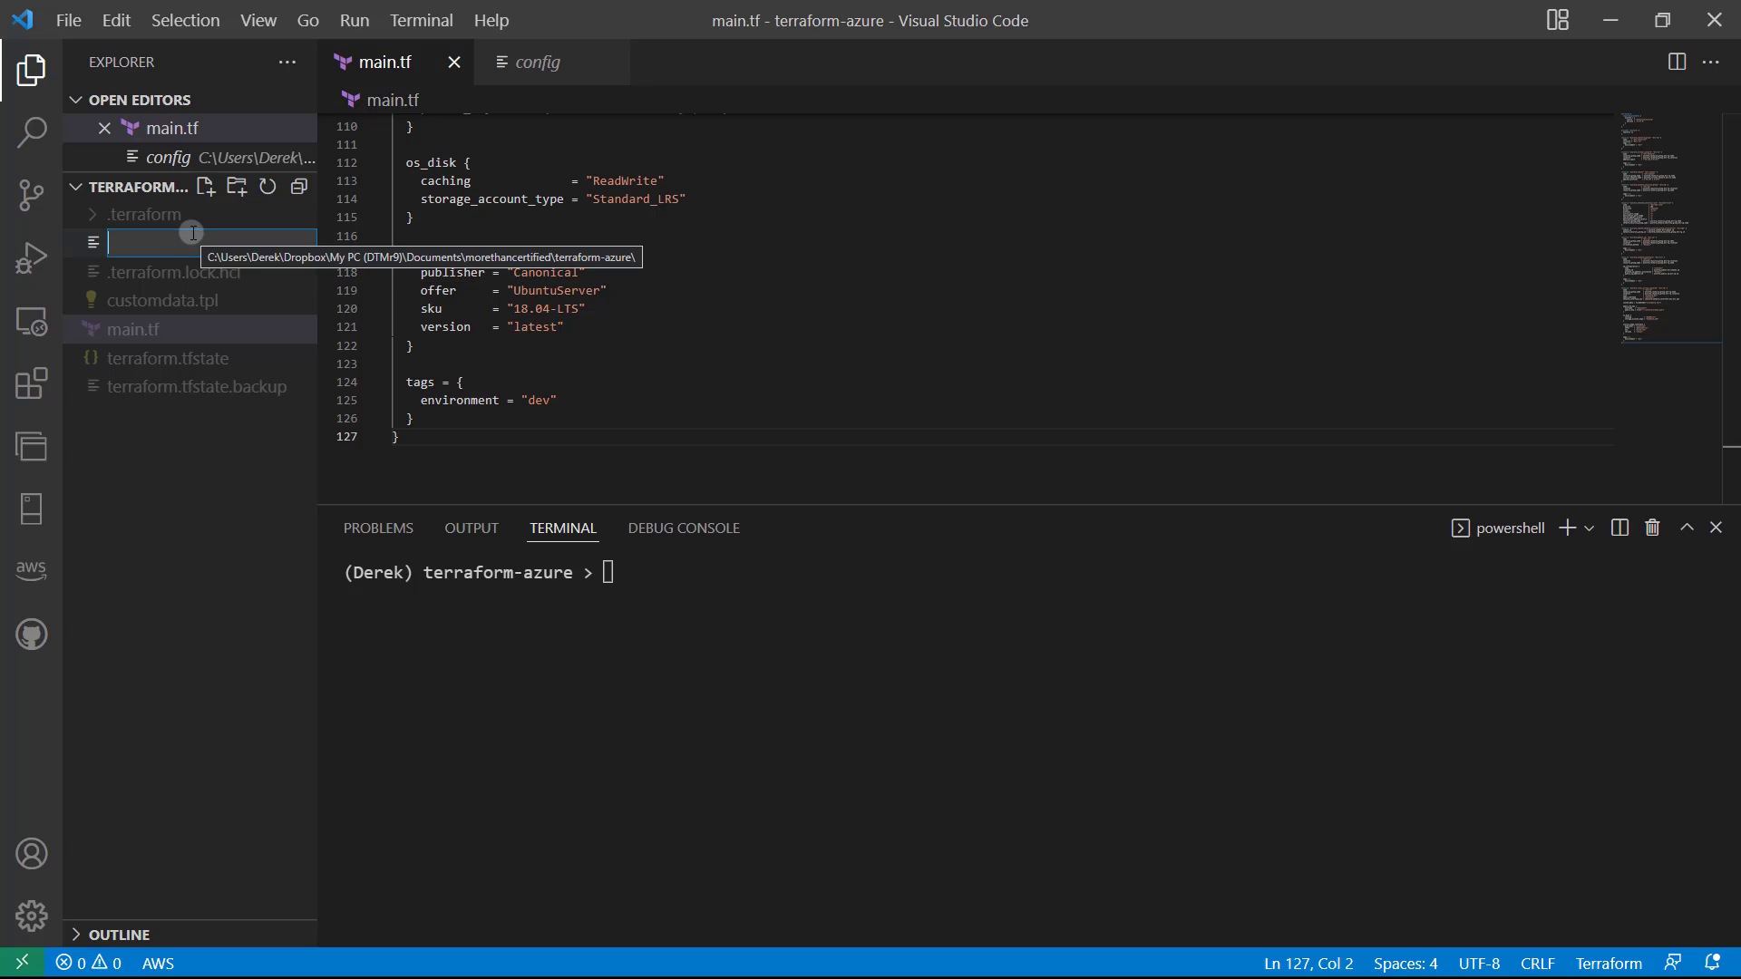
pyautogui.write('windows-ssh-')
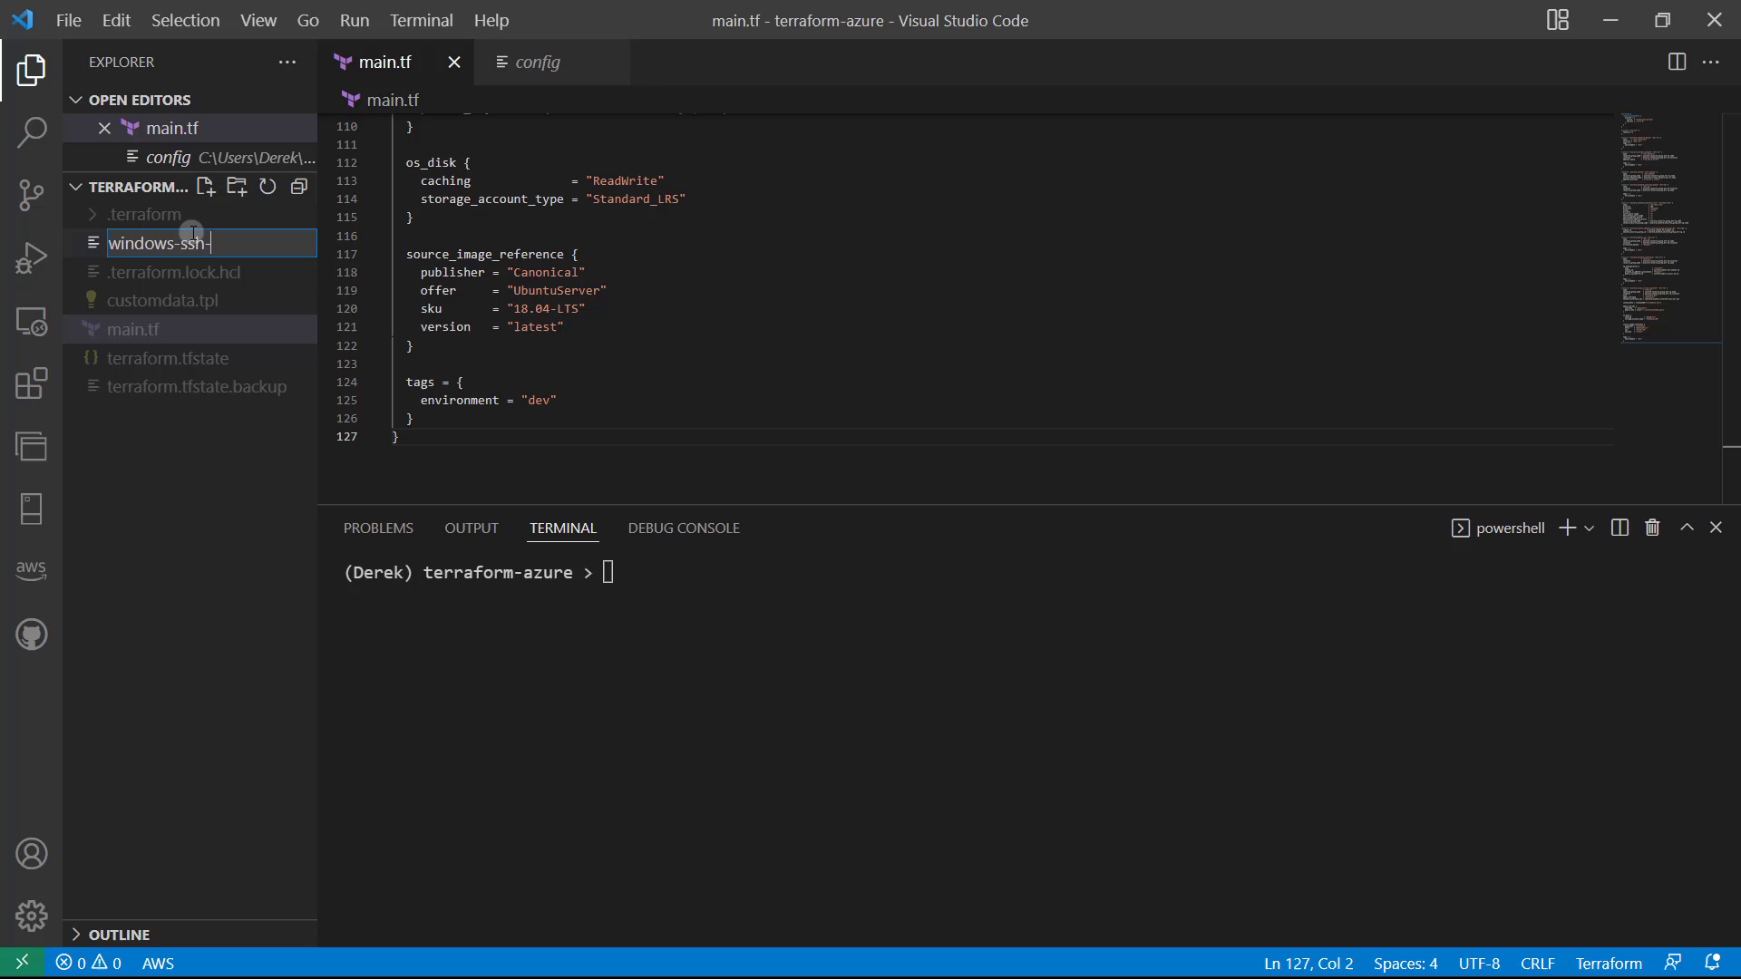
pyautogui.write('script.tpl')
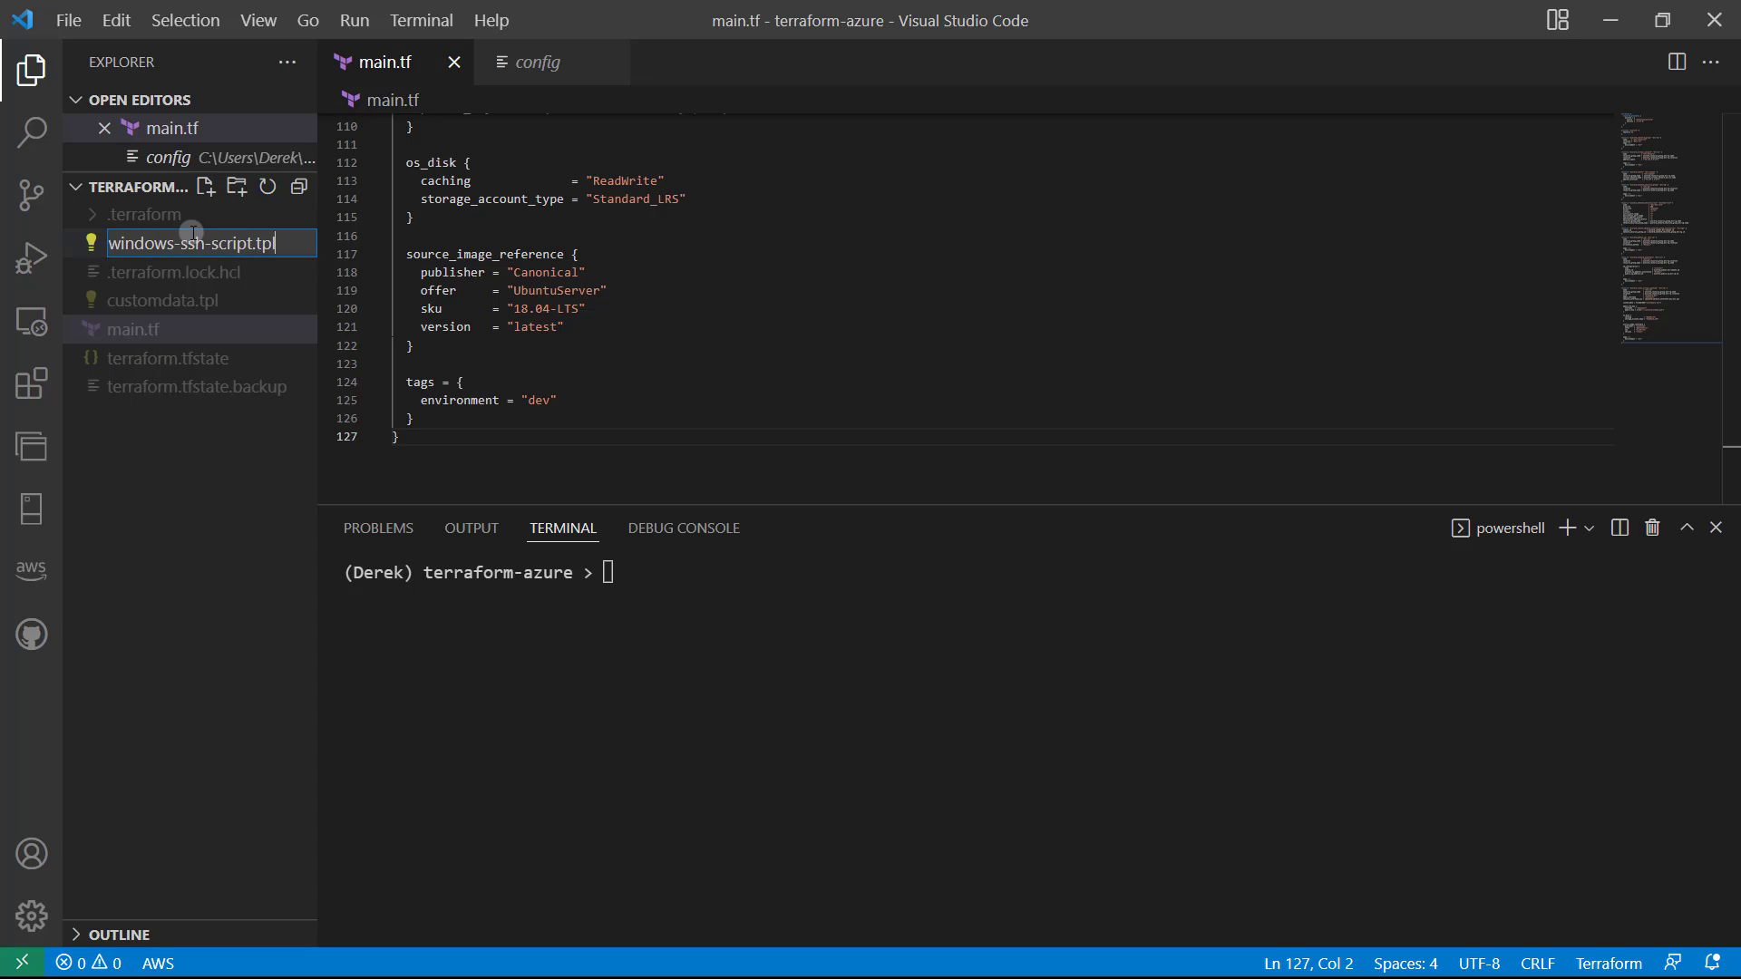
pyautogui.press('Enter')
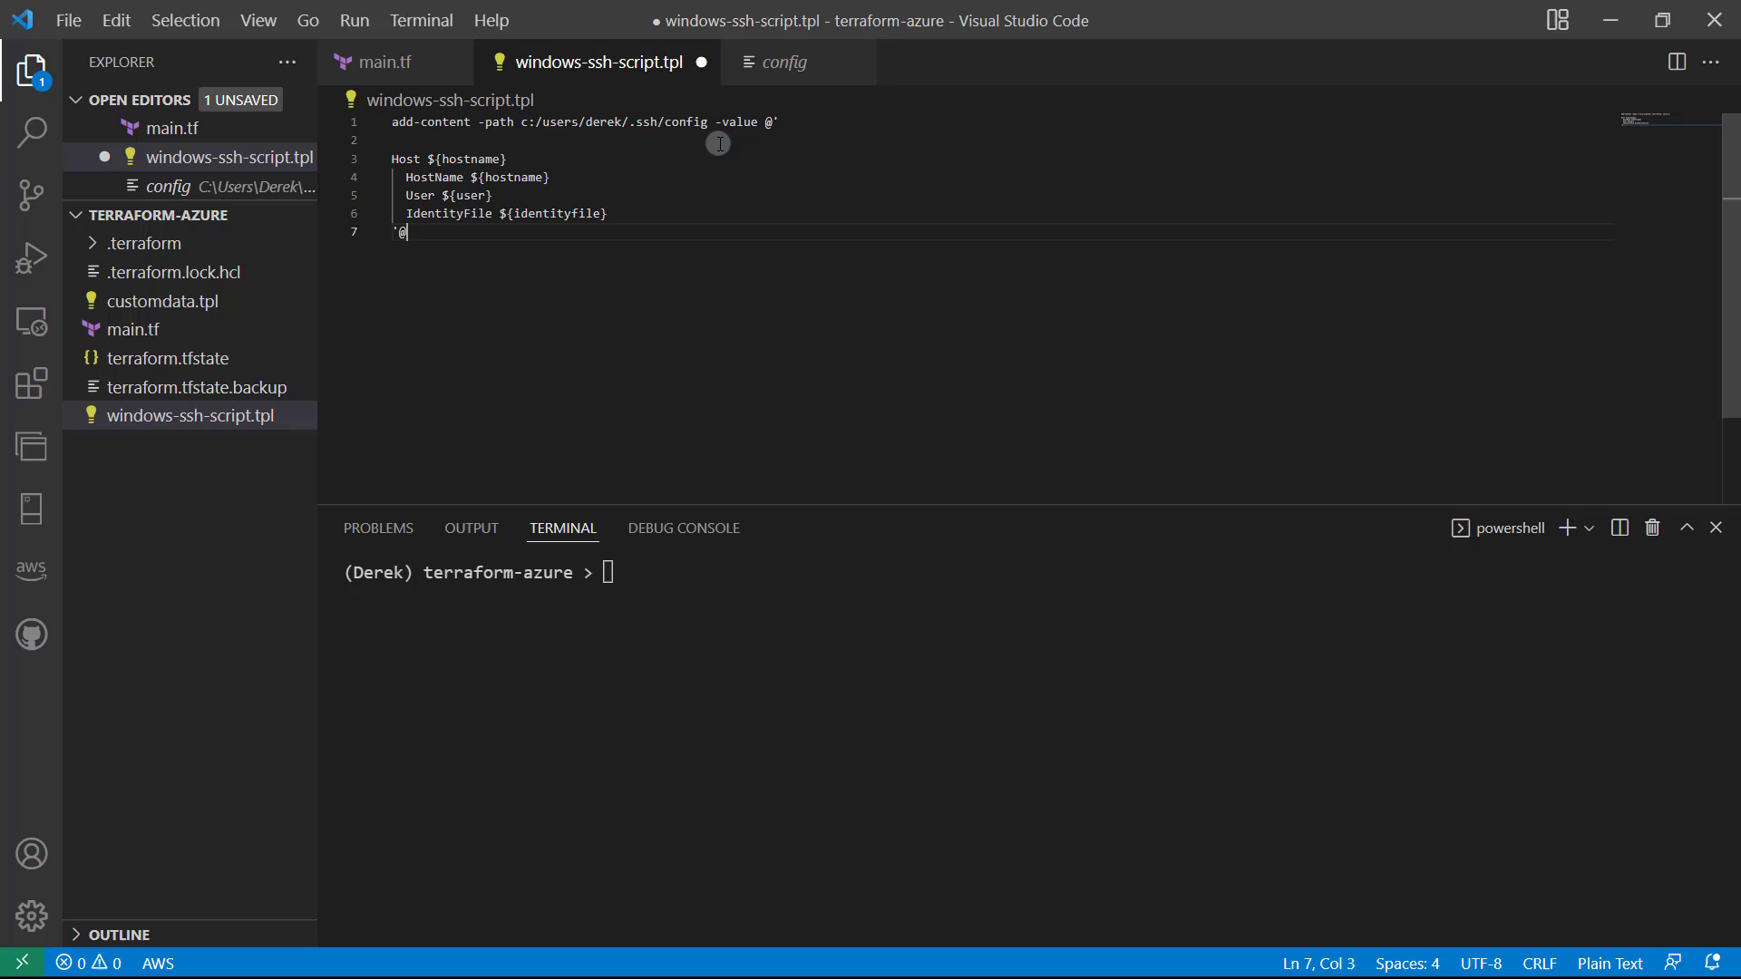
pyautogui.moveTo(535, 167)
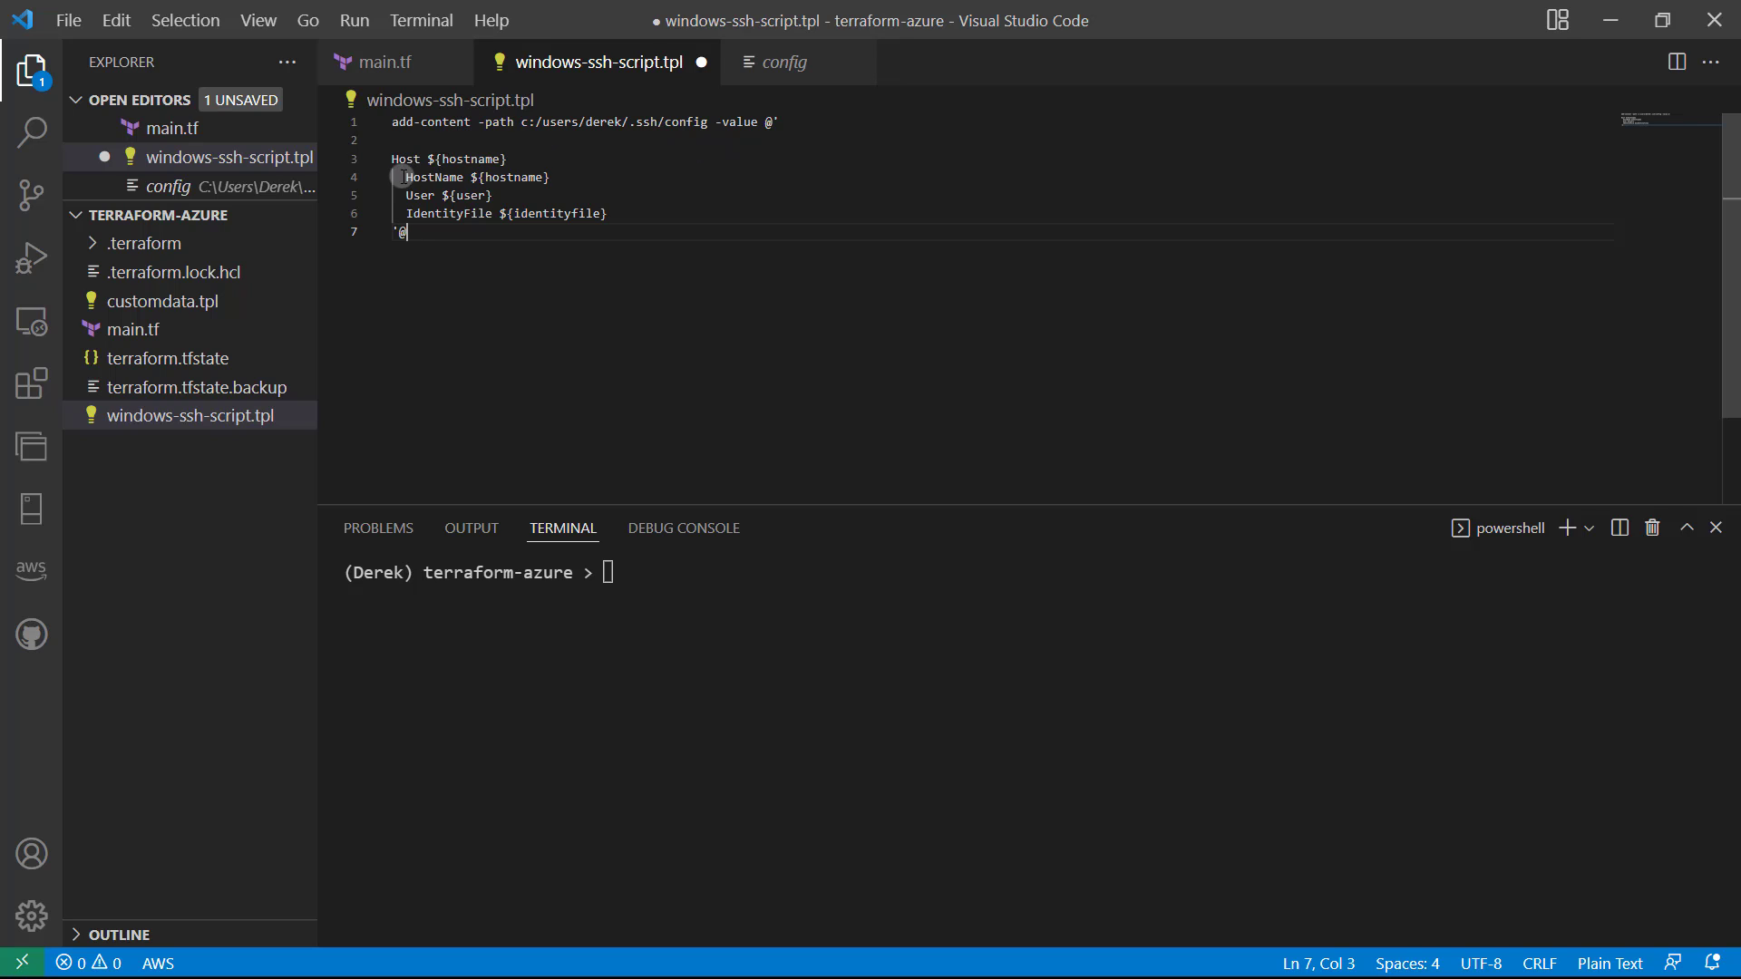
pyautogui.moveTo(586, 131)
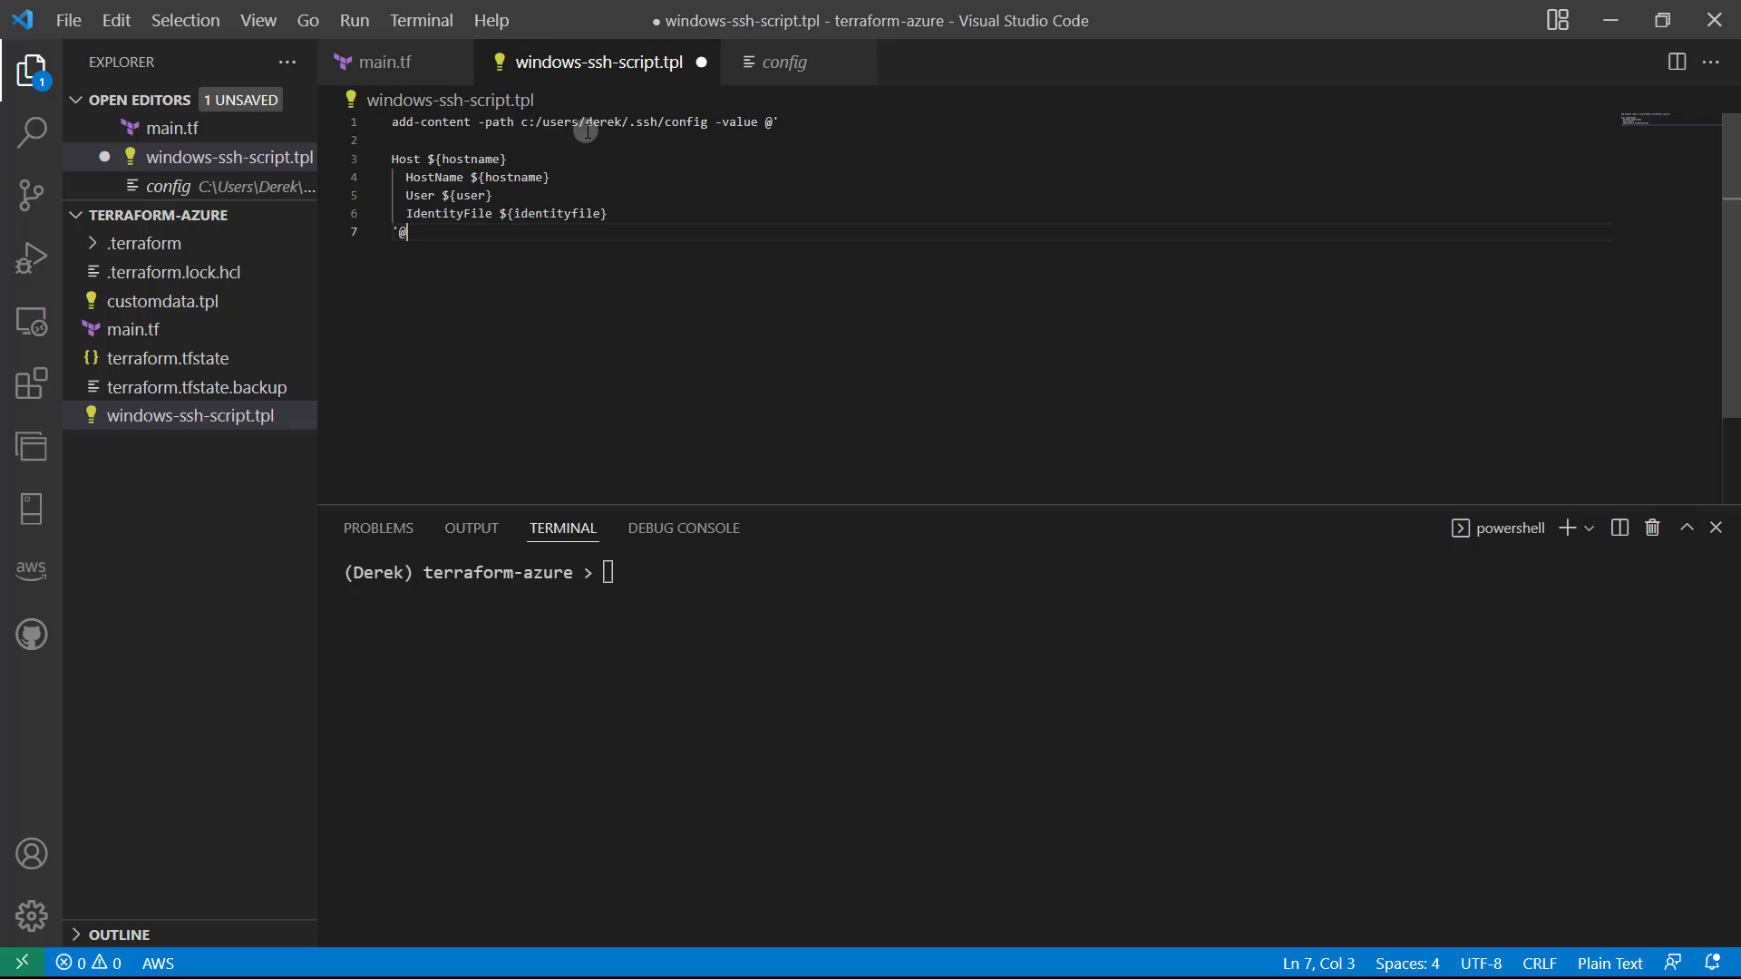
pyautogui.moveTo(664, 119)
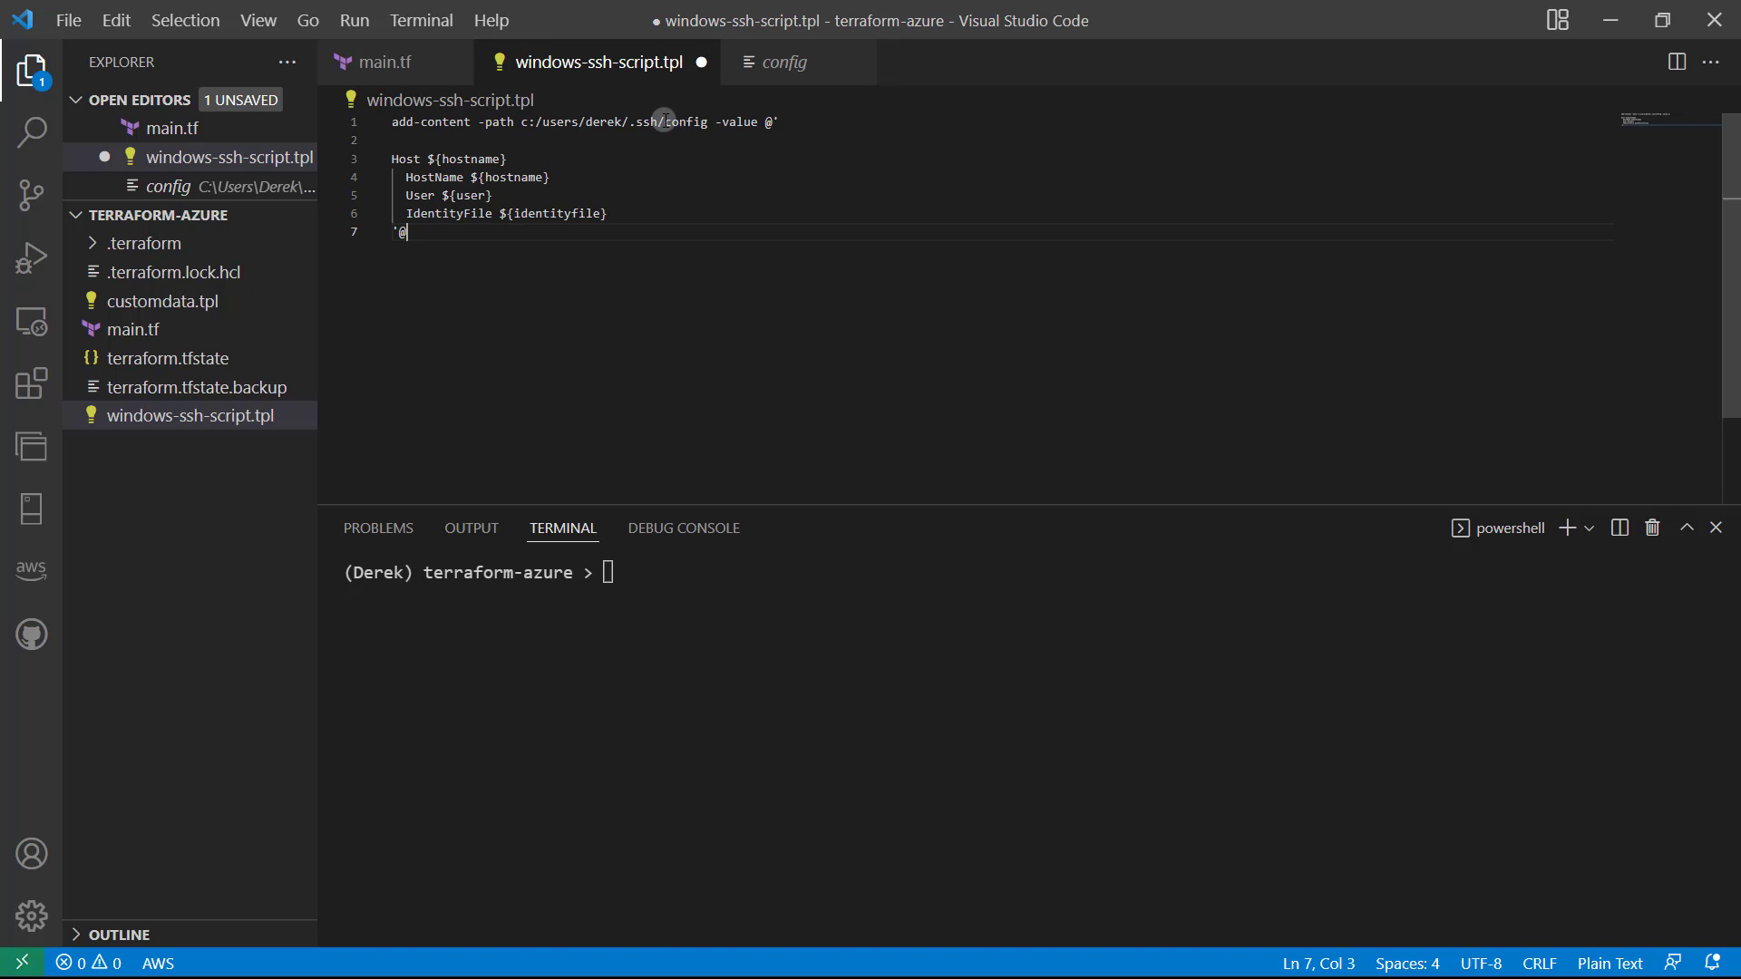
# Check the hostname and user placeholders in the Host block and save windows-ssh-script.tpl.
pyautogui.click(516, 159)
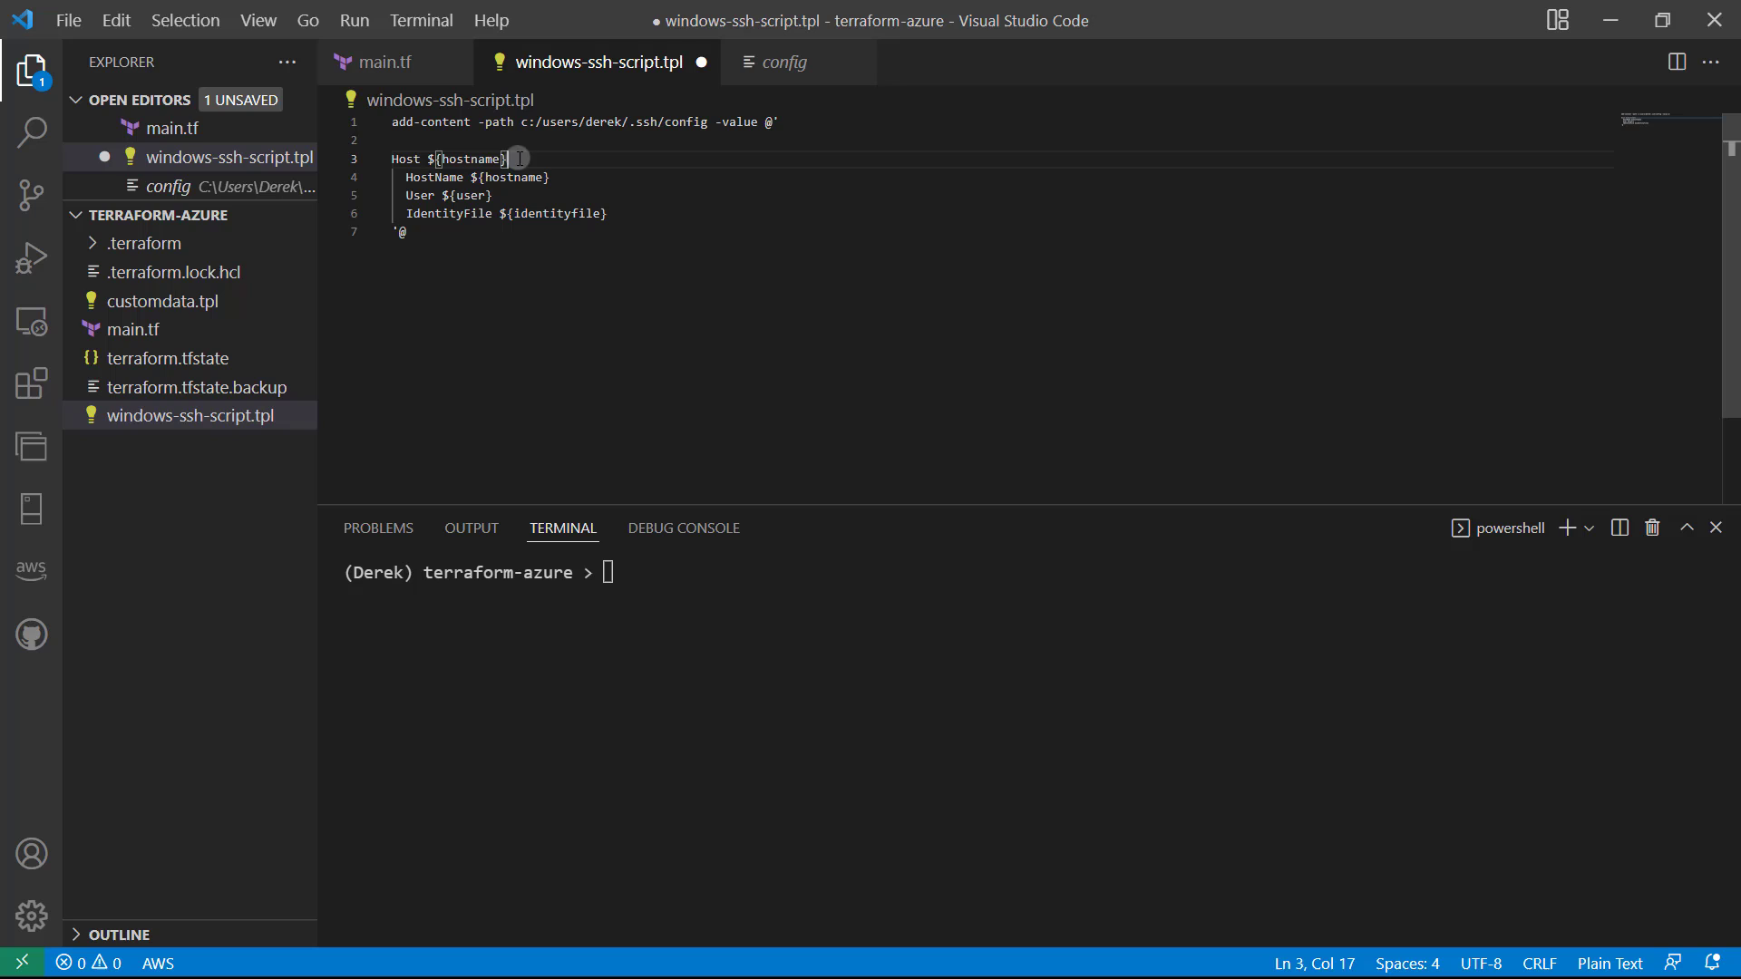
pyautogui.doubleClick(470, 159)
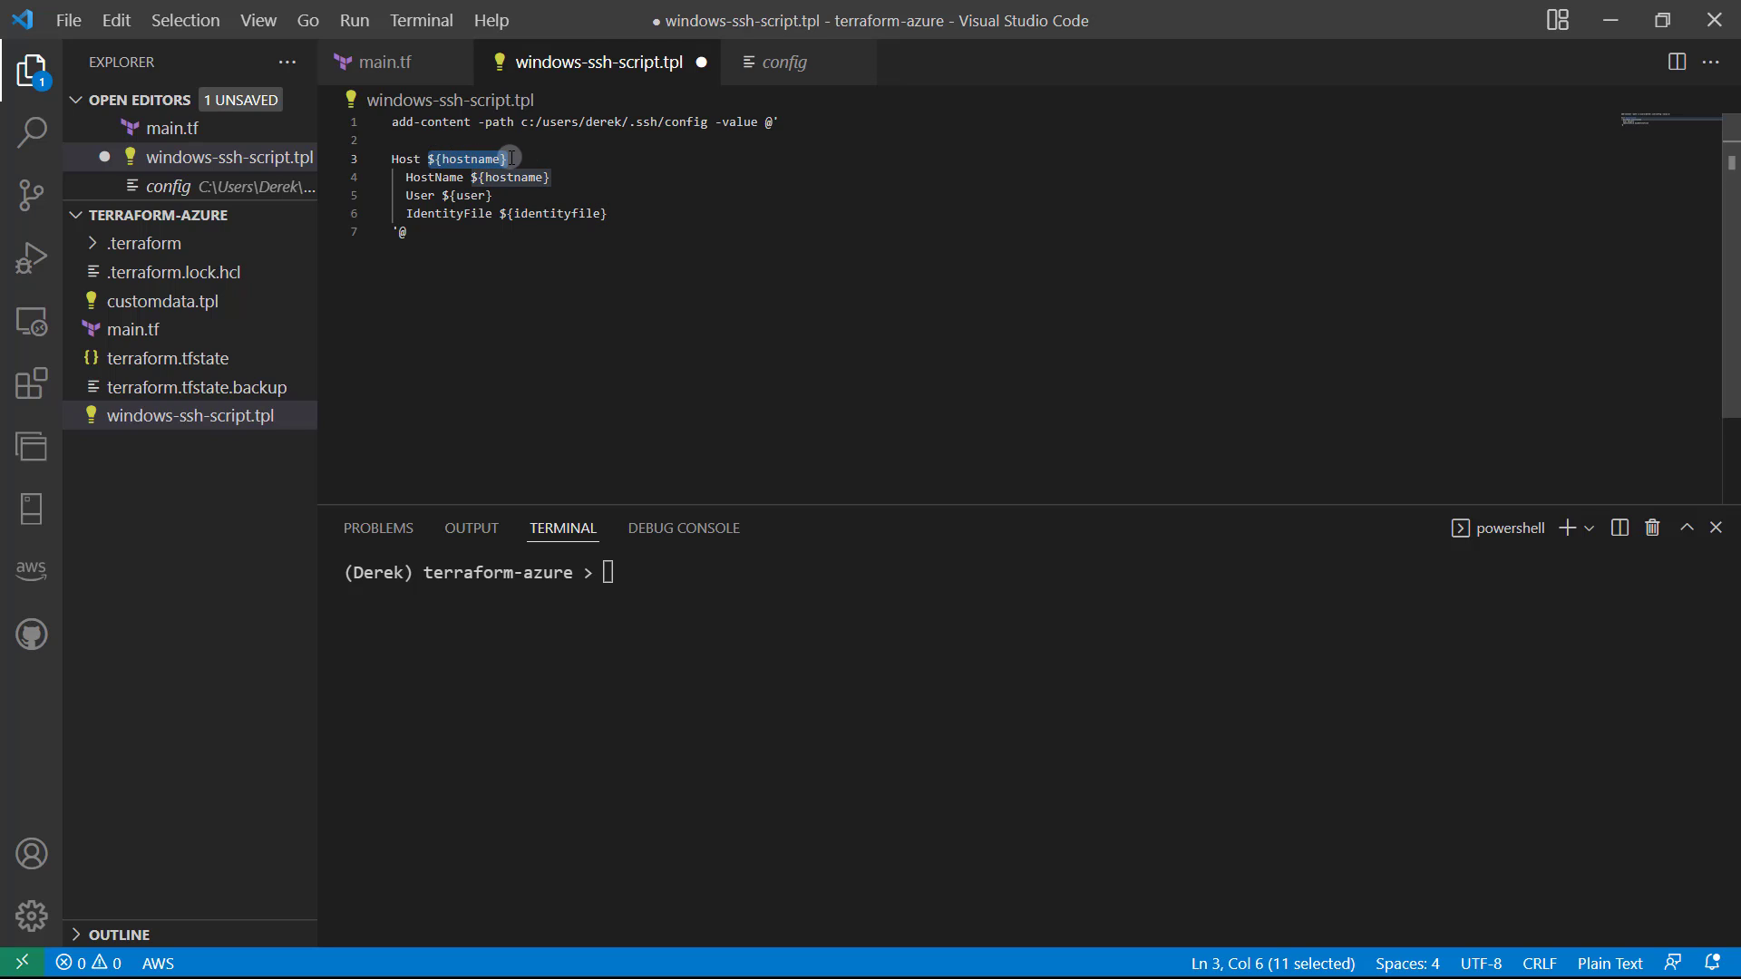
pyautogui.click(510, 178)
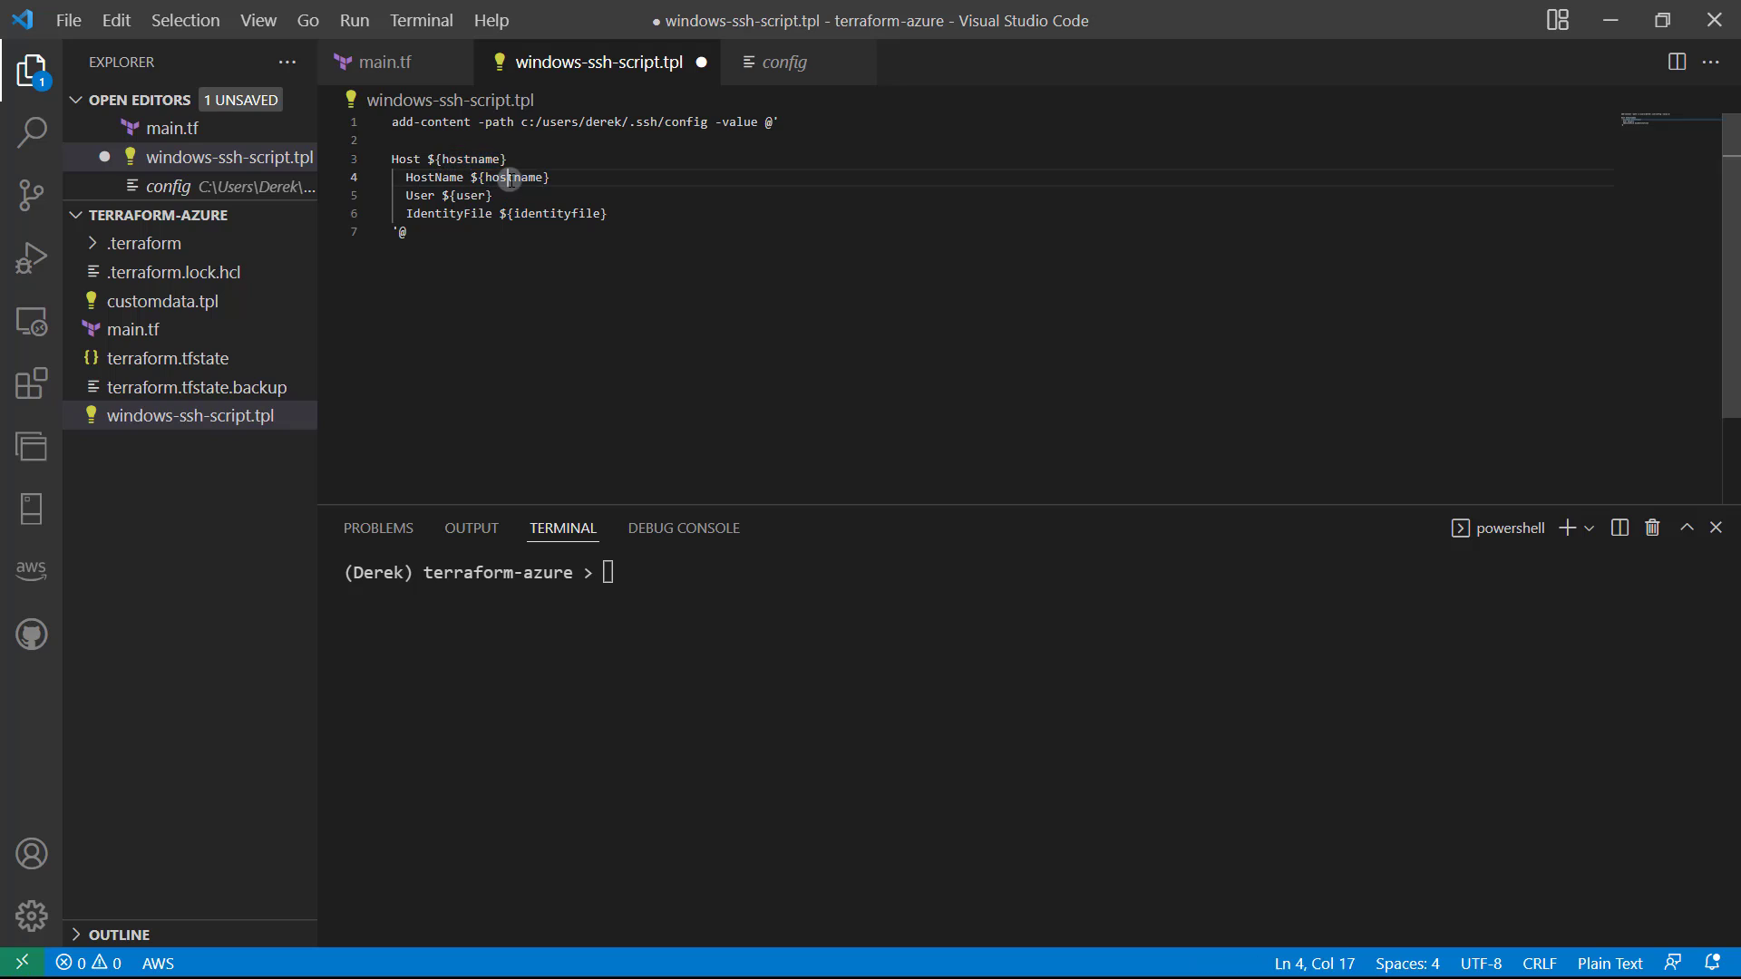
pyautogui.doubleClick(558, 214)
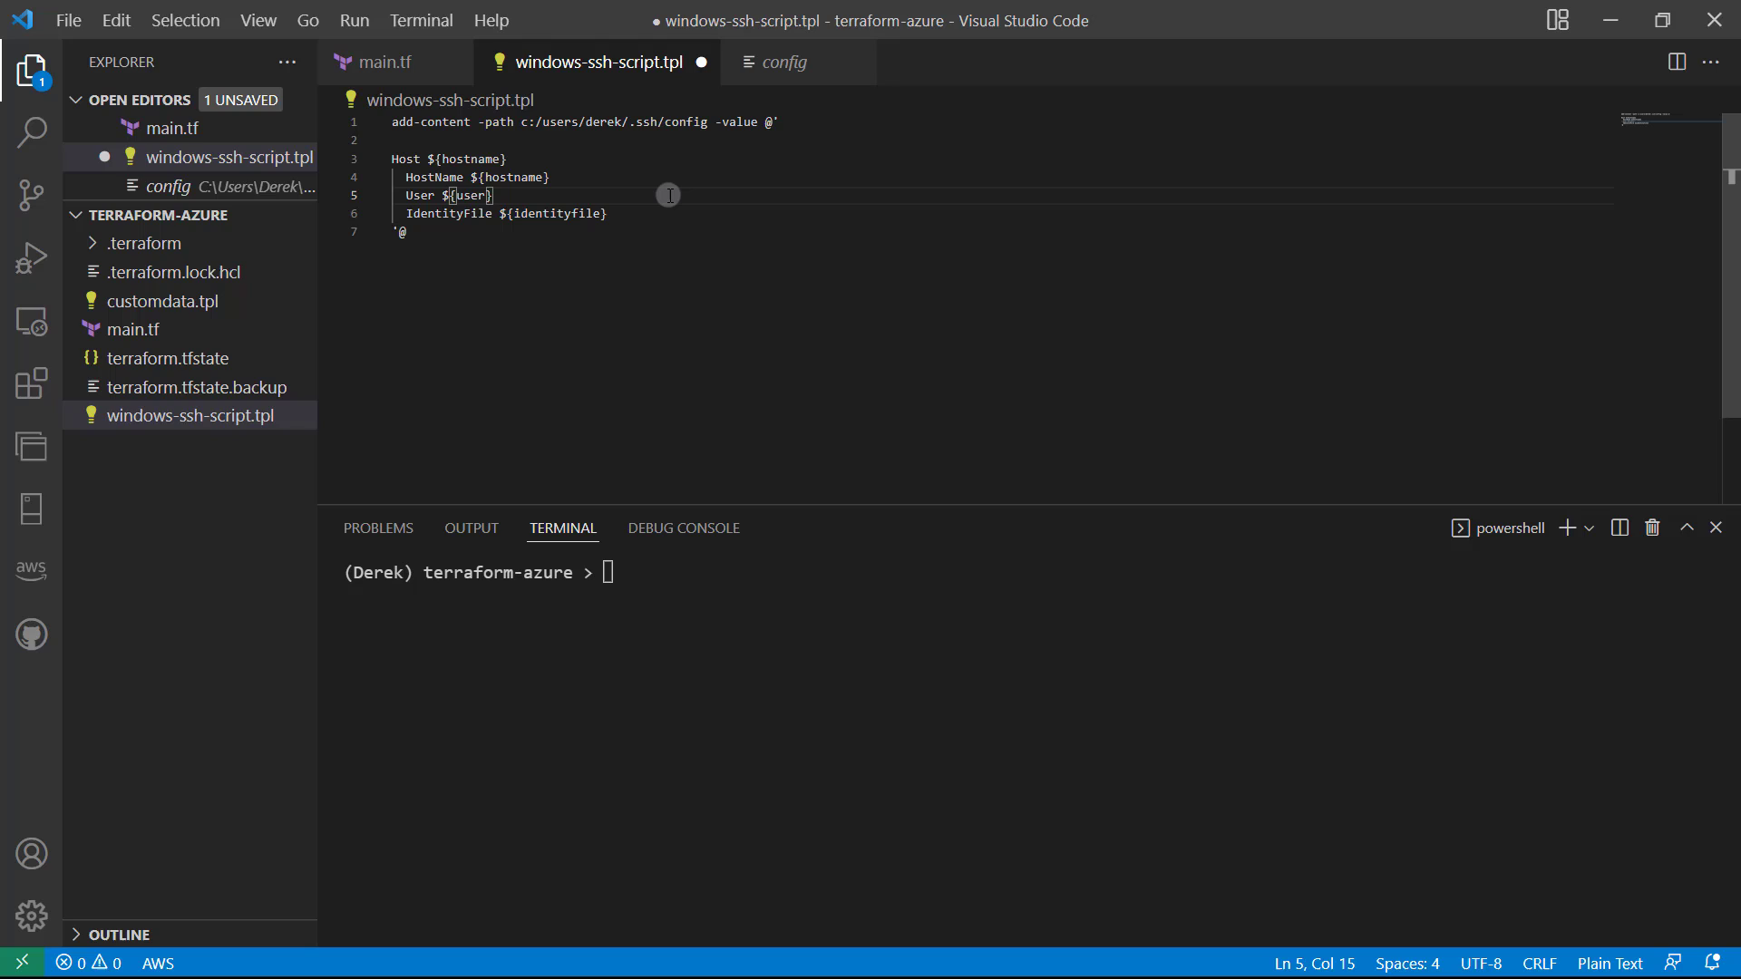
pyautogui.press('Ctrl+S')
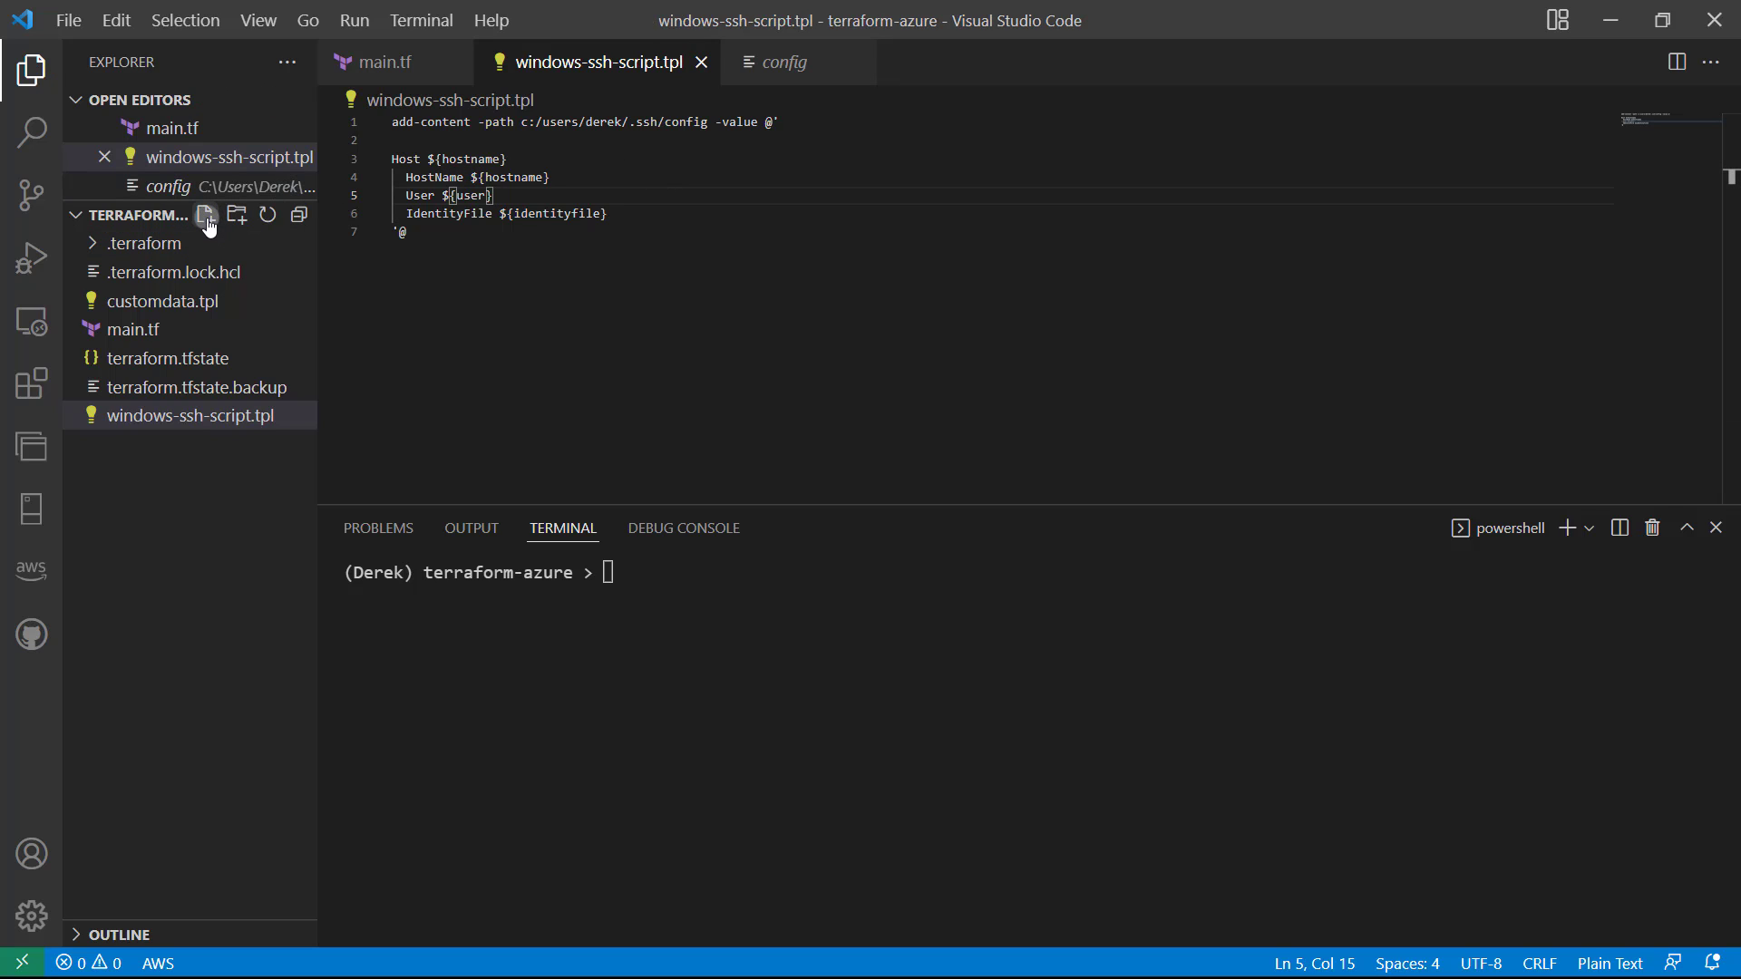
pyautogui.moveTo(207, 214)
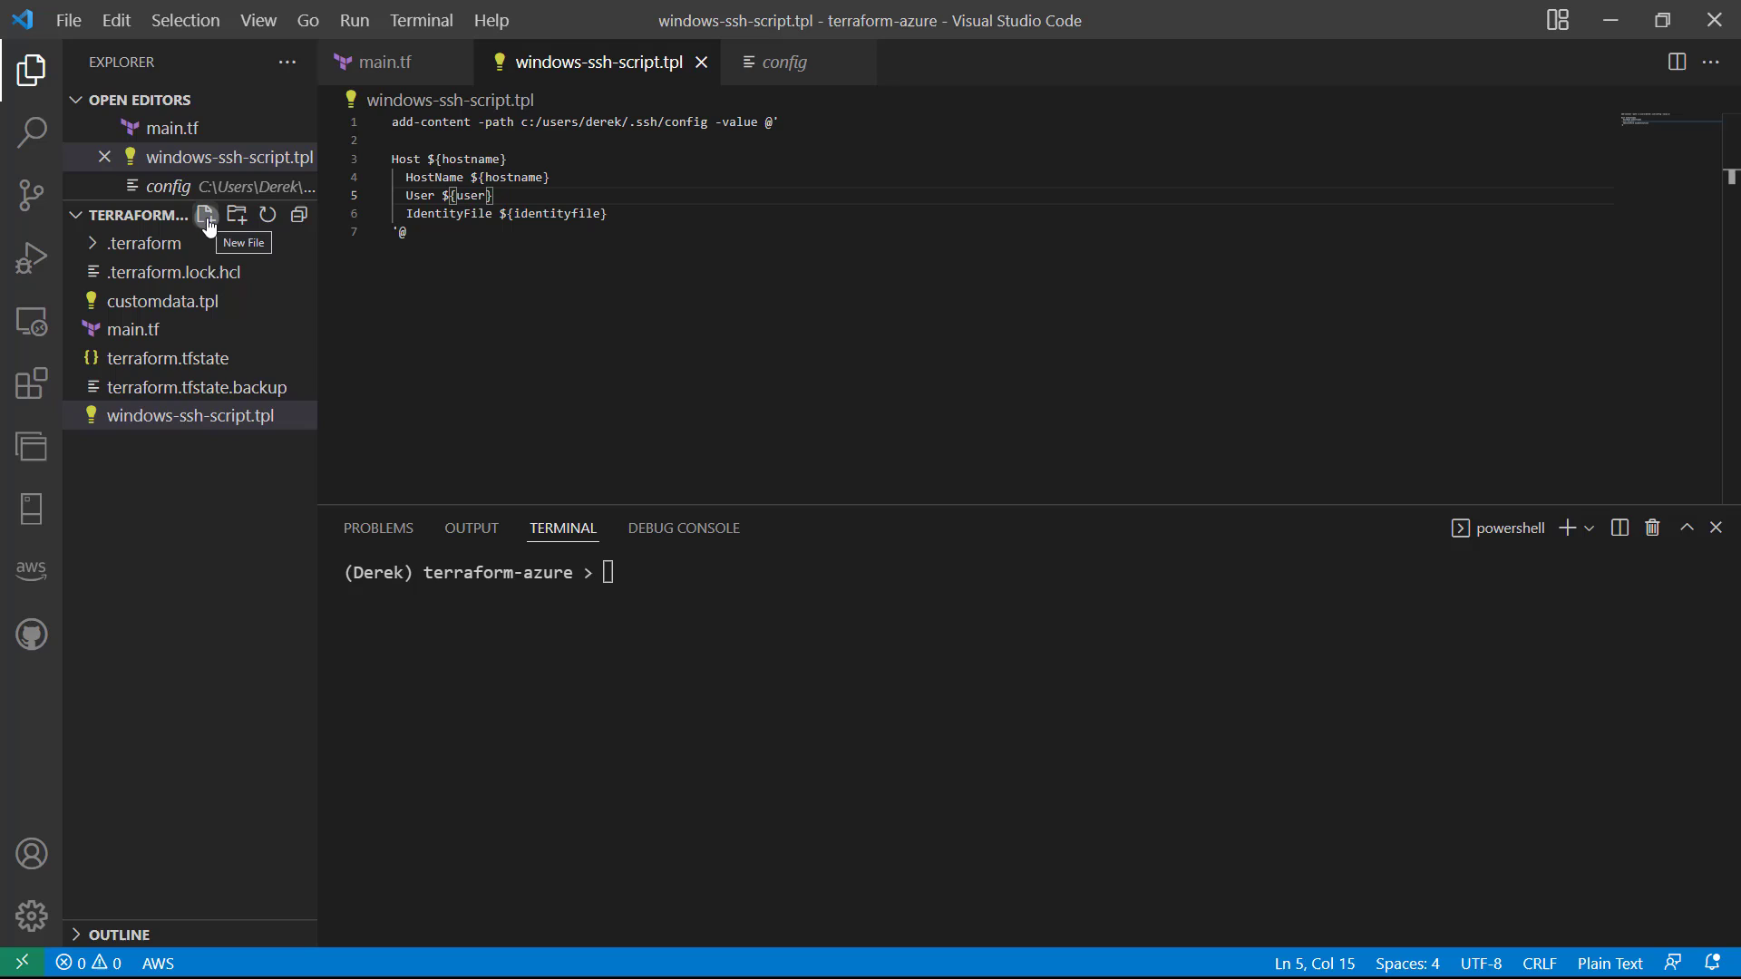
# Create linux-ssh-script.tpl and begin it with cat << EOF >> ~/.ssh/config.
pyautogui.click(207, 214)
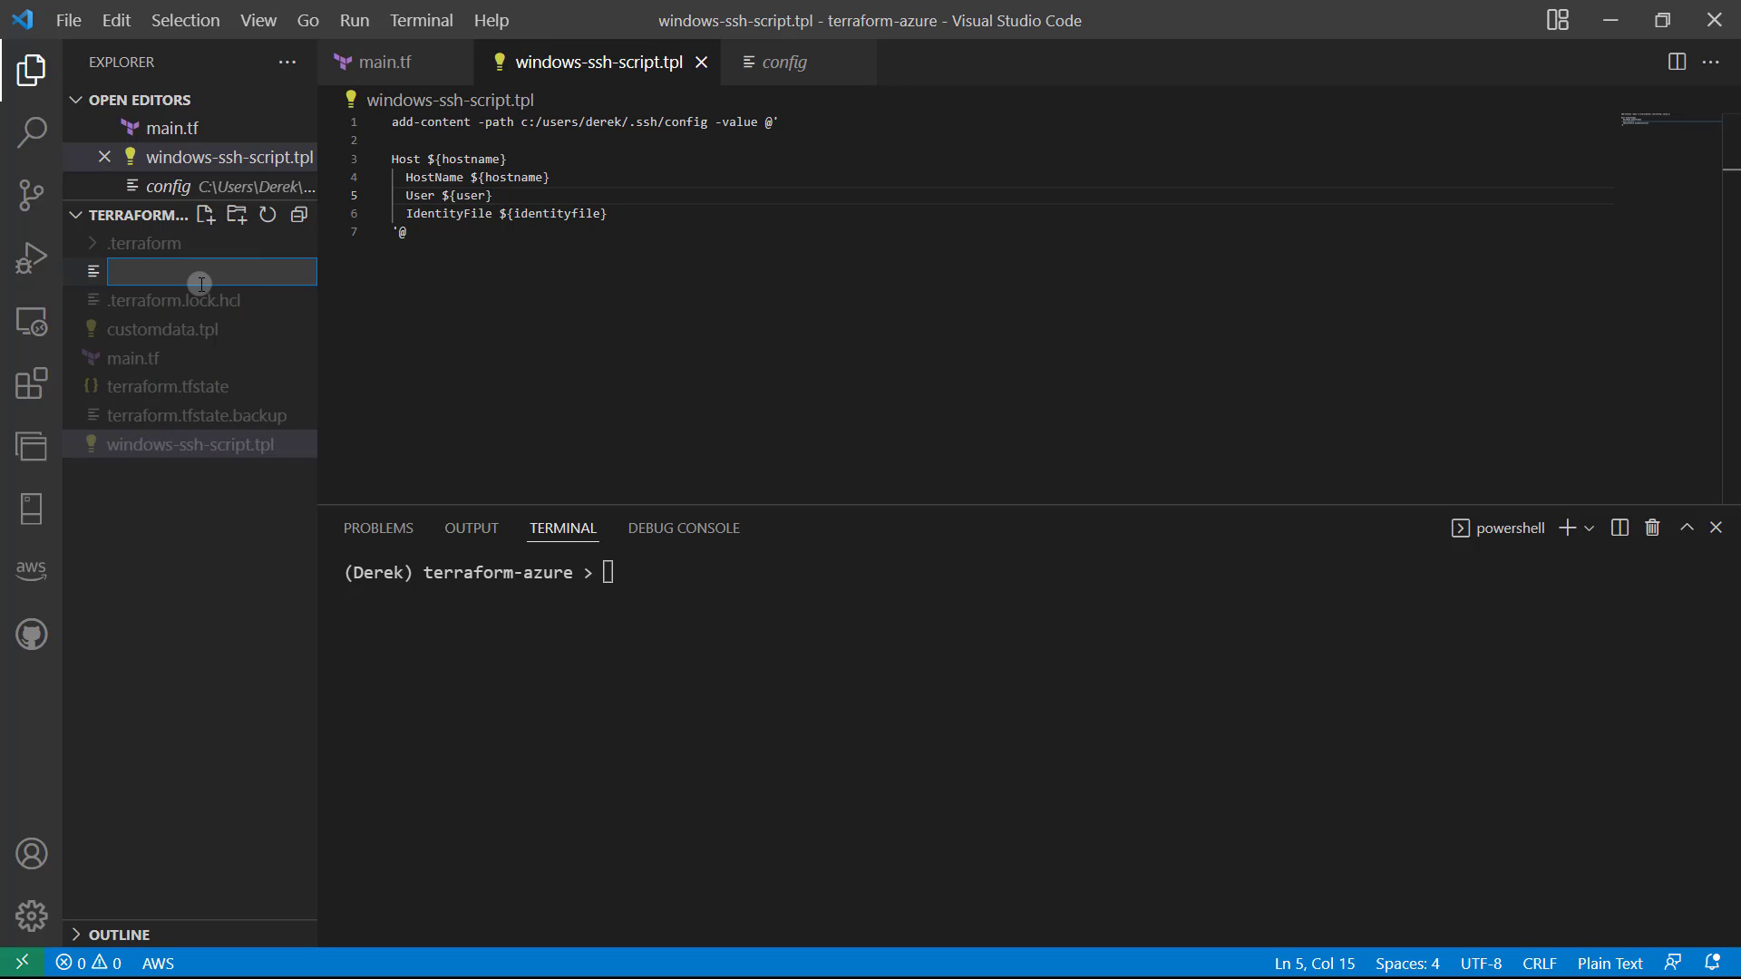
pyautogui.write('linux-')
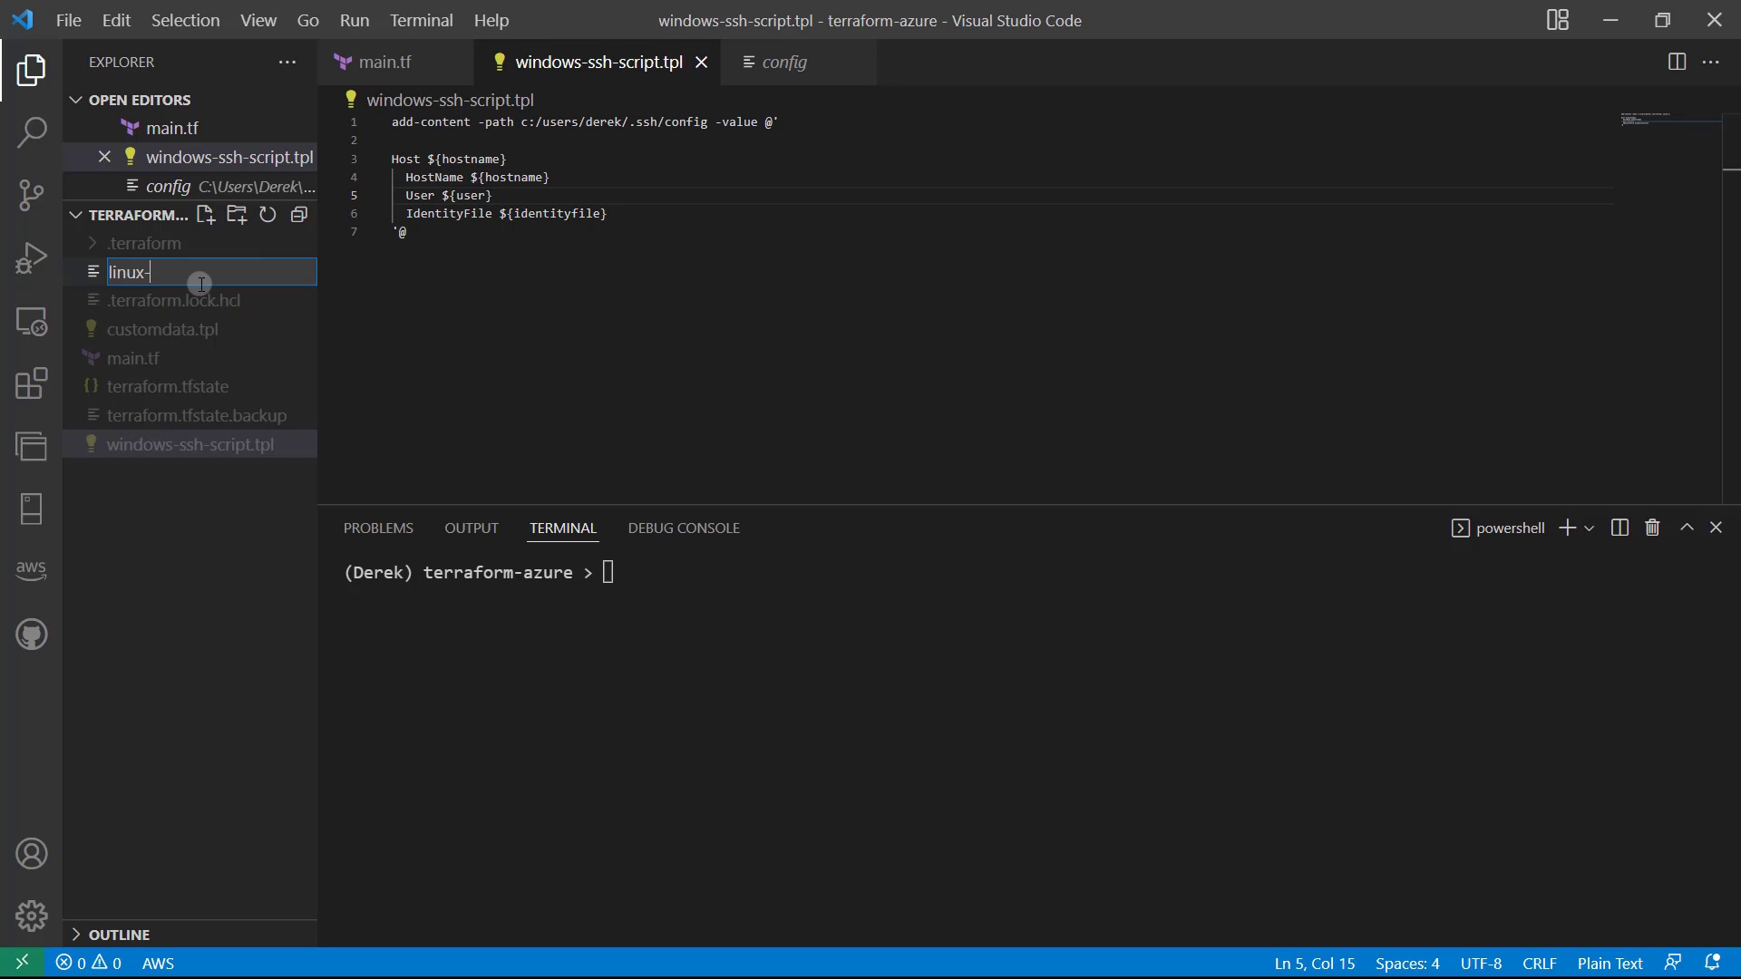
pyautogui.write('ssh-script')
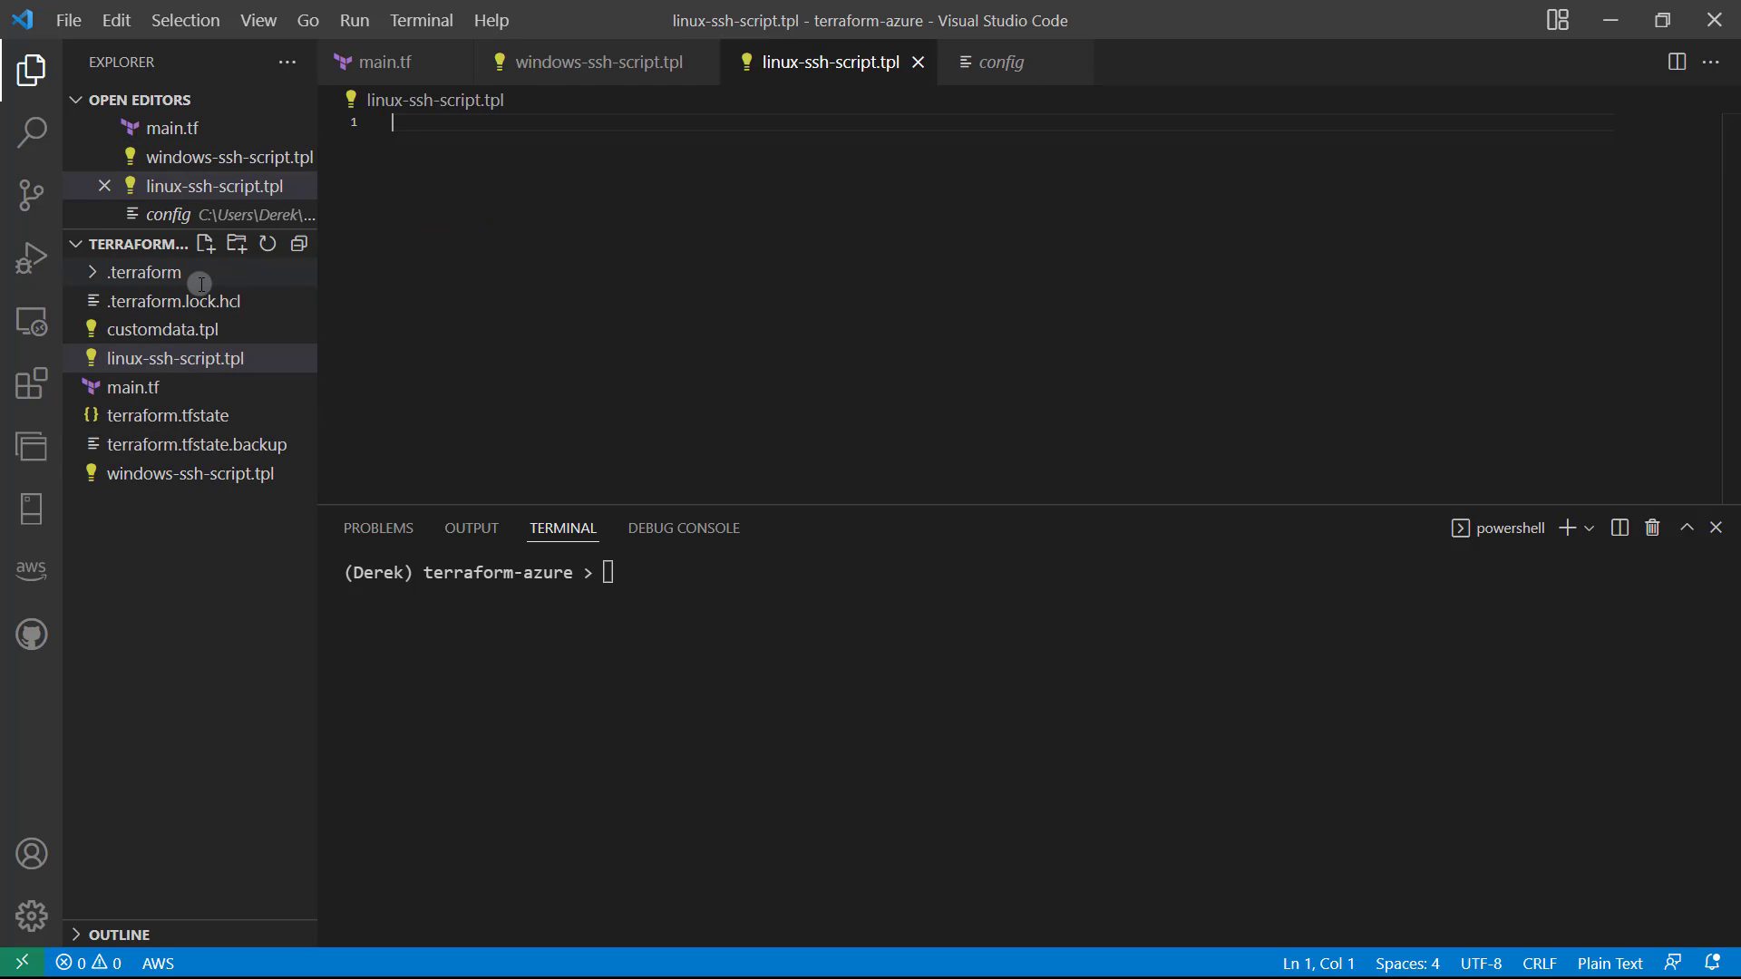
pyautogui.moveTo(216, 365)
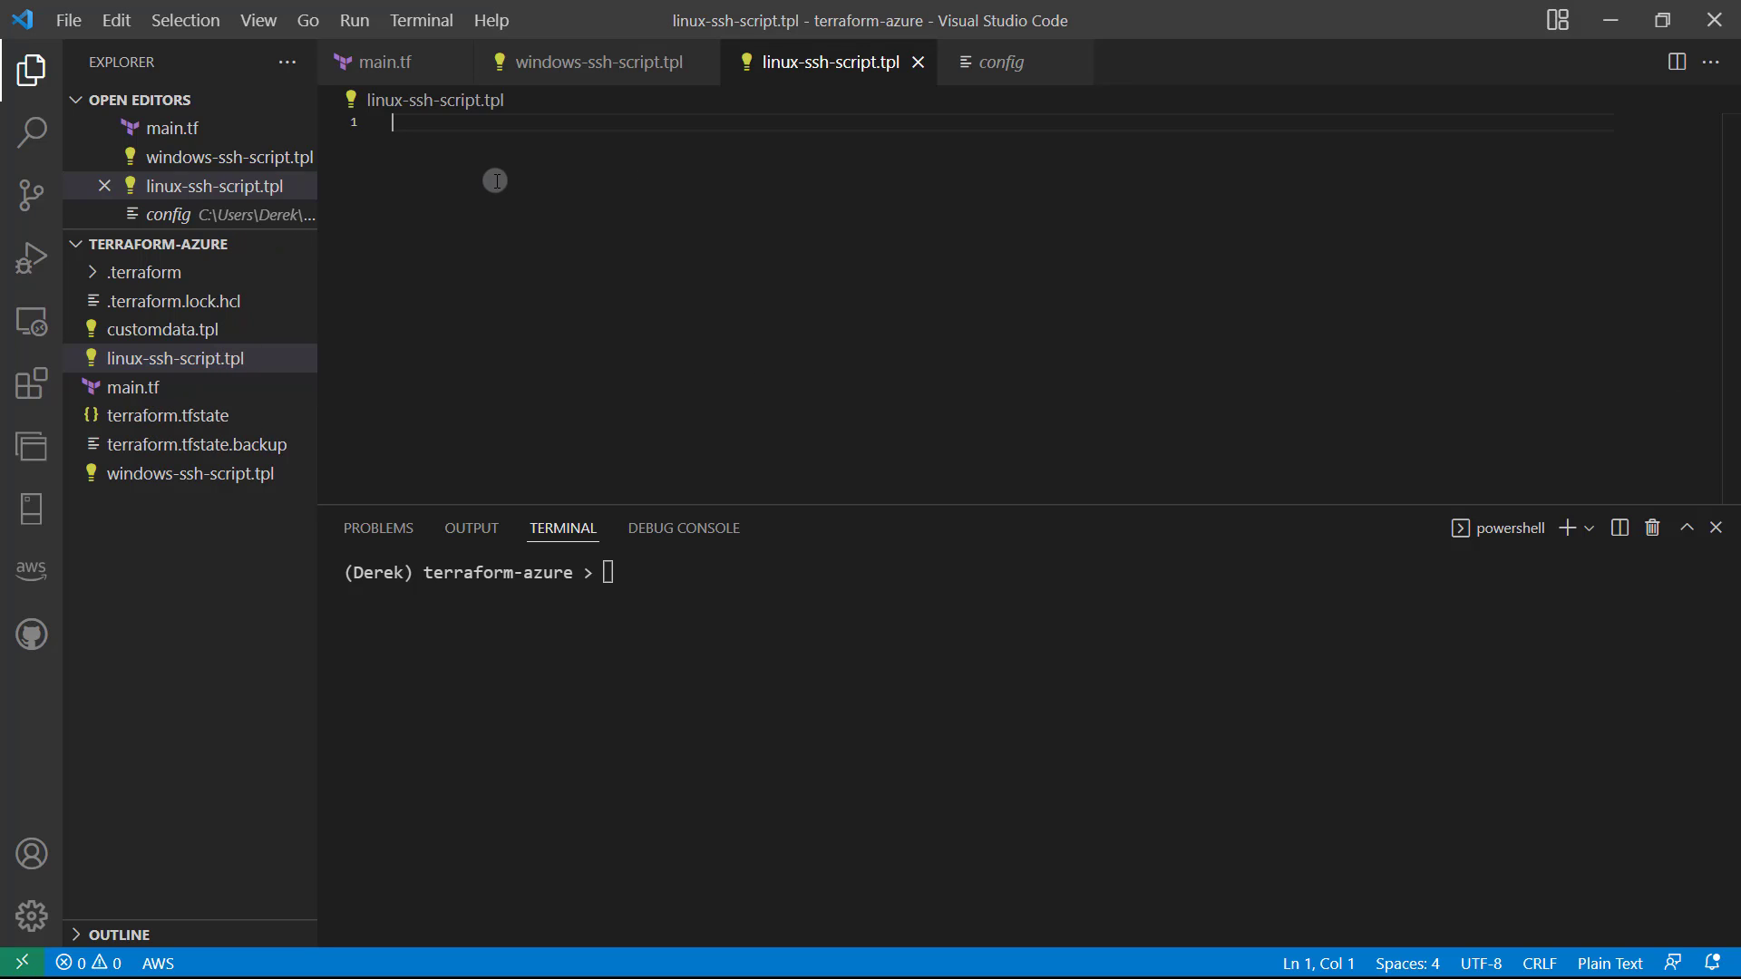
pyautogui.write('cat << EOF >> ~/.ssh/config')
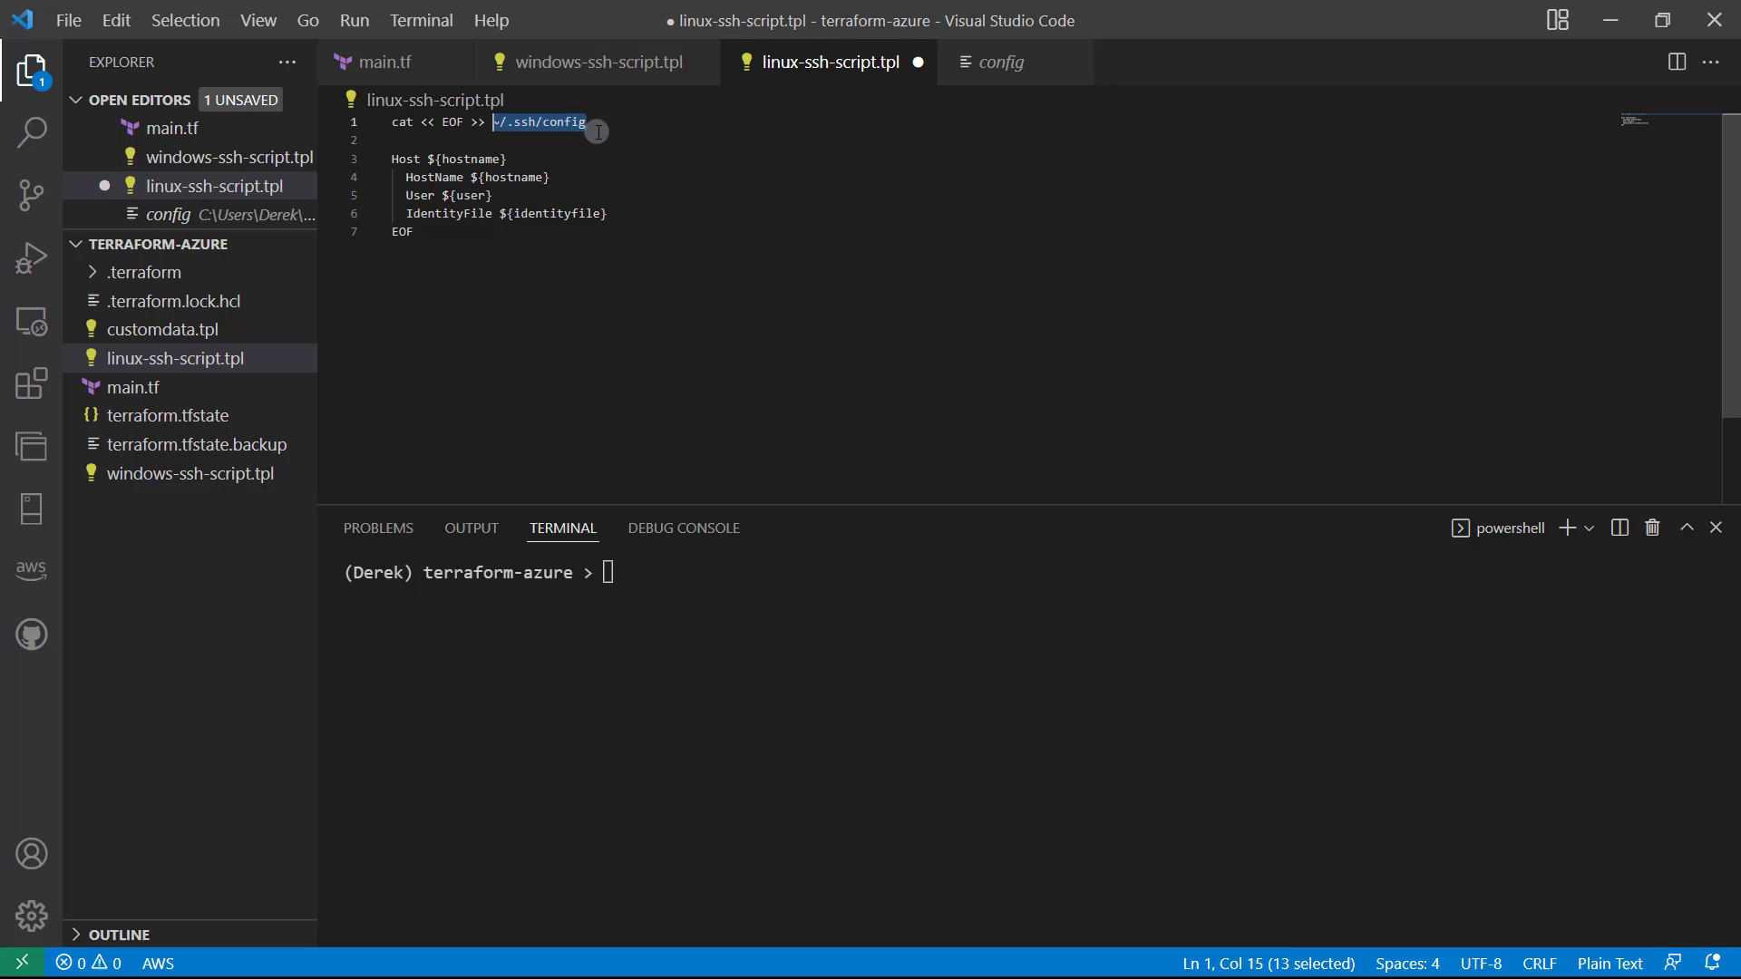
# Save linux-ssh-script.tpl with its heredoc appending the Host block to ~/.ssh/config.
pyautogui.click(588, 123)
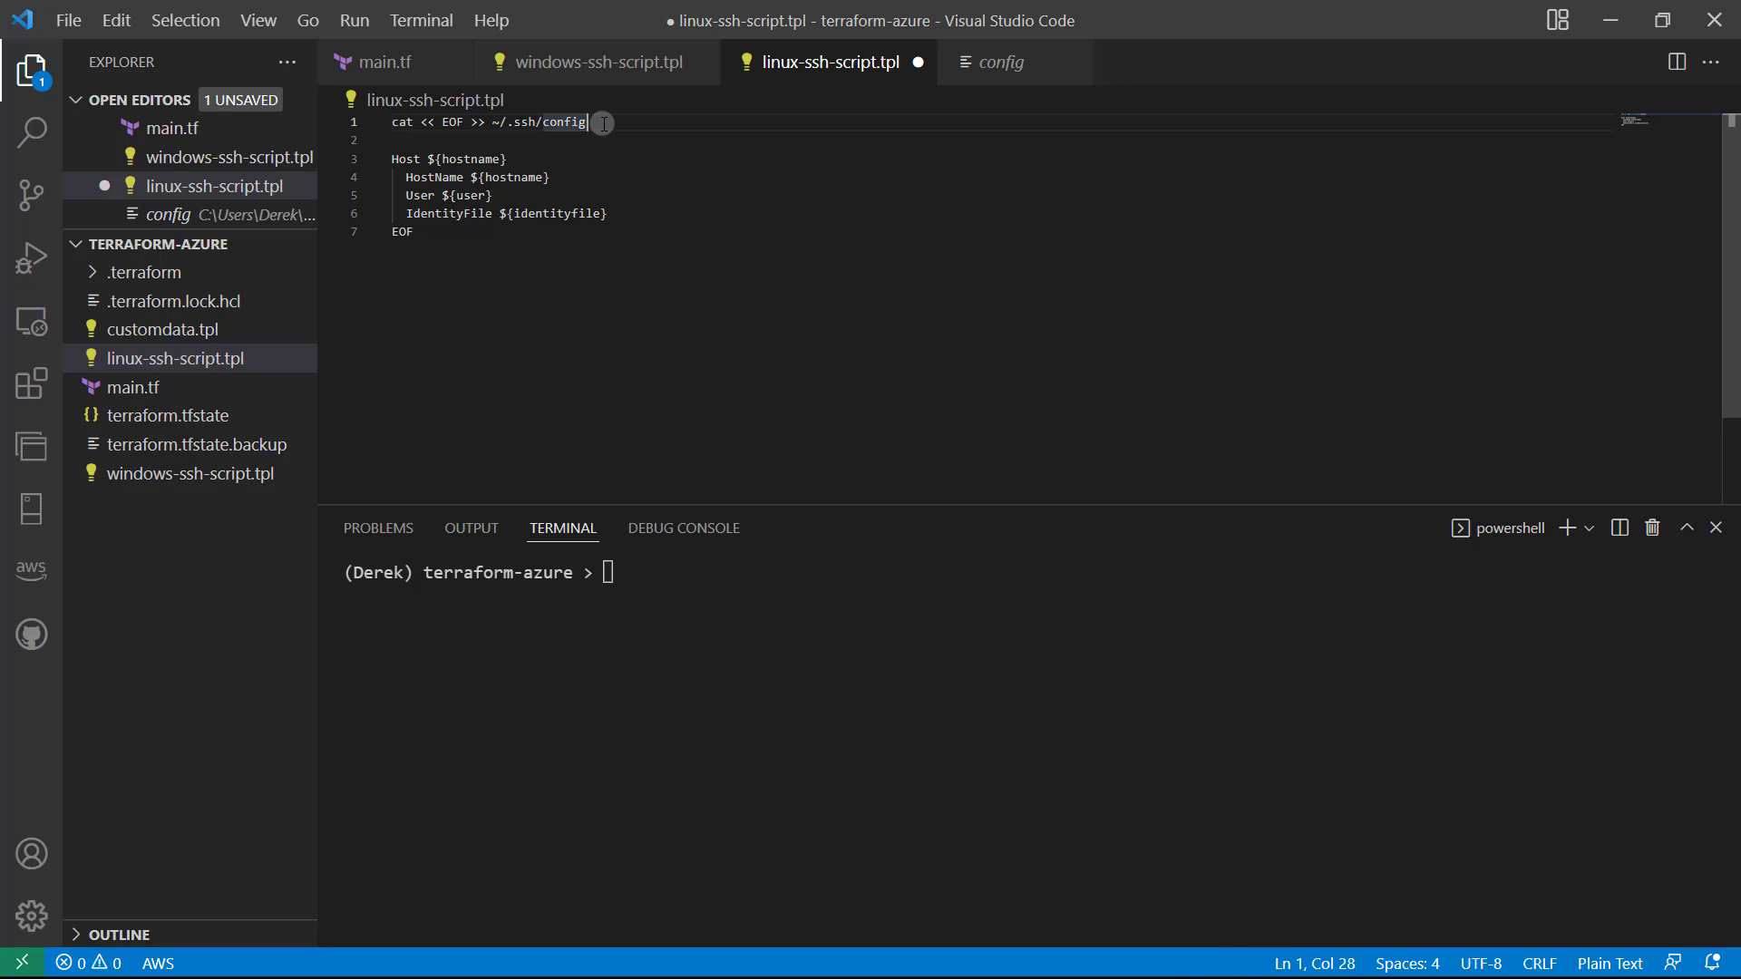
pyautogui.press('Ctrl+s')
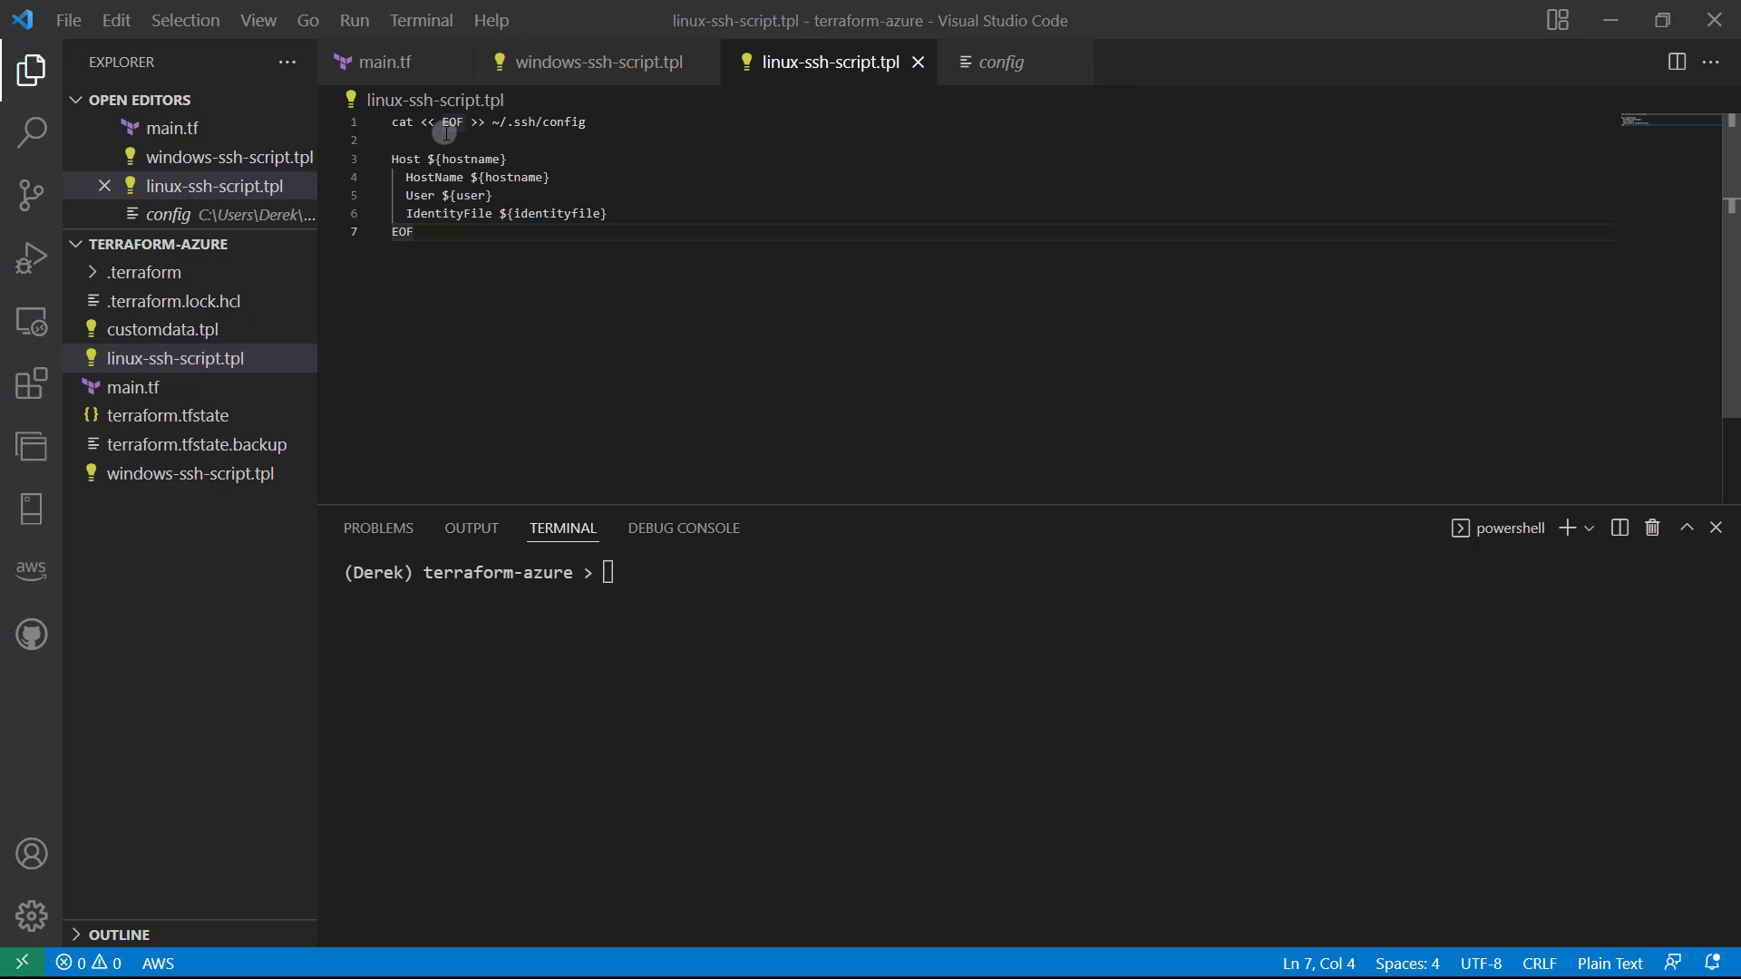
pyautogui.moveTo(573, 200)
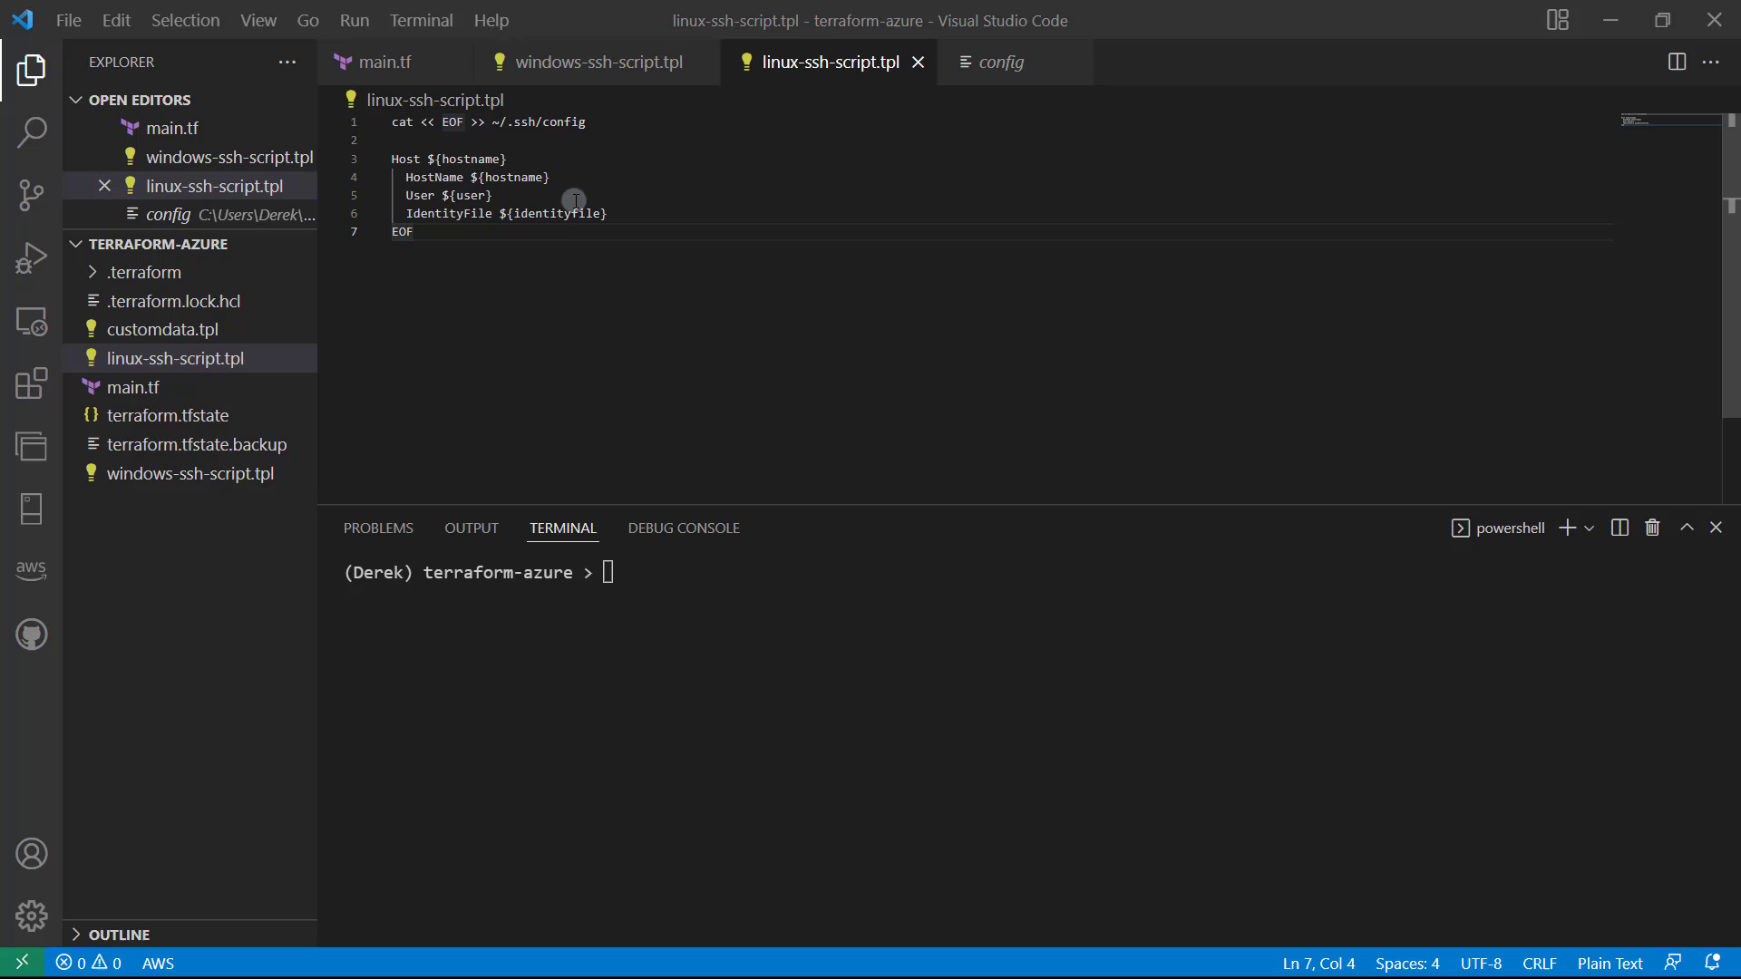
pyautogui.moveTo(526, 225)
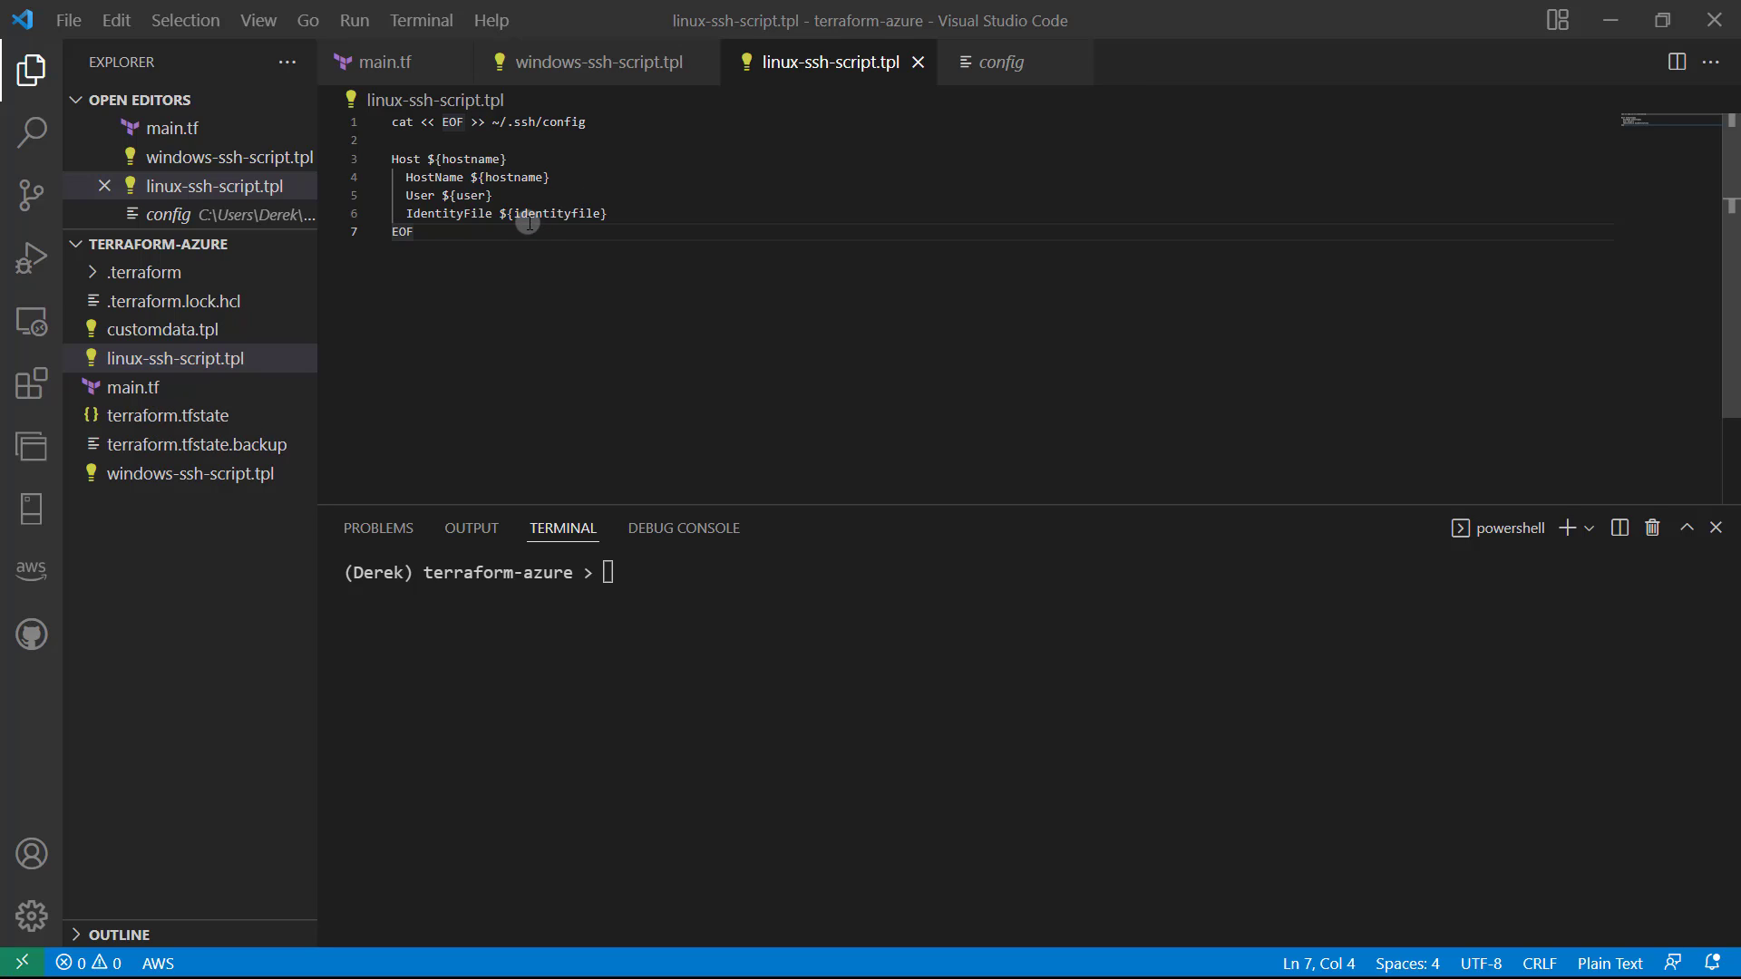
pyautogui.moveTo(651, 268)
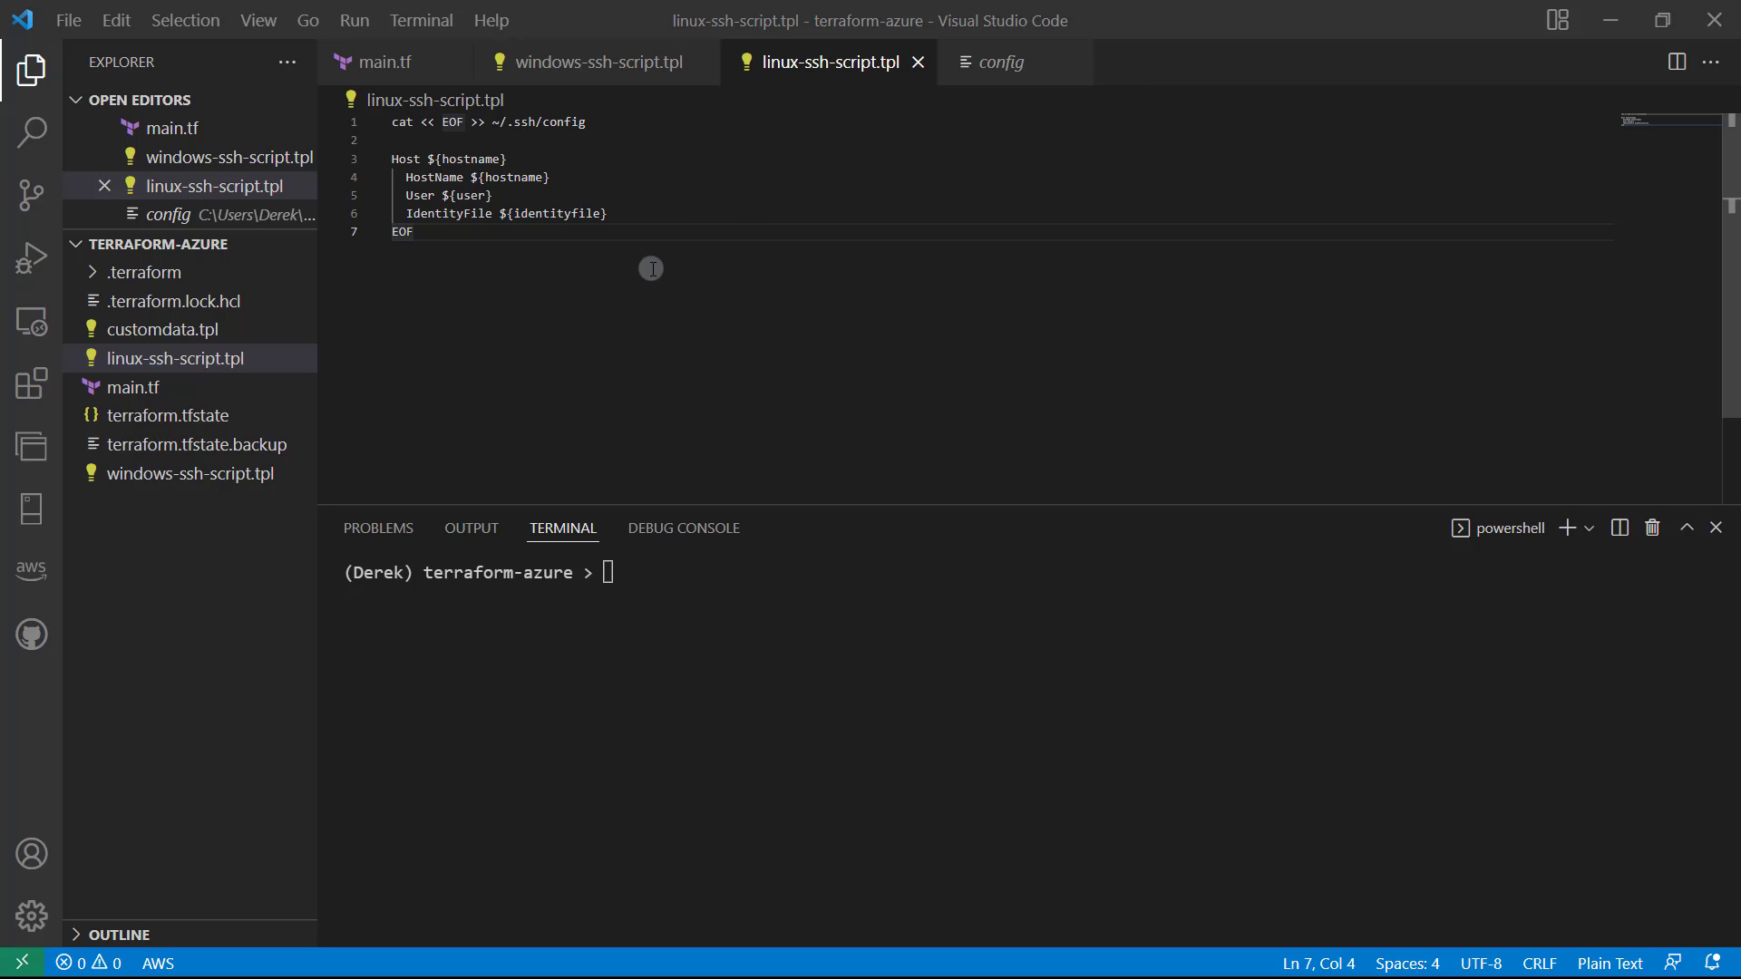